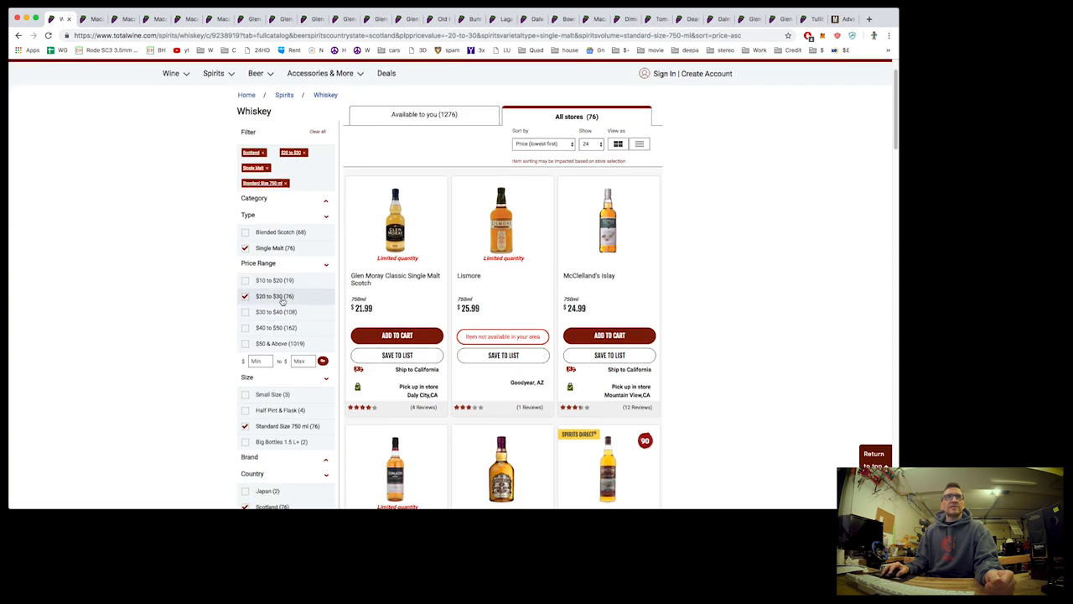
- Check the first price value and the counts for the $20 and $40 prices in the table
scroll(down, 3)
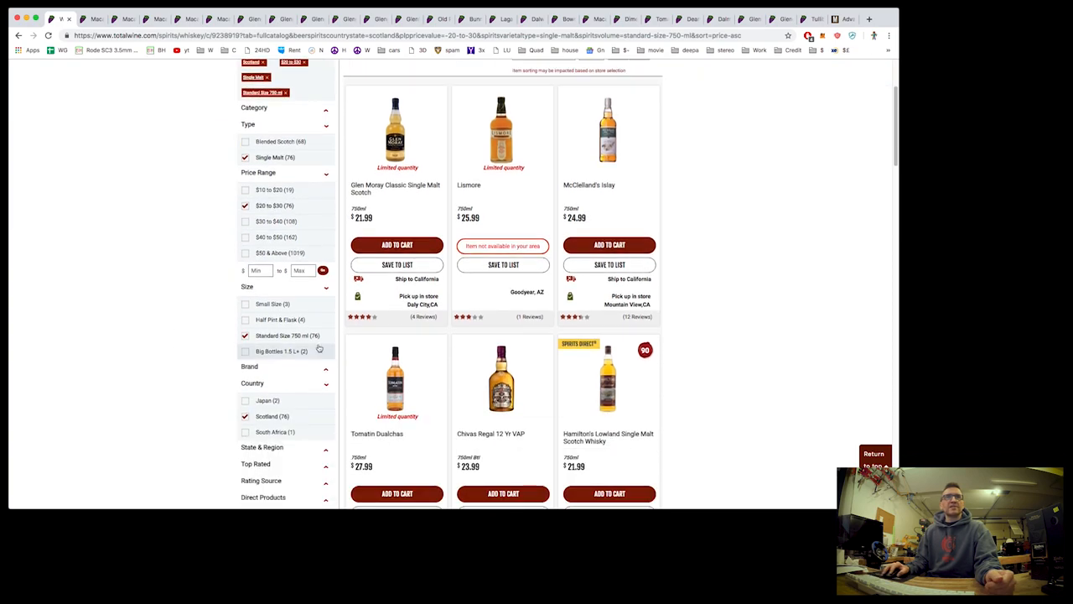
scroll(down, 3)
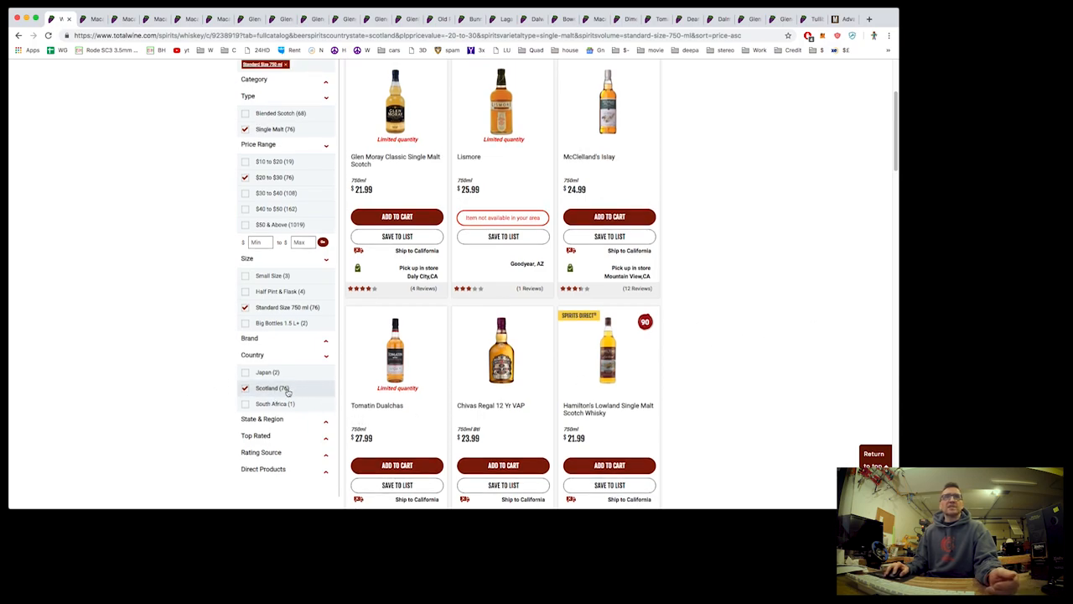
scroll(up, 3)
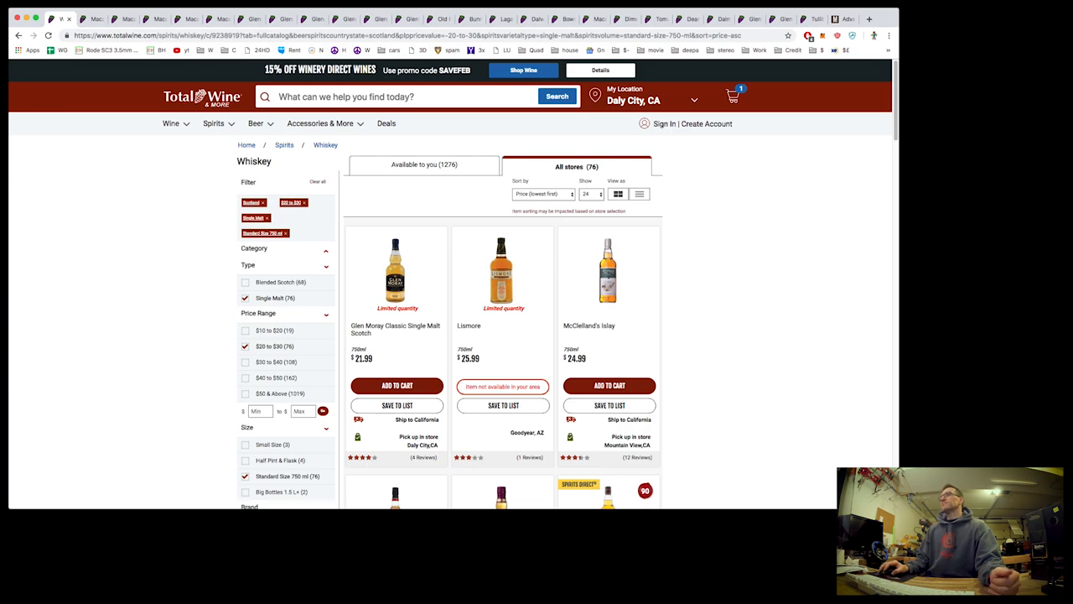
mouse_move(80, 327)
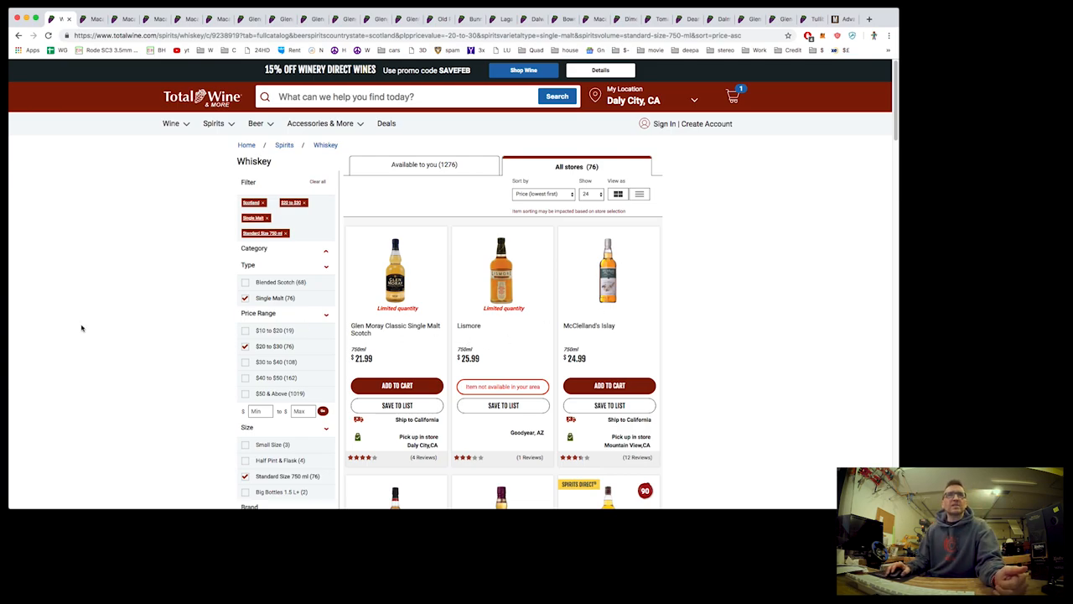
scroll(down, 3)
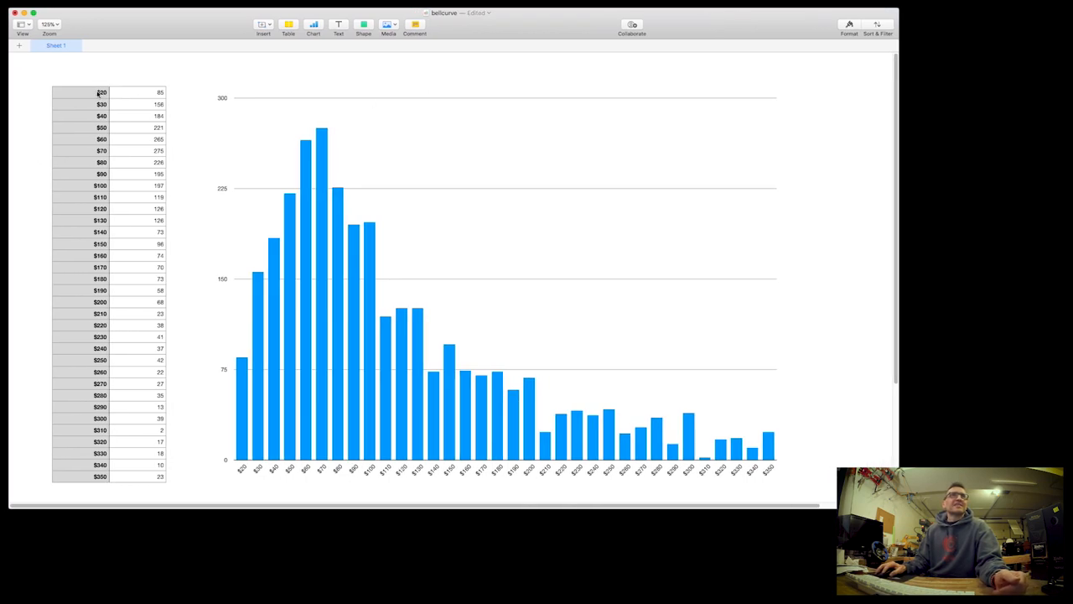
click(101, 91)
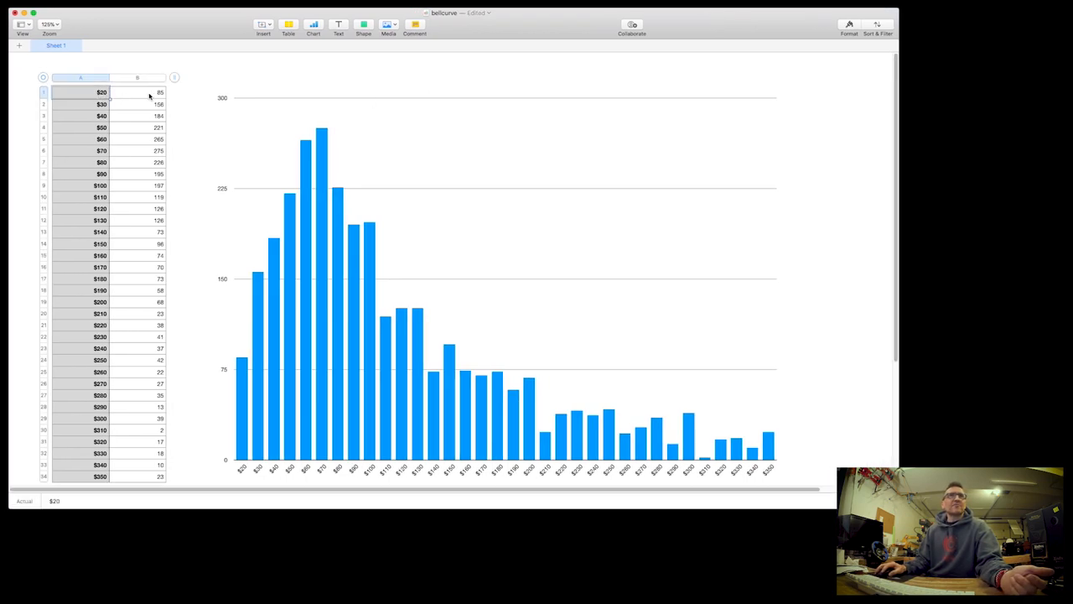
click(137, 90)
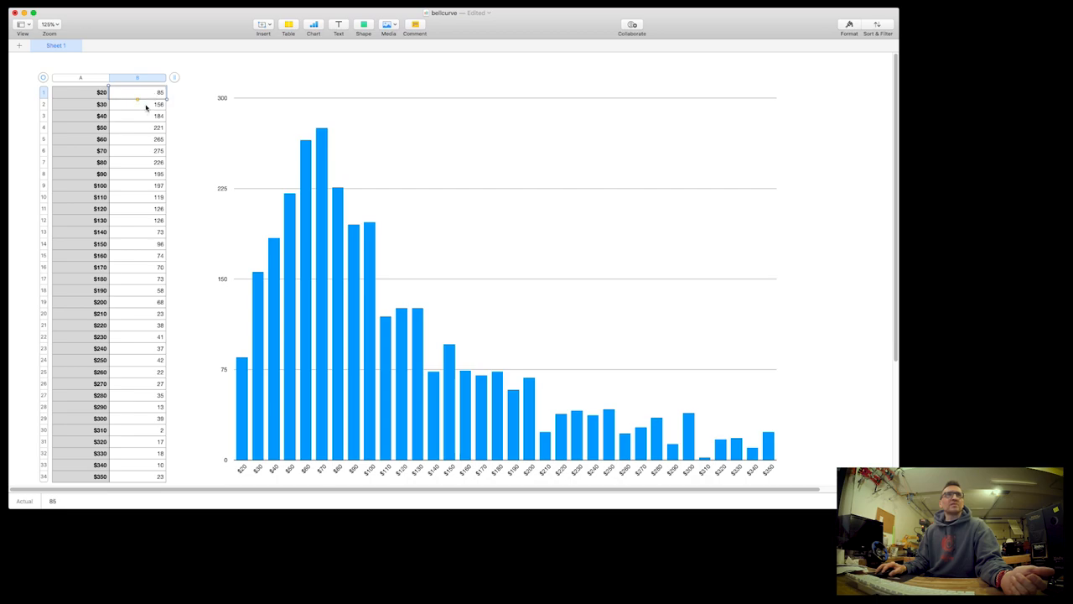
click(137, 115)
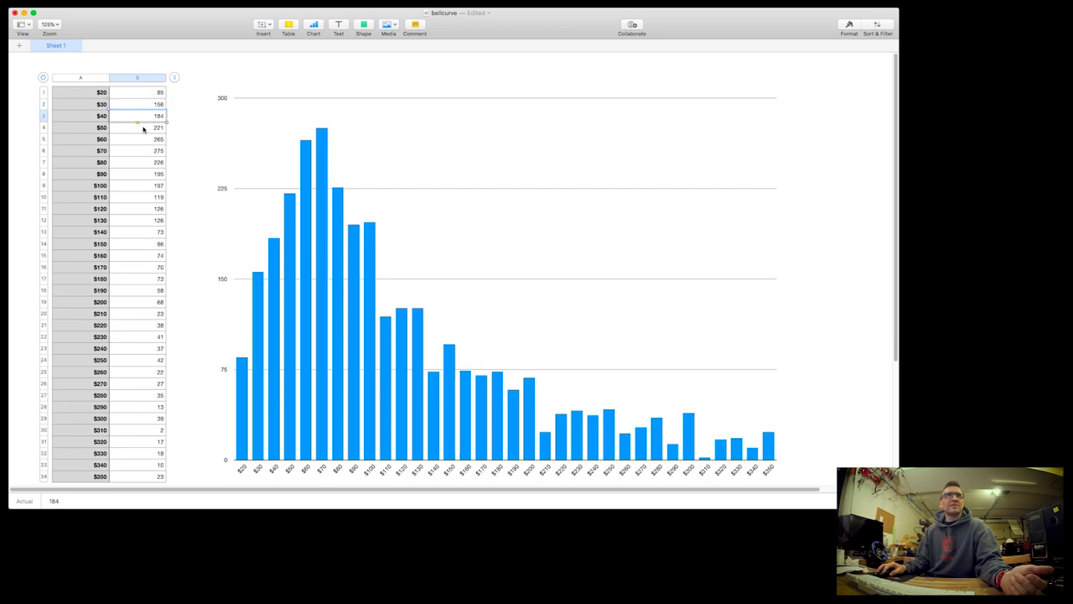
- Stretch the bar chart wider across the sheet by its right handle, then deselect it
click(137, 128)
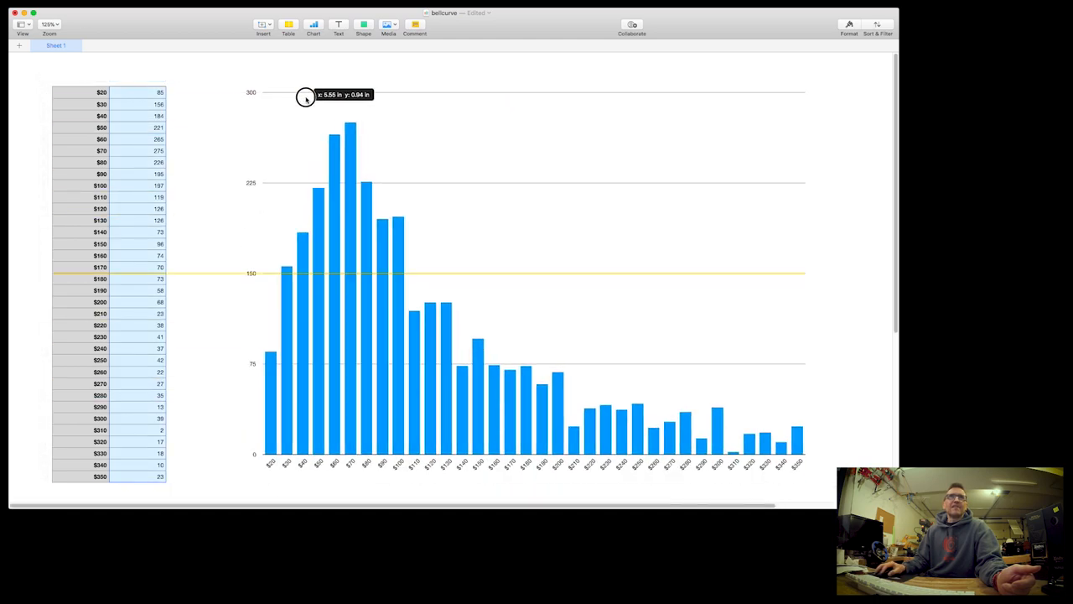
click(527, 285)
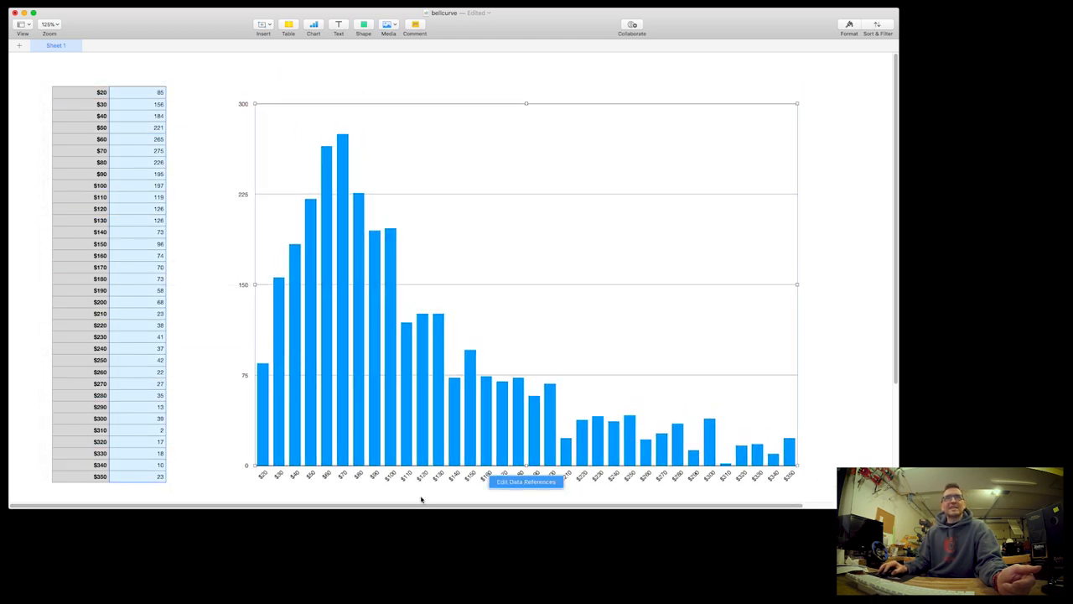
drag(308, 237, 439, 500)
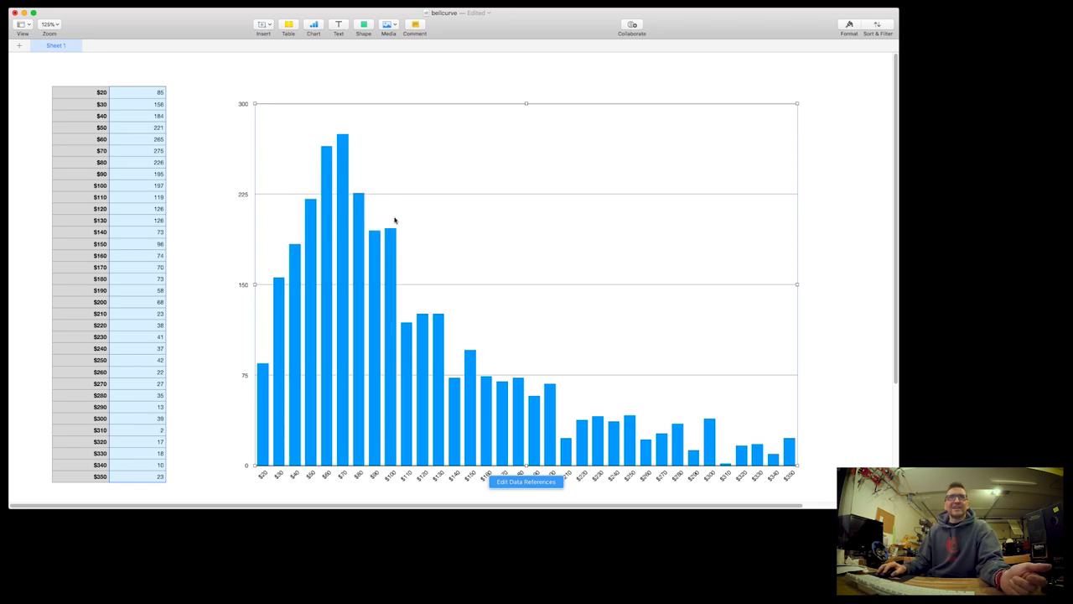
mouse_move(392, 475)
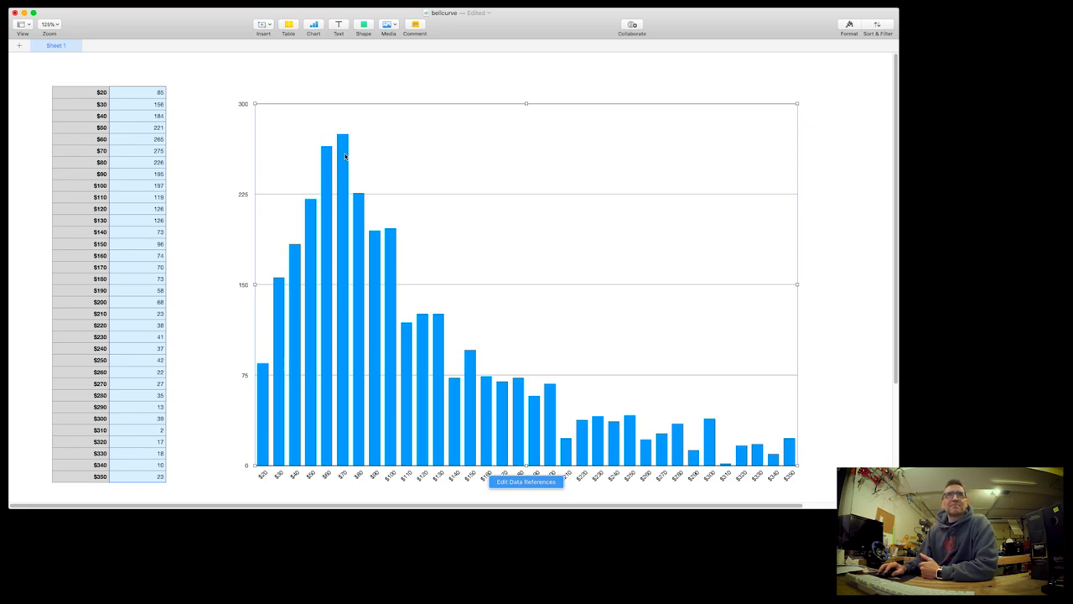
mouse_move(347, 157)
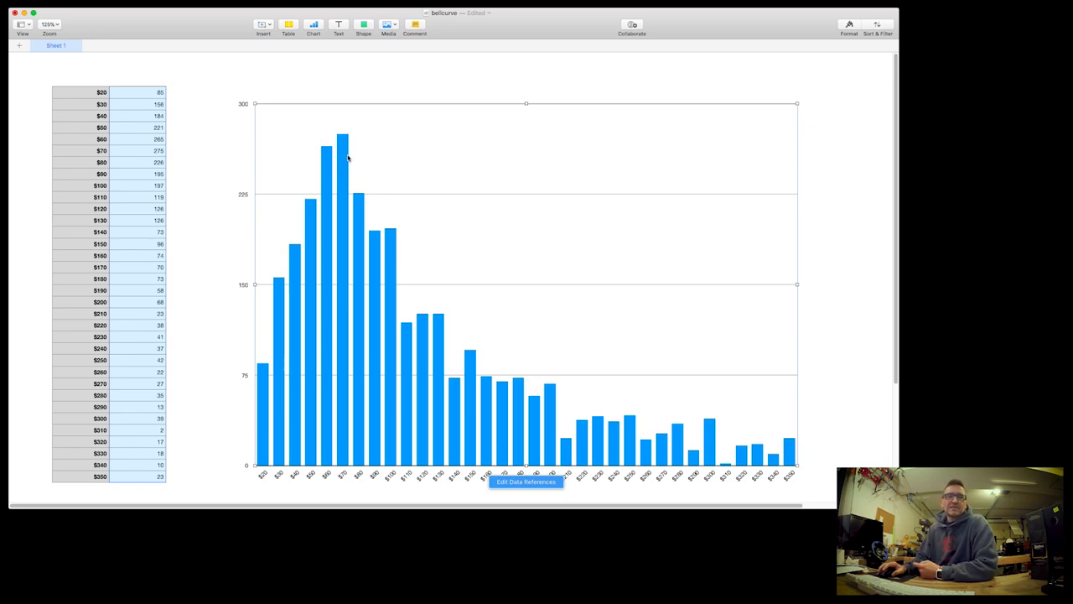
mouse_move(335, 133)
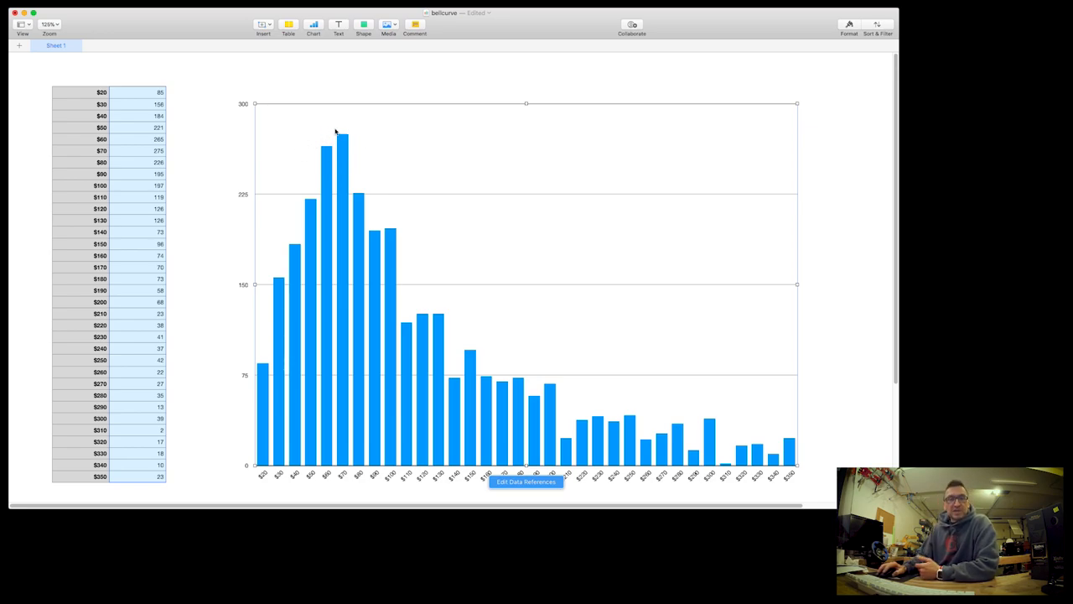
mouse_move(339, 141)
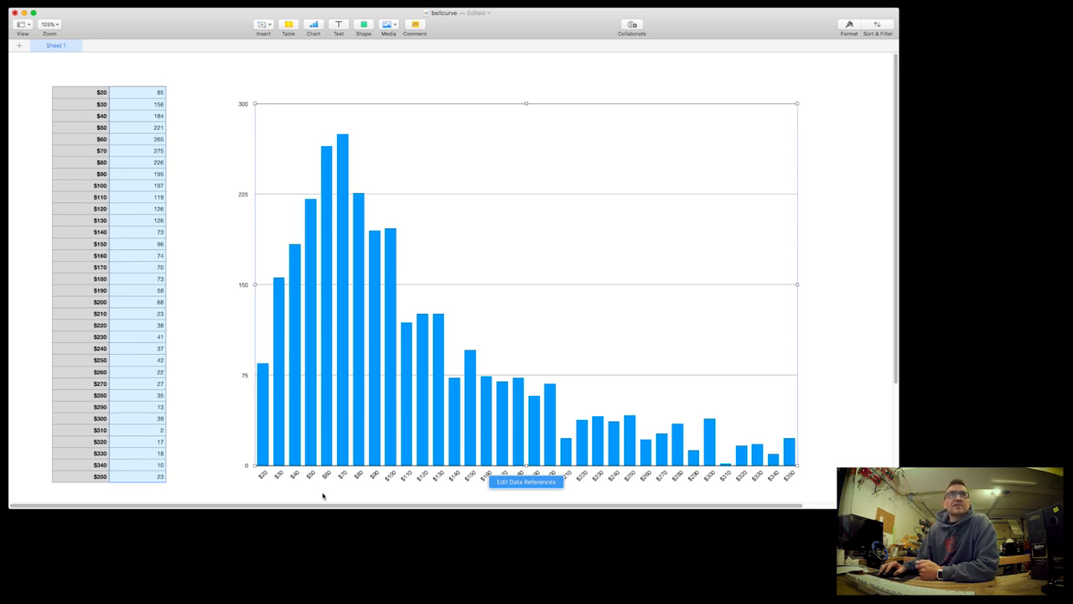
click(375, 235)
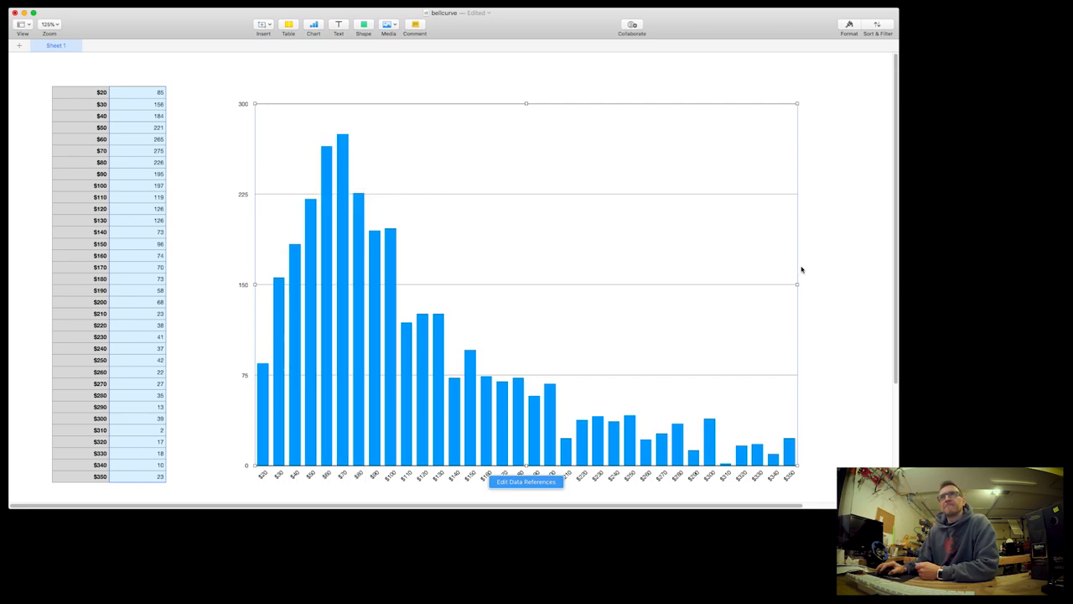
click(450, 352)
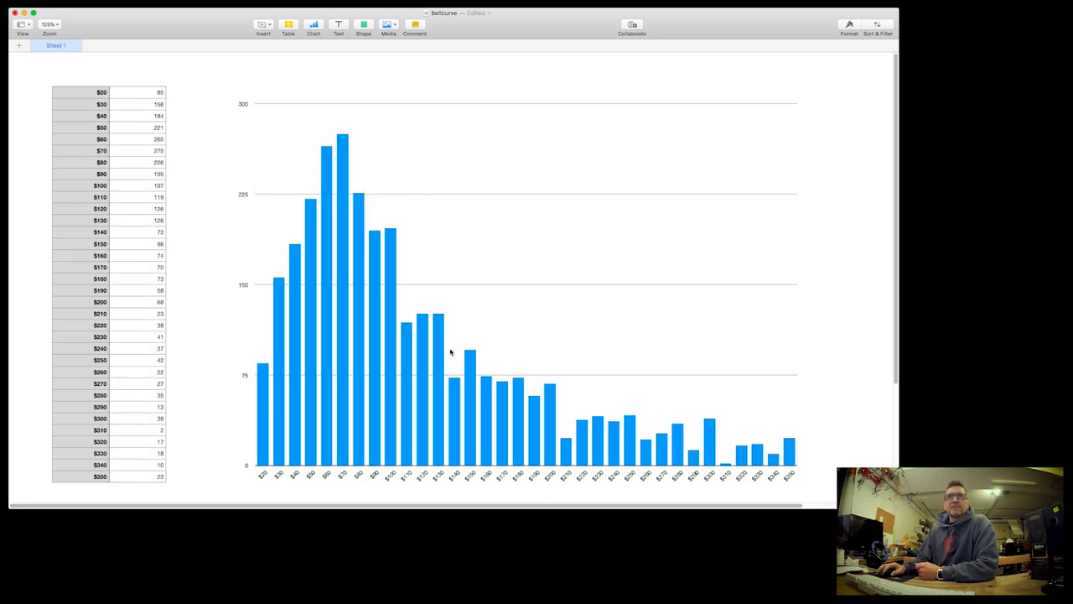
mouse_move(397, 416)
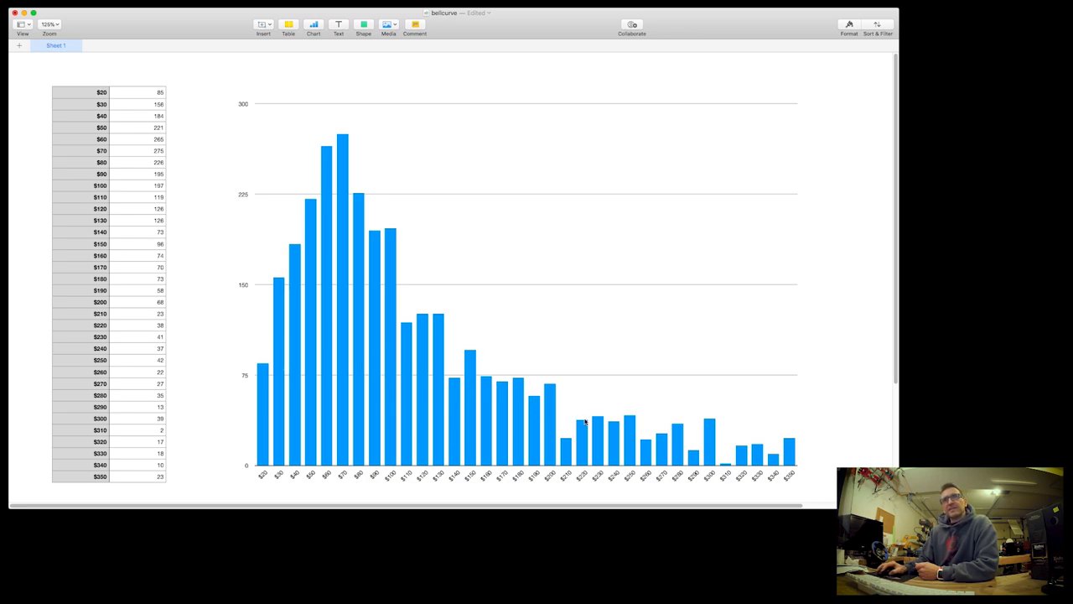
mouse_move(825, 419)
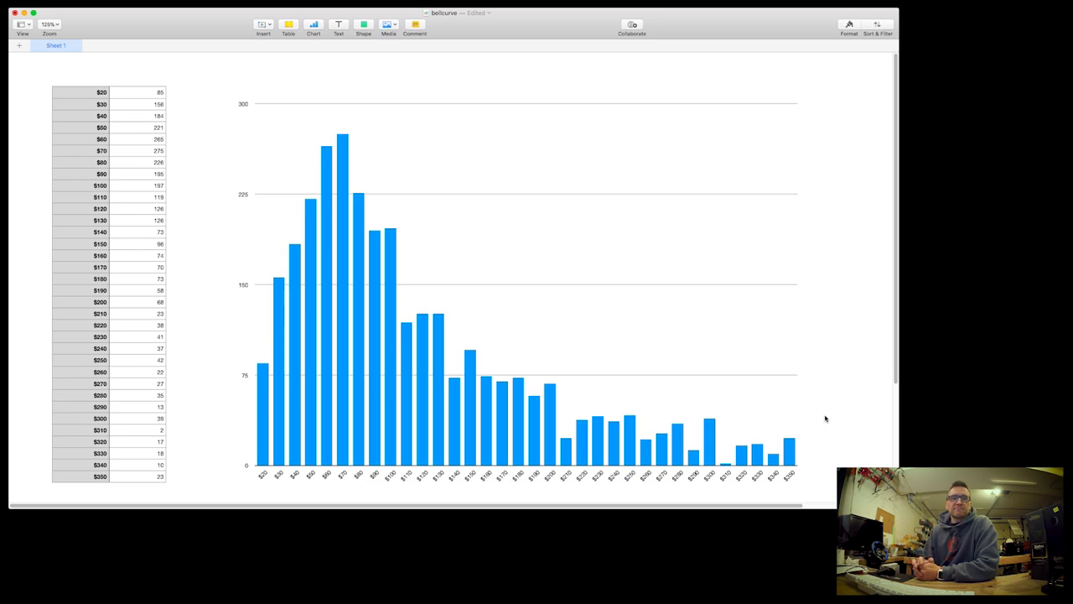
mouse_move(748, 356)
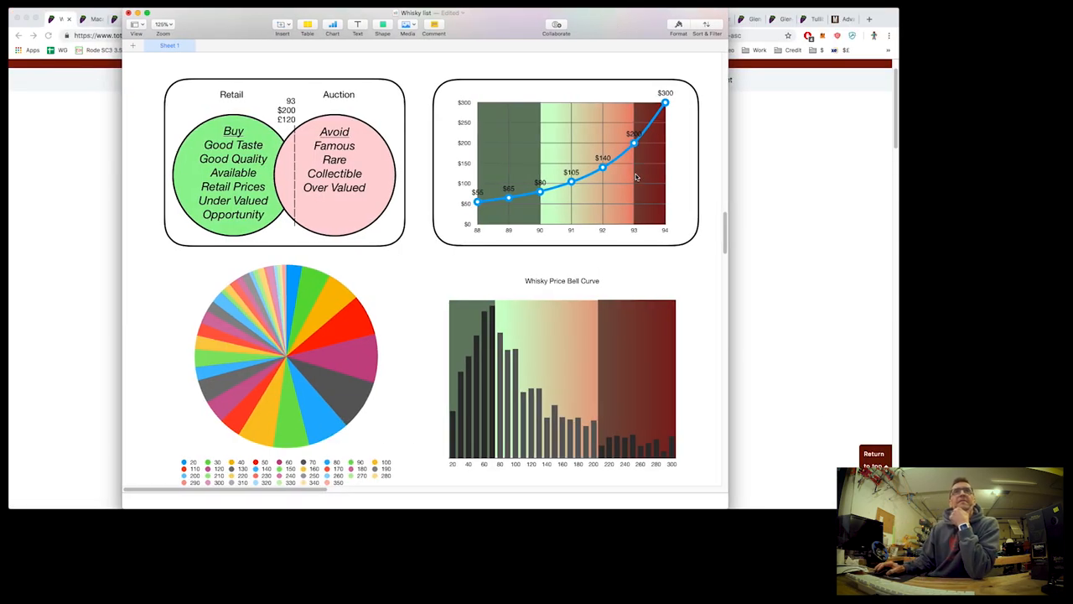
mouse_move(513, 232)
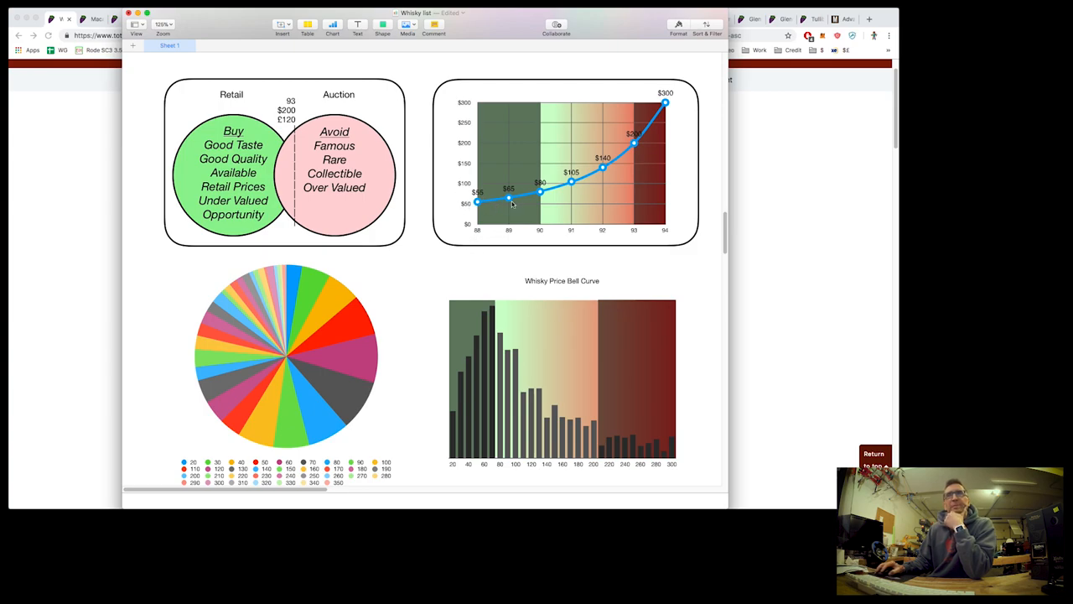
mouse_move(510, 235)
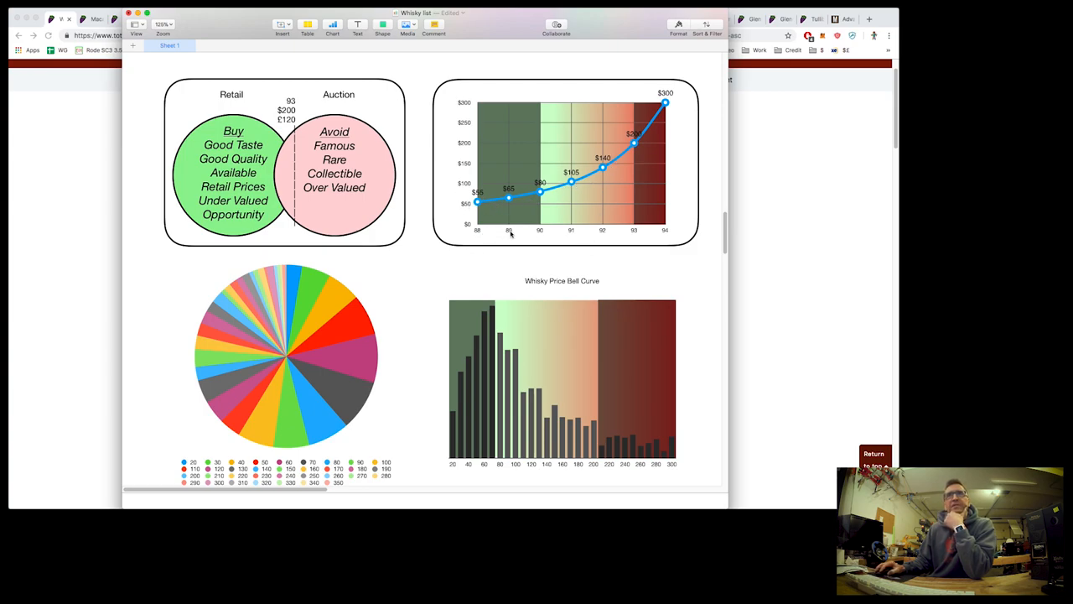
mouse_move(657, 228)
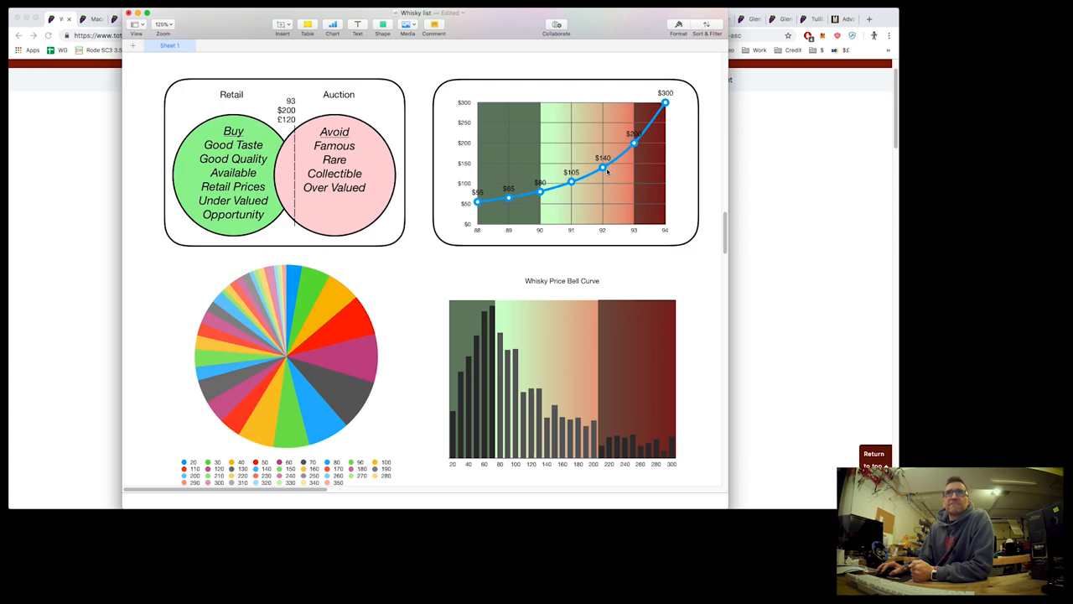
mouse_move(612, 192)
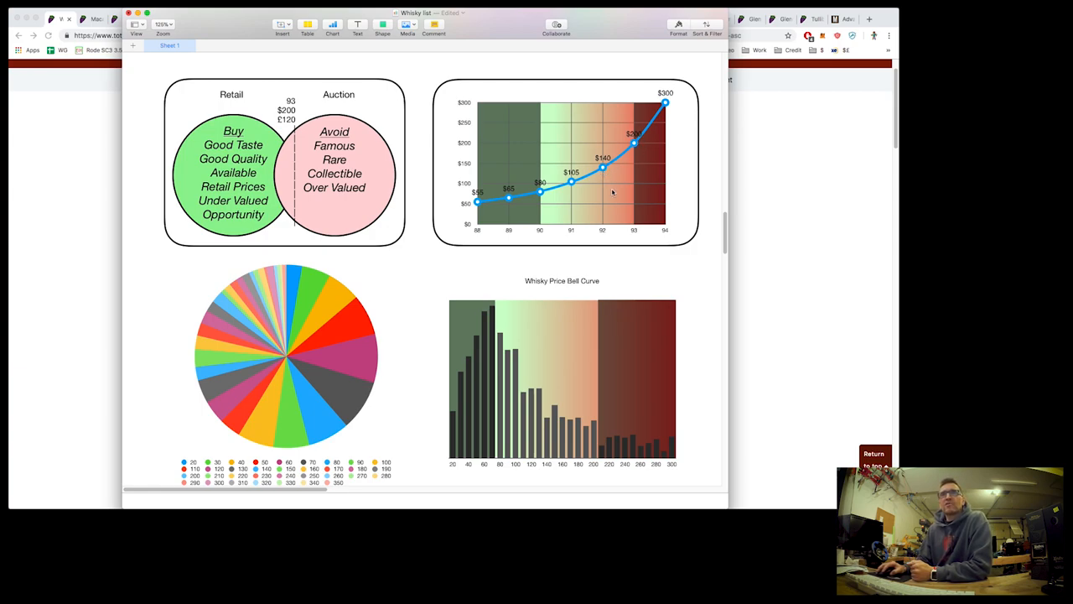
mouse_move(478, 201)
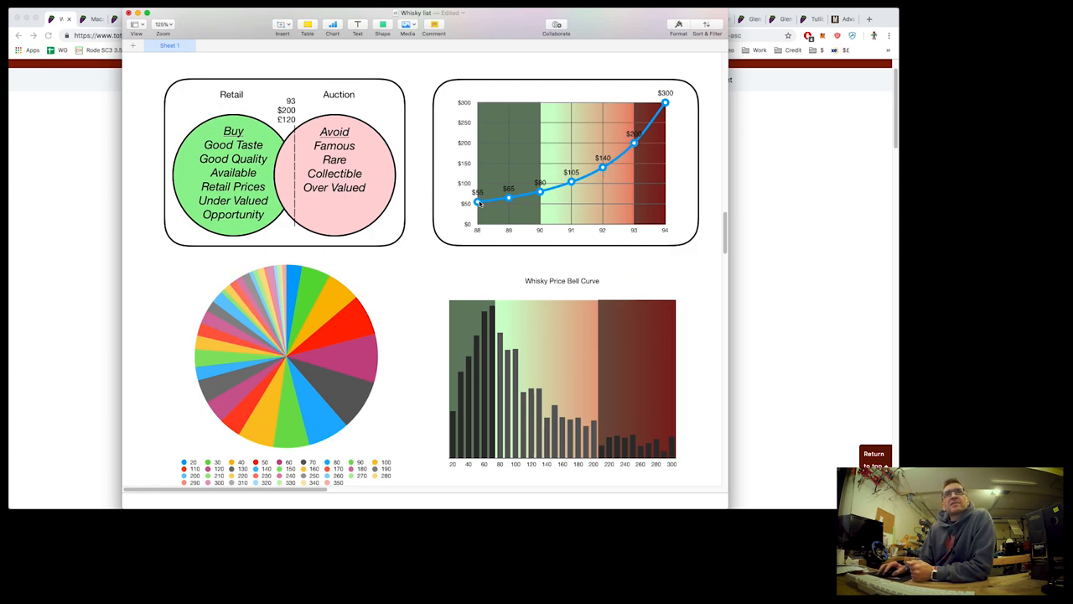
mouse_move(459, 352)
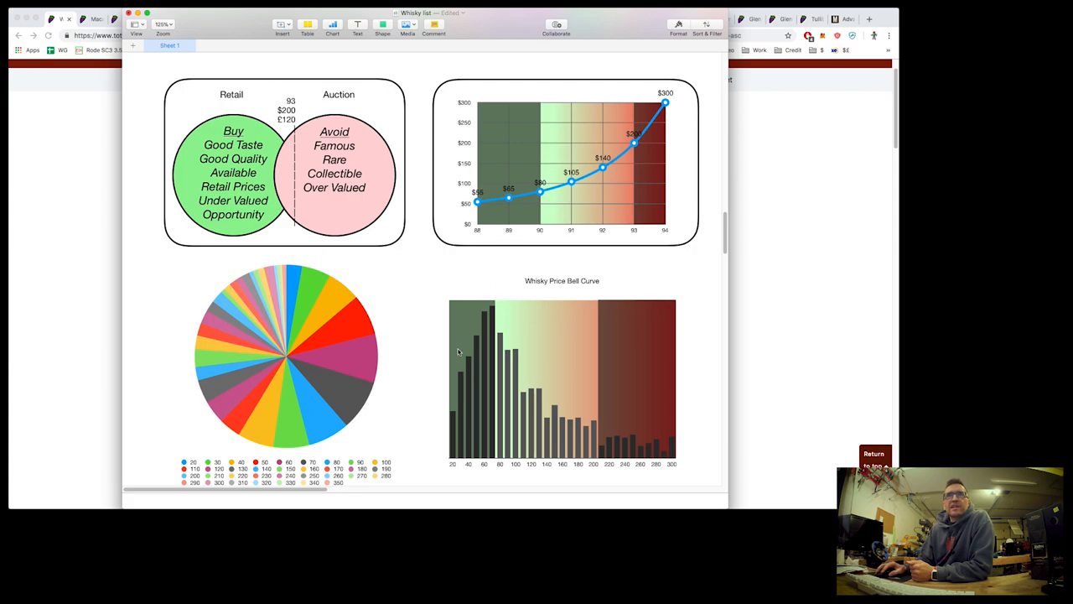
mouse_move(490, 450)
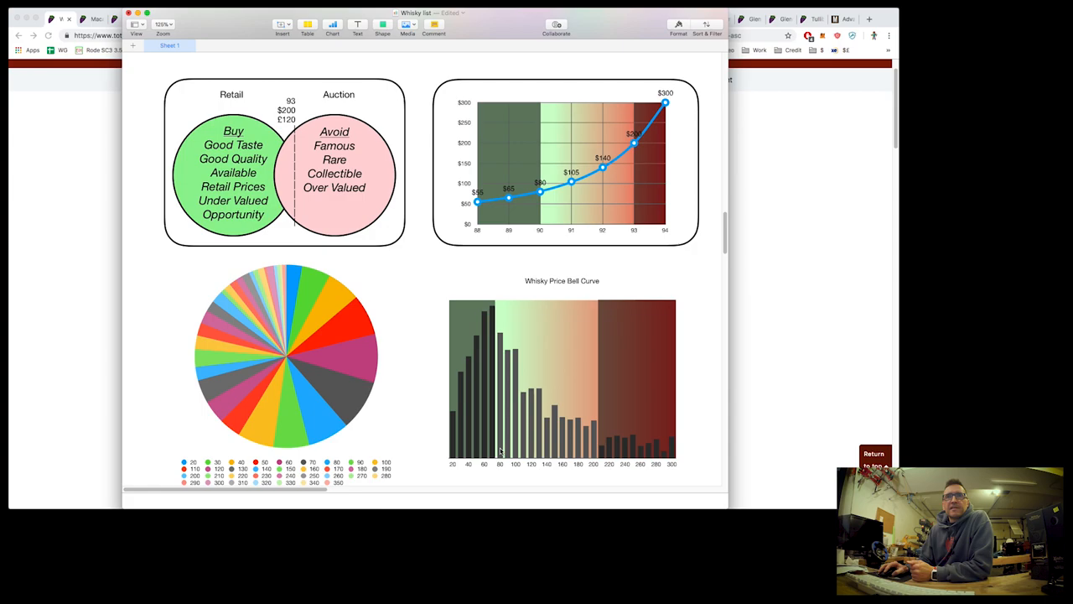
mouse_move(513, 459)
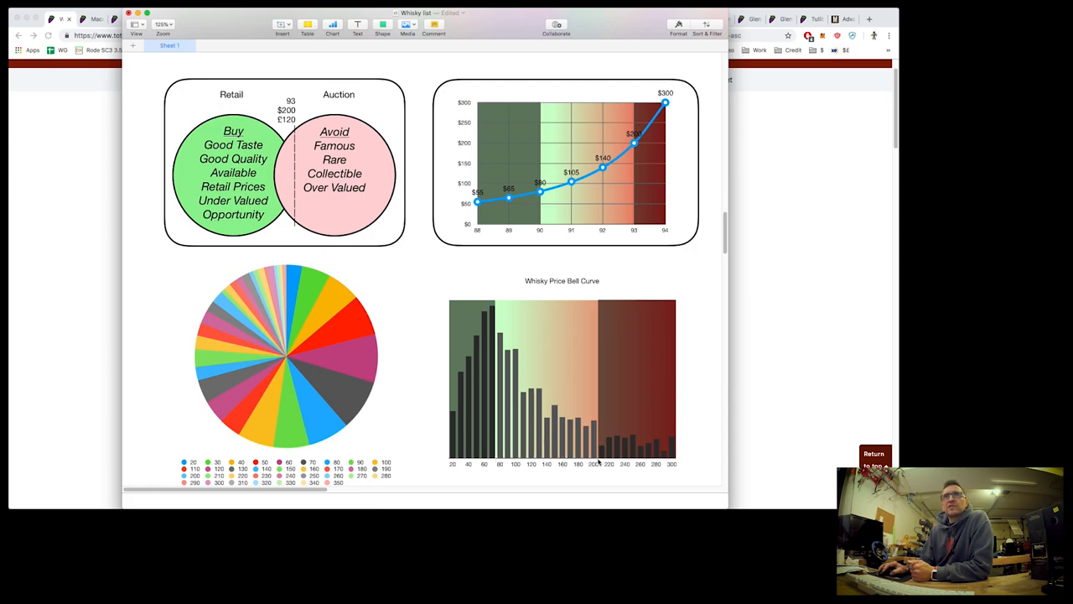
mouse_move(527, 354)
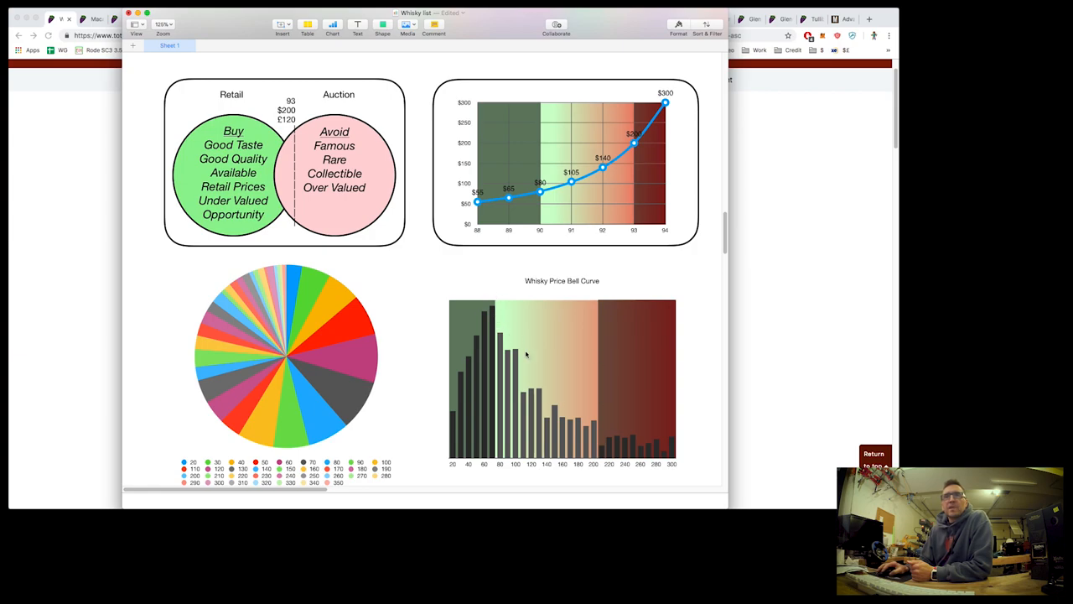
mouse_move(677, 439)
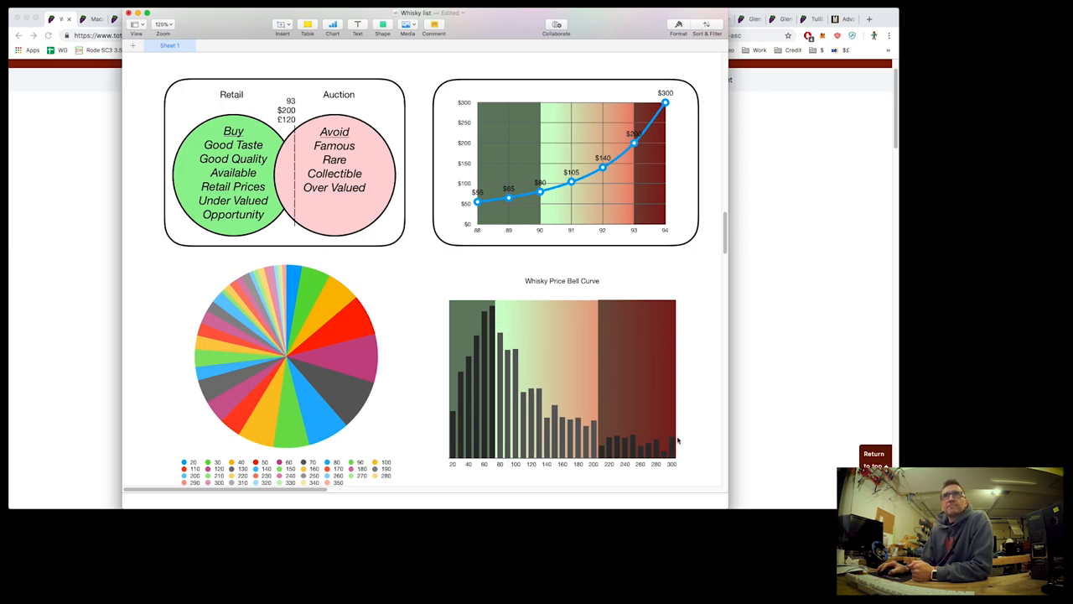
mouse_move(261, 47)
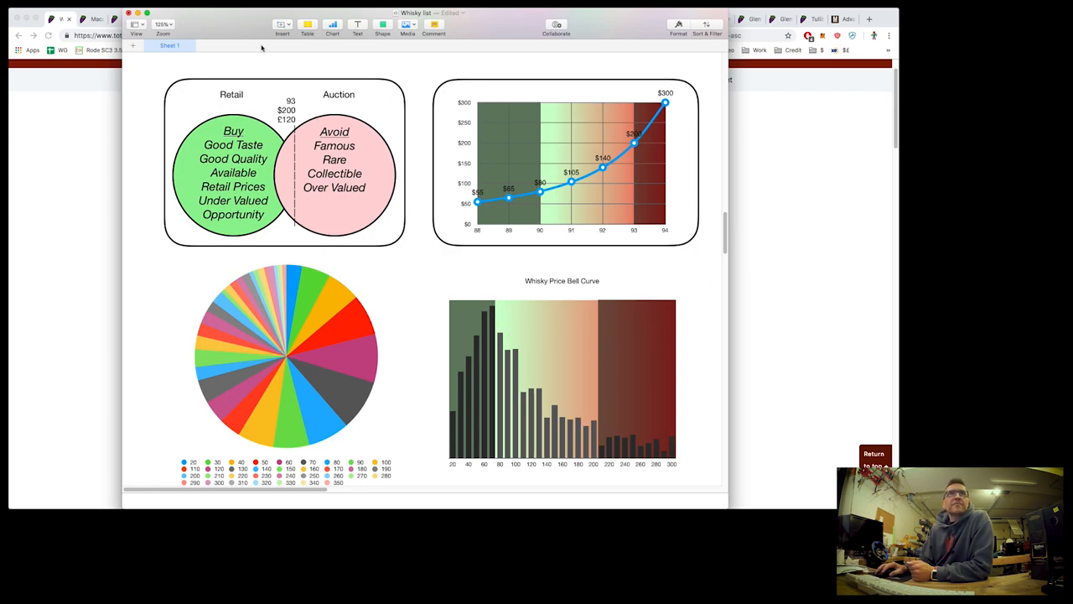
mouse_move(268, 171)
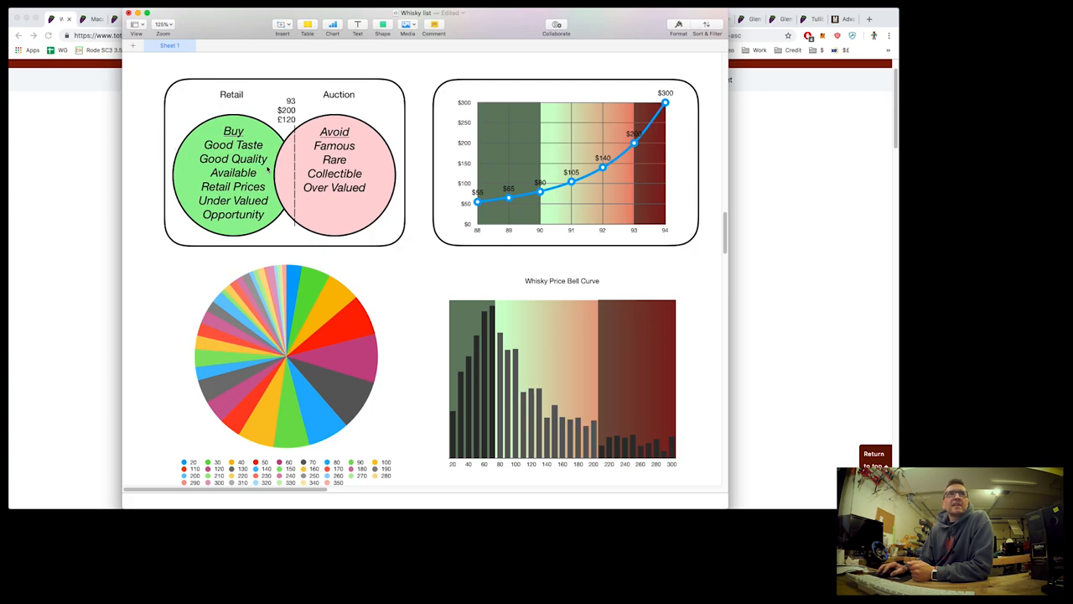
click(285, 159)
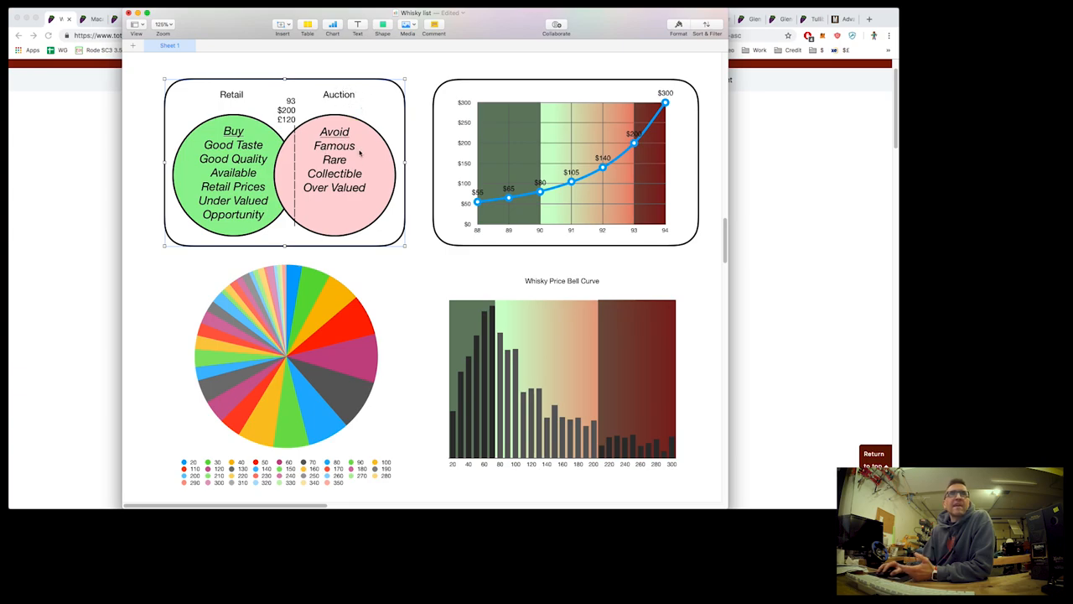
mouse_move(369, 191)
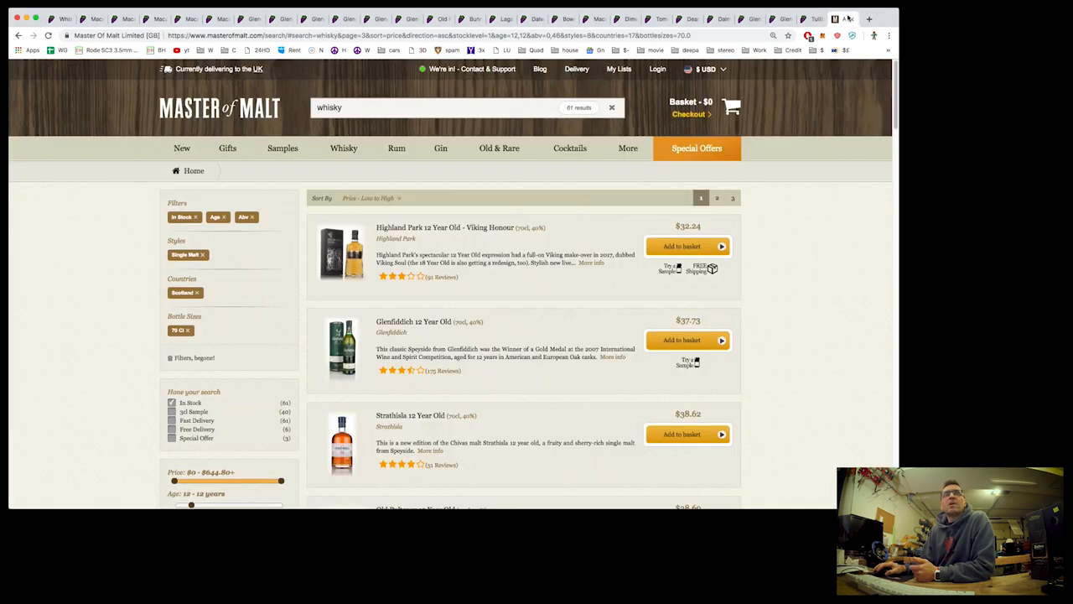
mouse_move(822, 282)
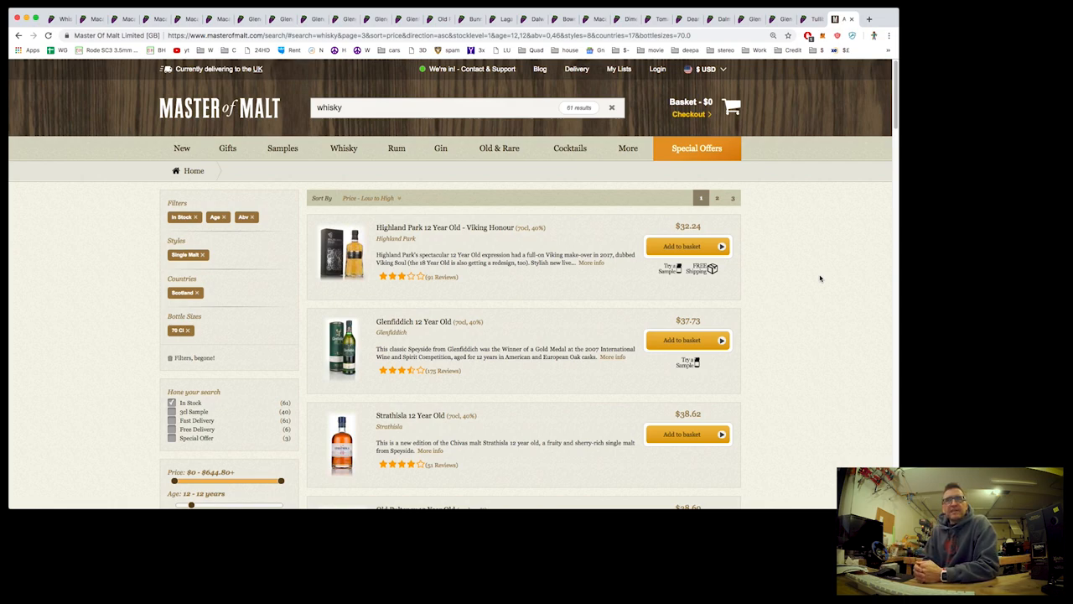
mouse_move(39, 316)
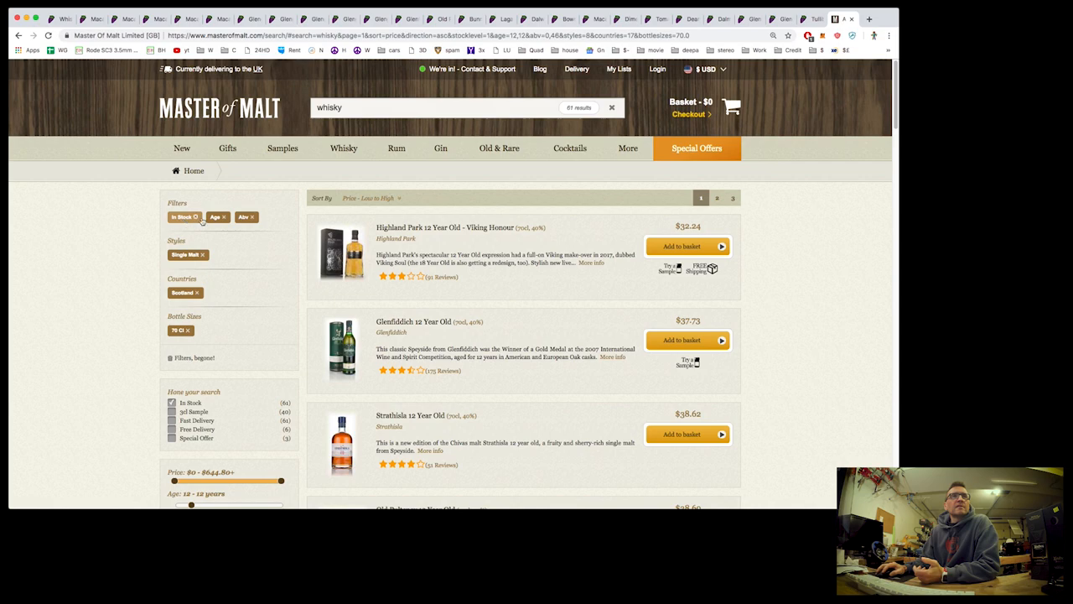
- Scroll through the current page of 12-year-old whisky results on Master of Malt
scroll(down, 3)
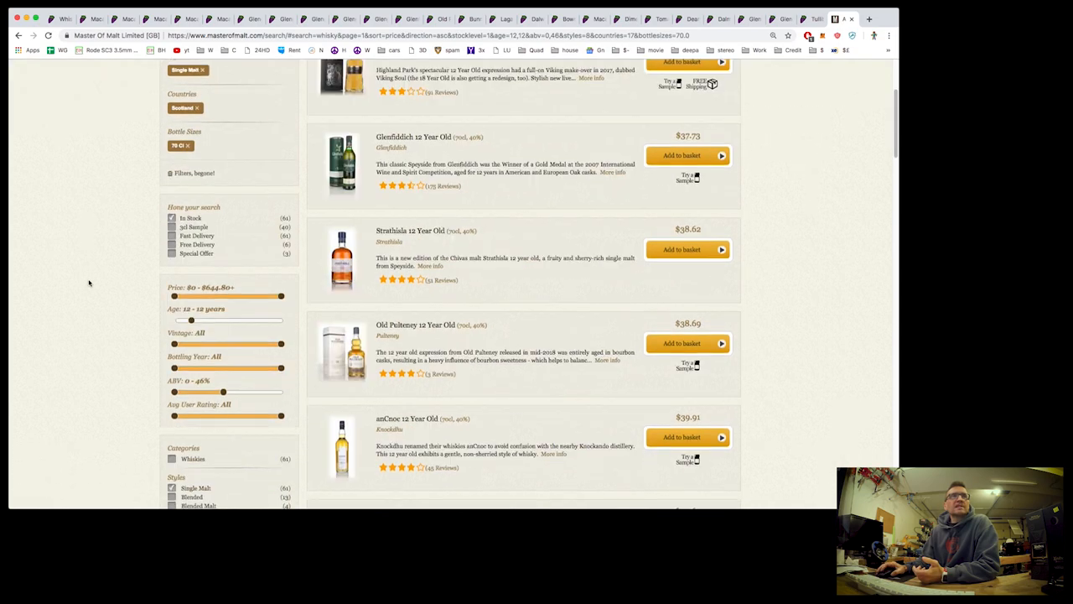
scroll(down, 3)
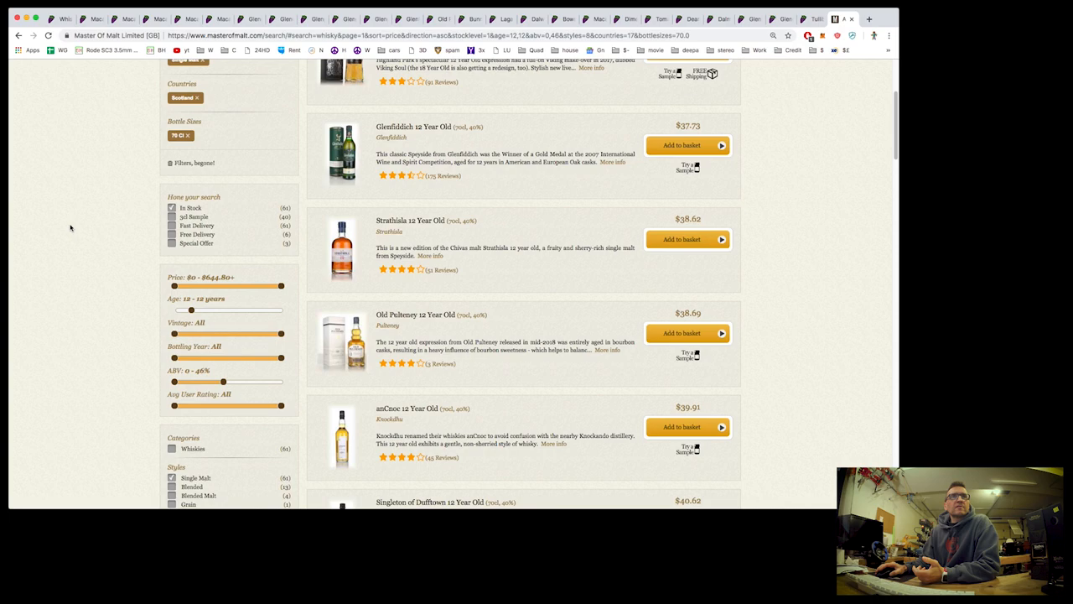
scroll(down, 3)
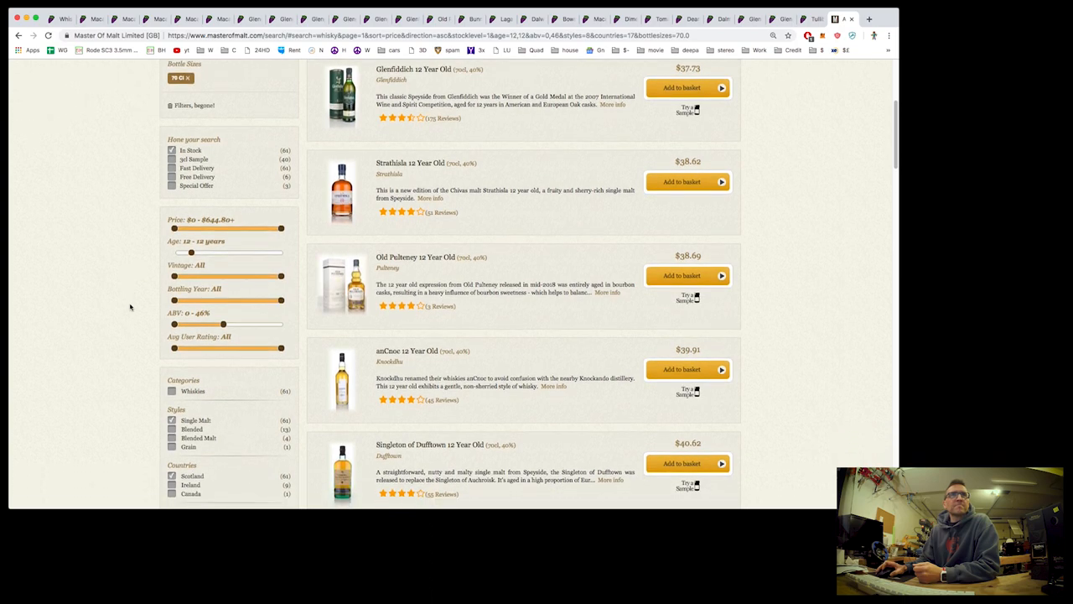
scroll(down, 3)
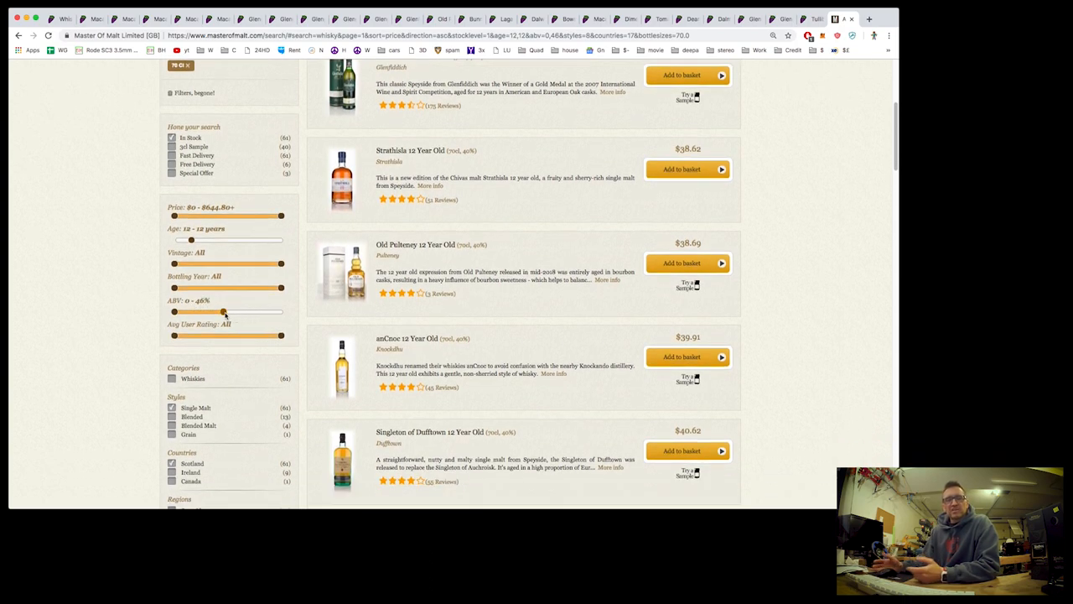
scroll(down, 3)
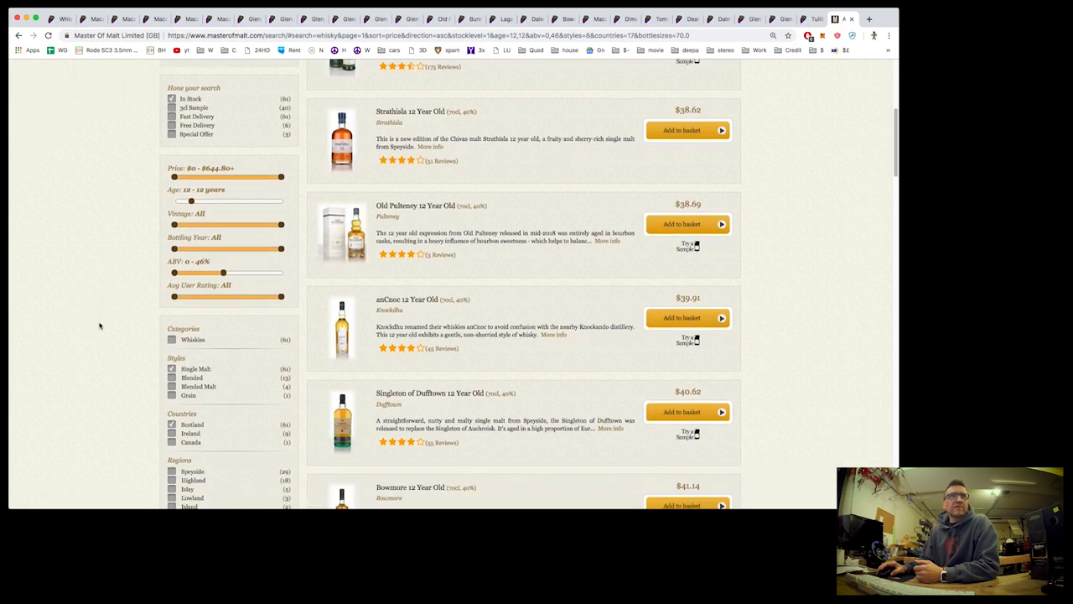
scroll(down, 3)
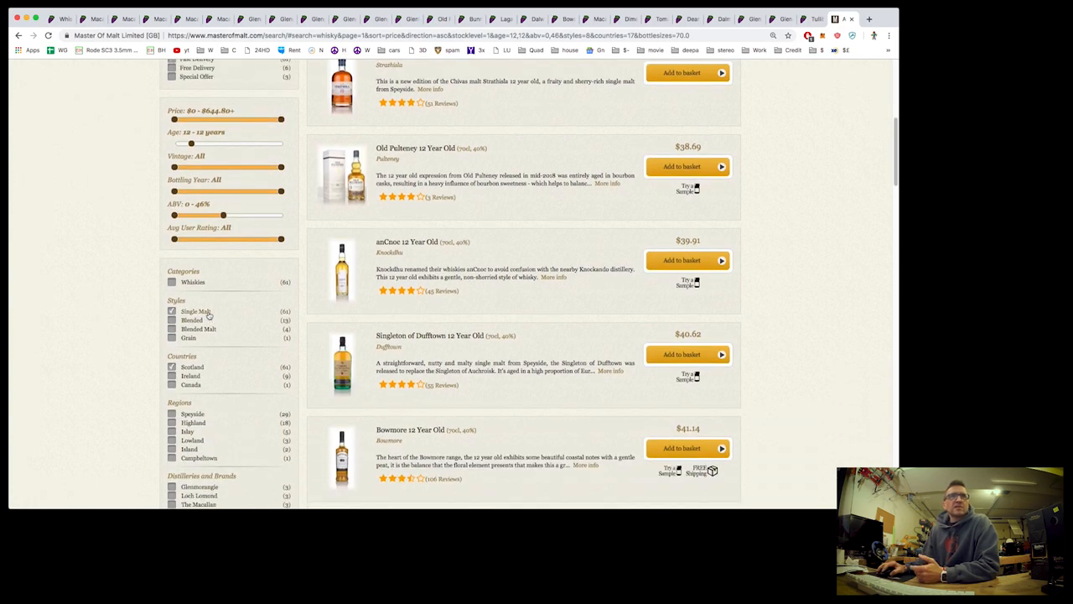
scroll(down, 3)
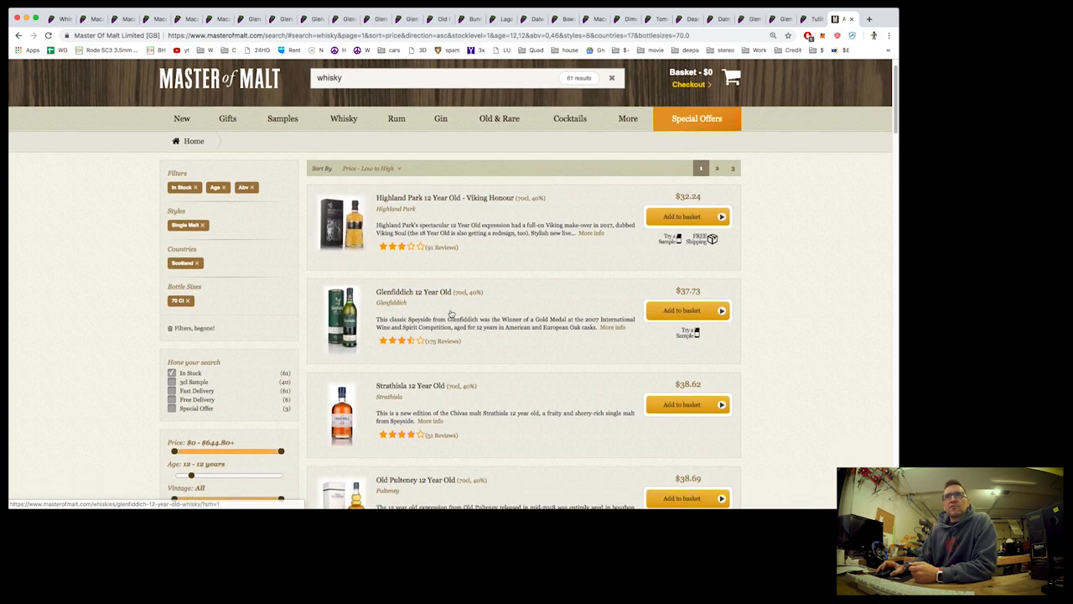
scroll(down, 3)
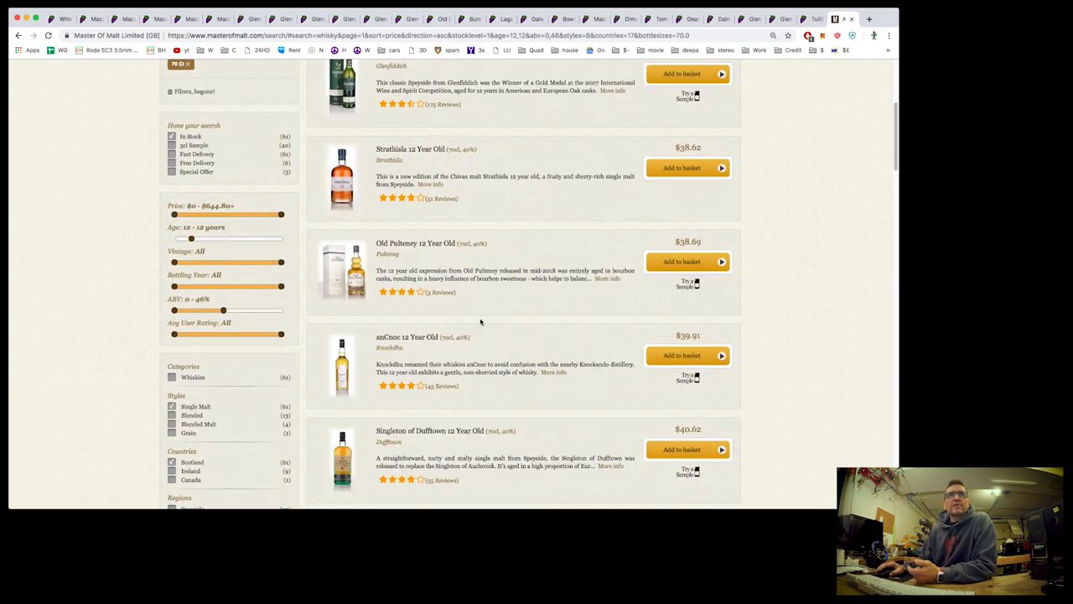
scroll(down, 3)
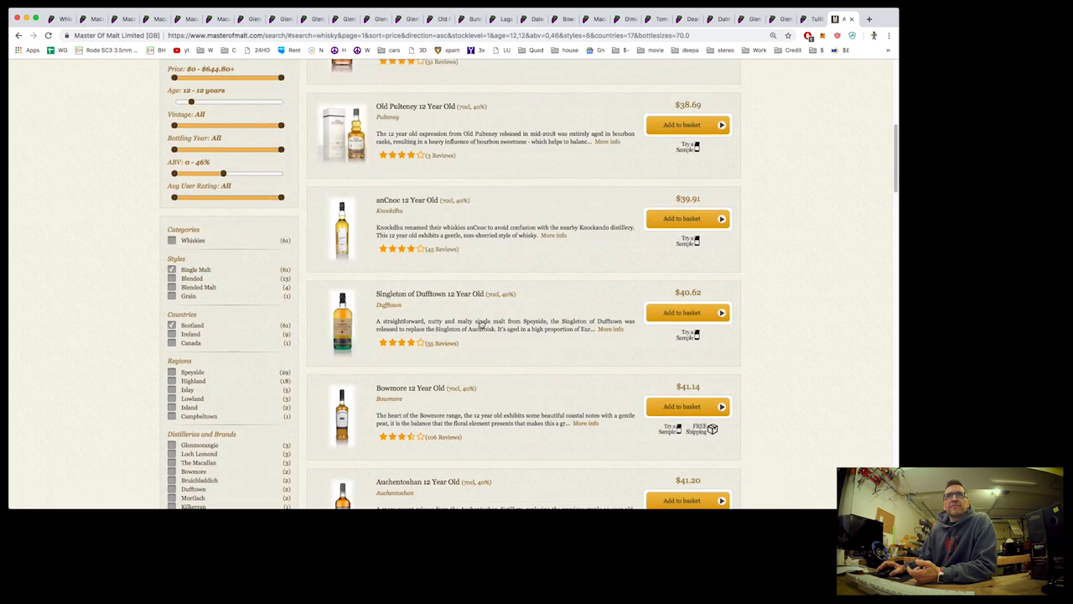
scroll(up, 3)
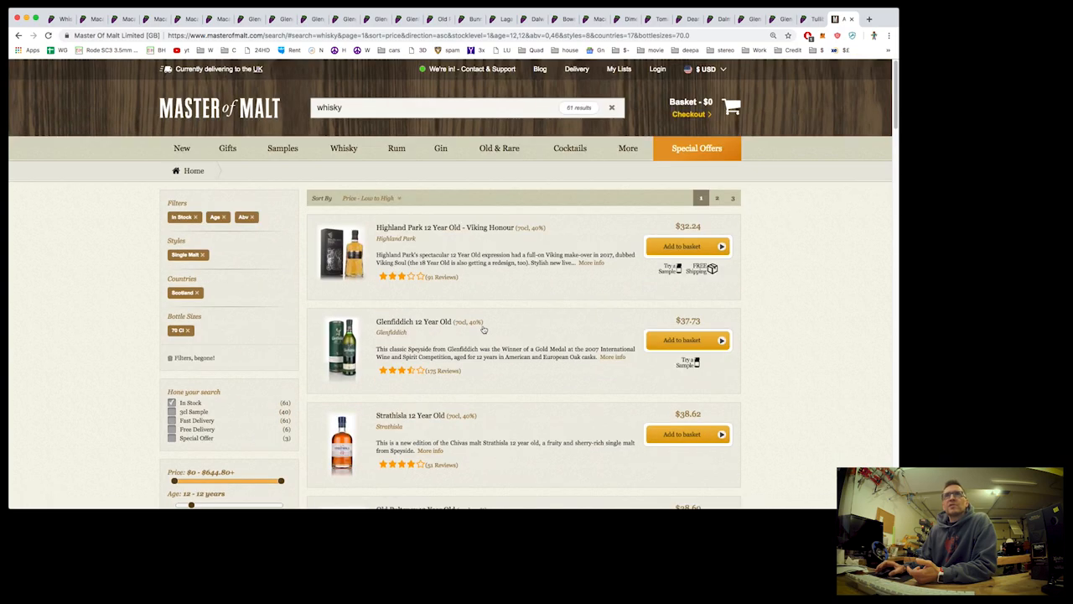
- Move to the next results page and scroll to the Macallan 12 Year Old listings
click(731, 197)
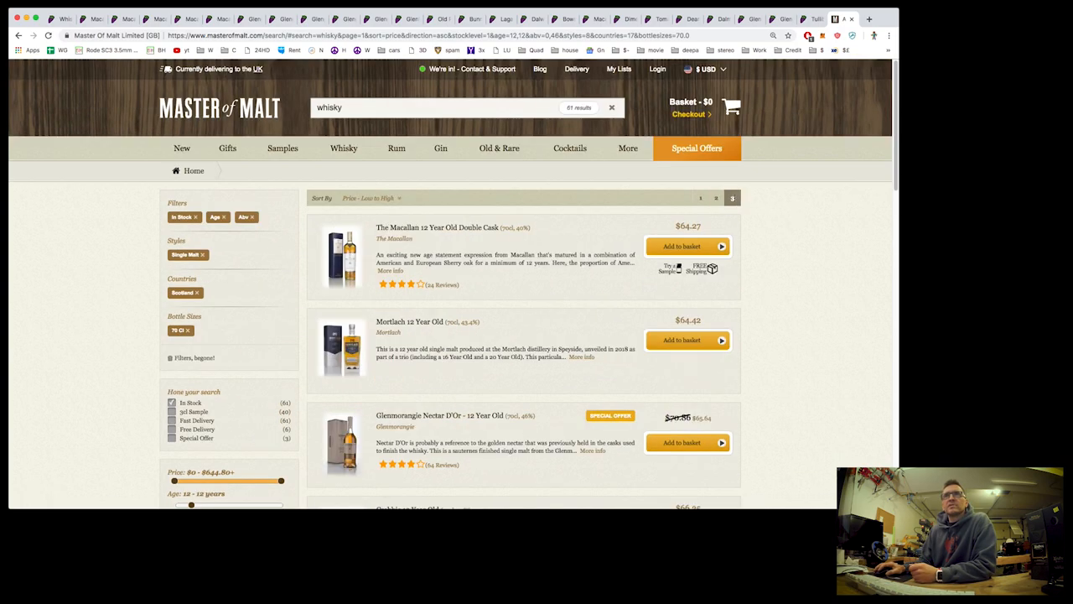
scroll(down, 3)
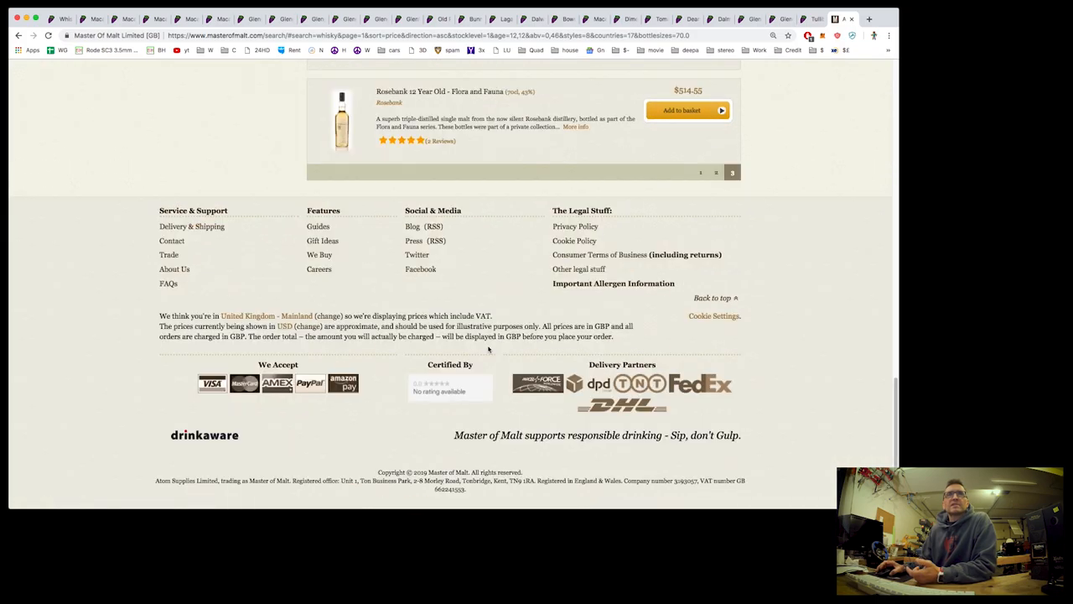
scroll(up, 3)
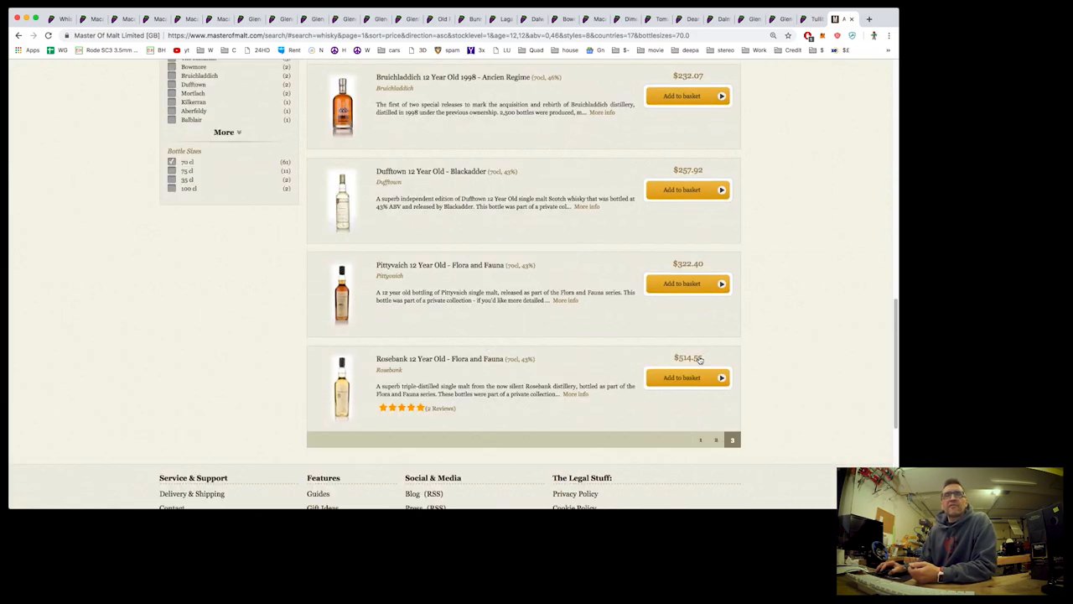
mouse_move(419, 359)
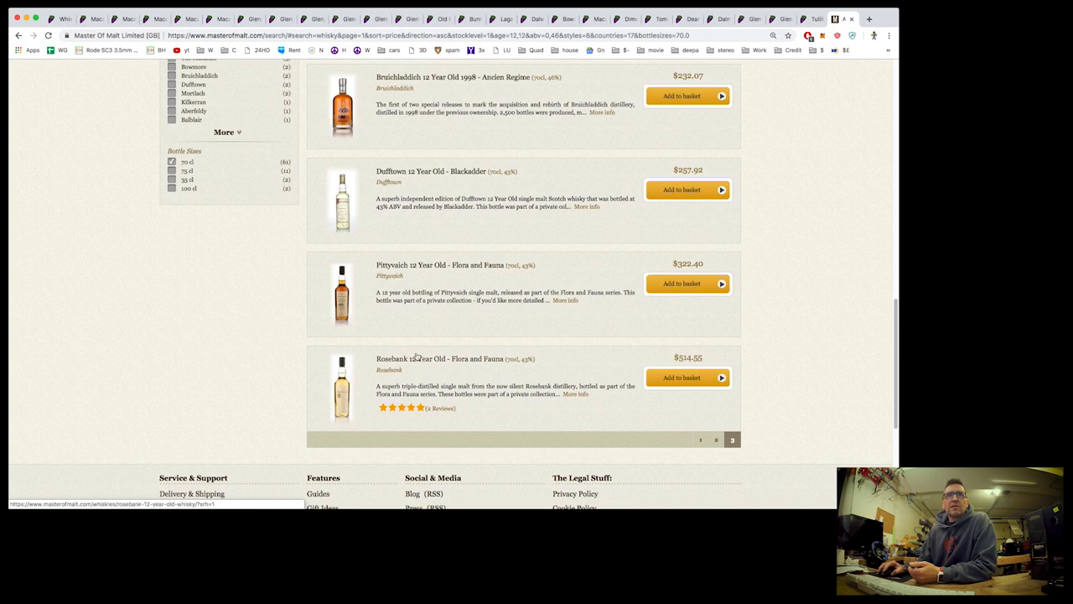
scroll(up, 3)
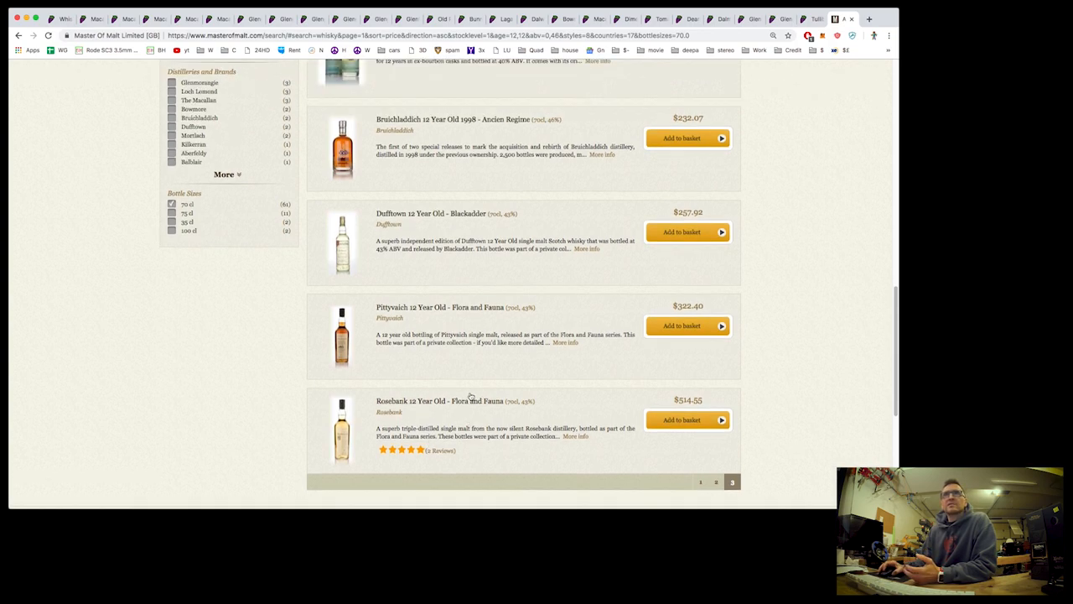
scroll(up, 3)
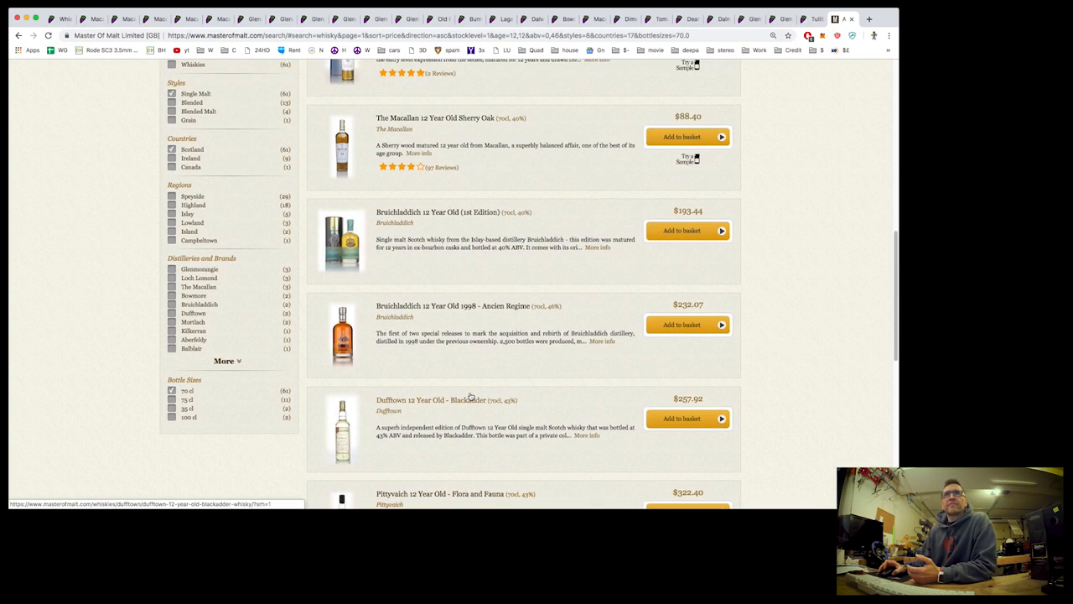
scroll(up, 3)
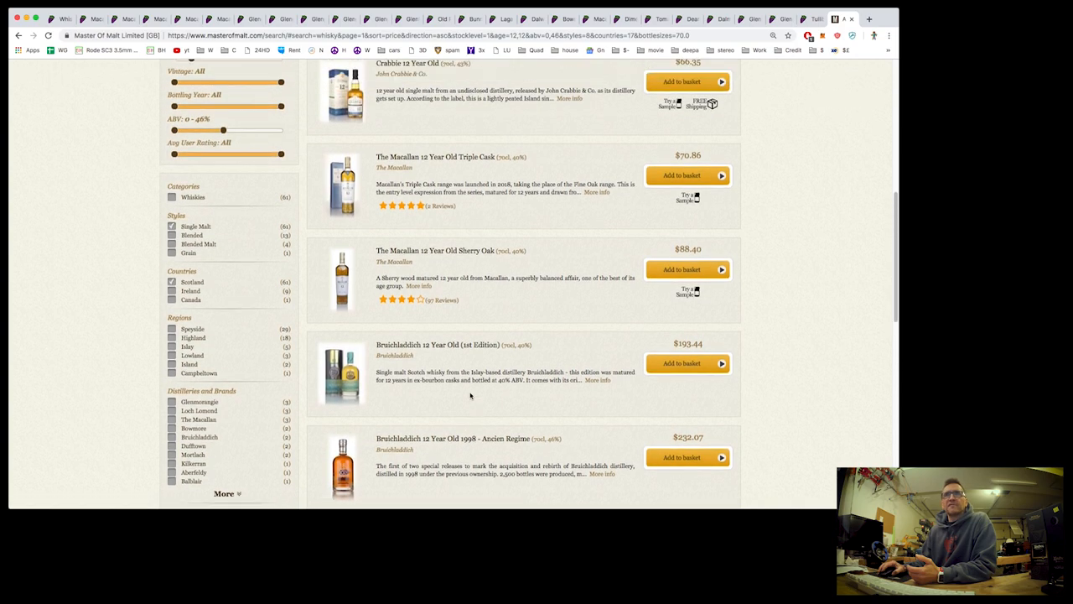
scroll(up, 3)
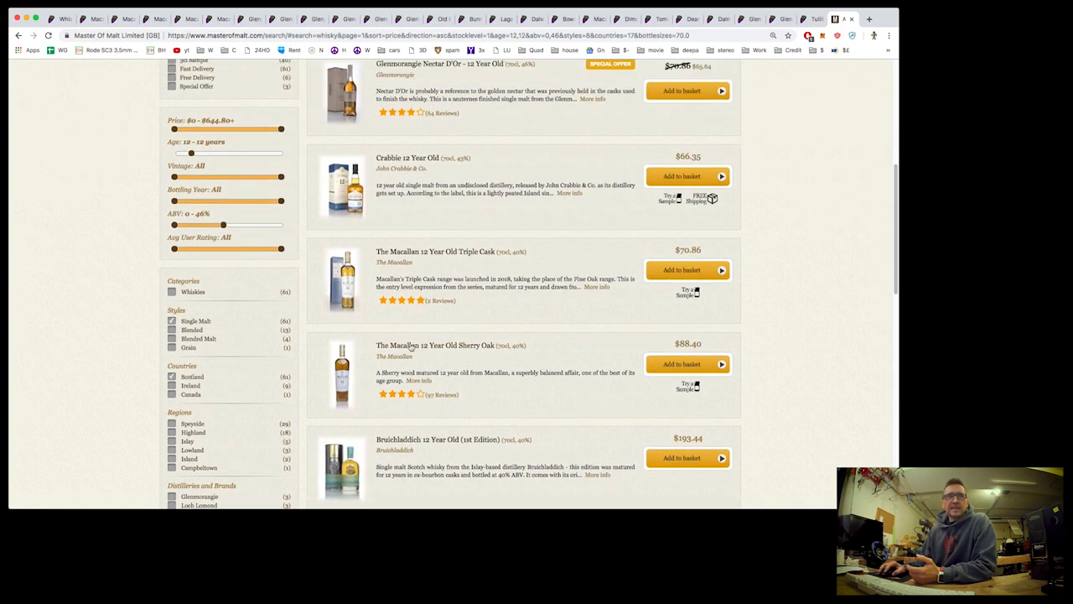
mouse_move(411, 338)
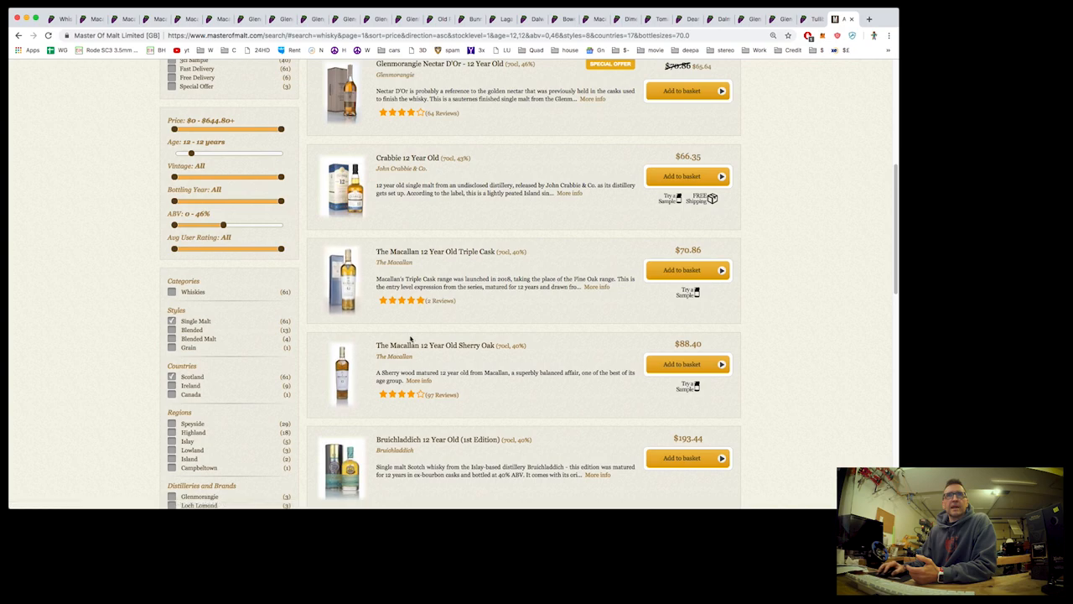
mouse_move(459, 356)
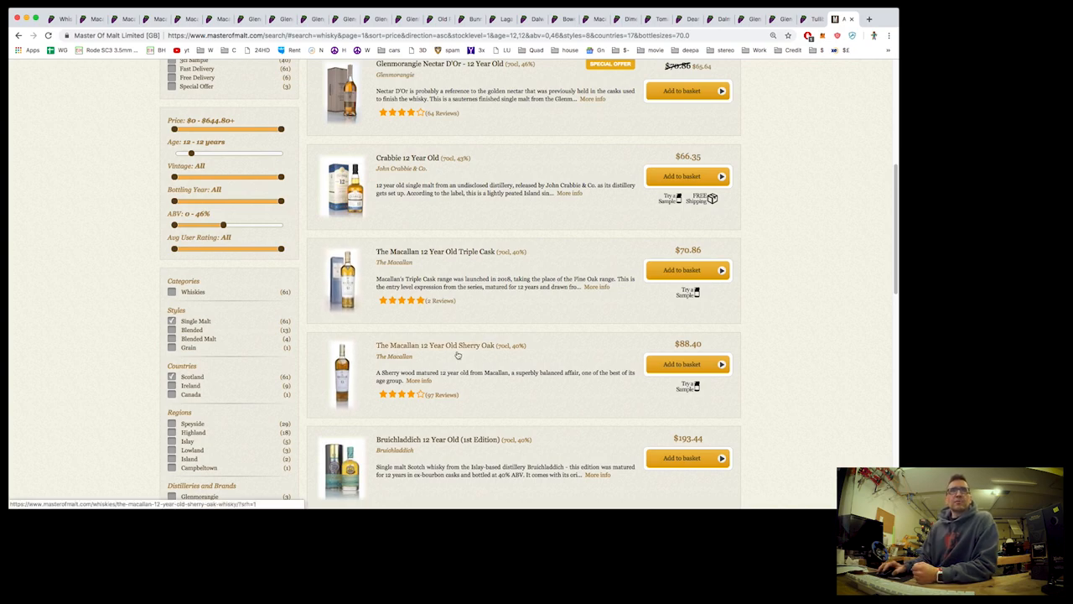
scroll(down, 3)
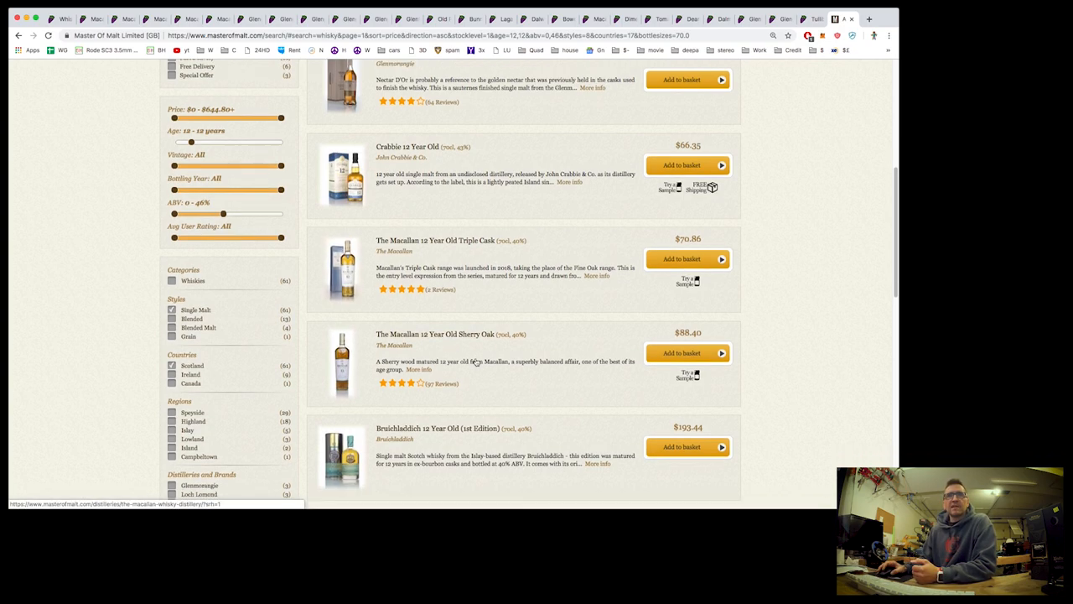
scroll(down, 3)
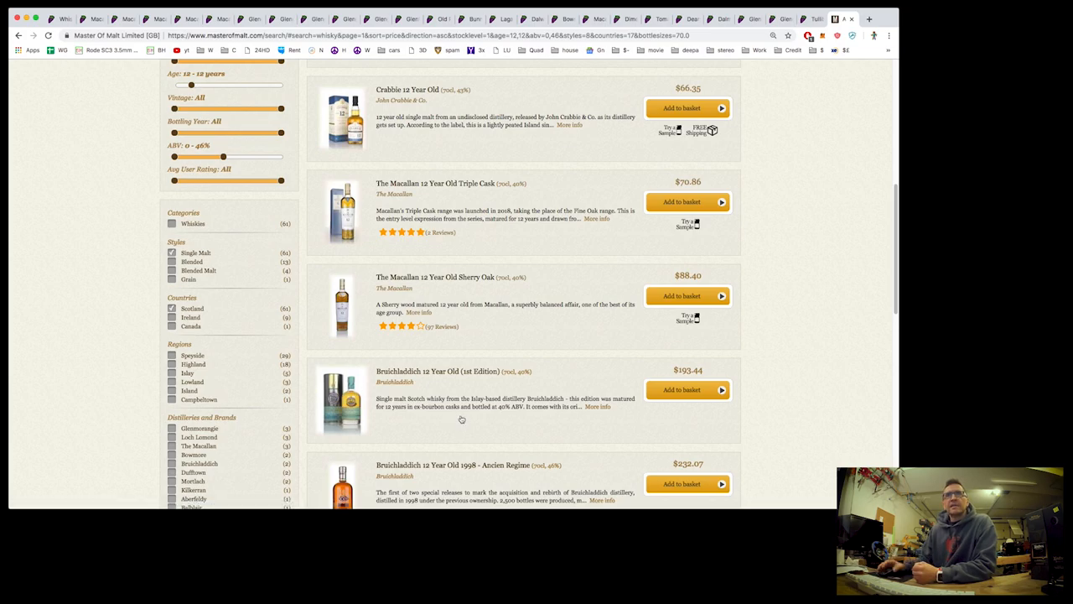
scroll(up, 3)
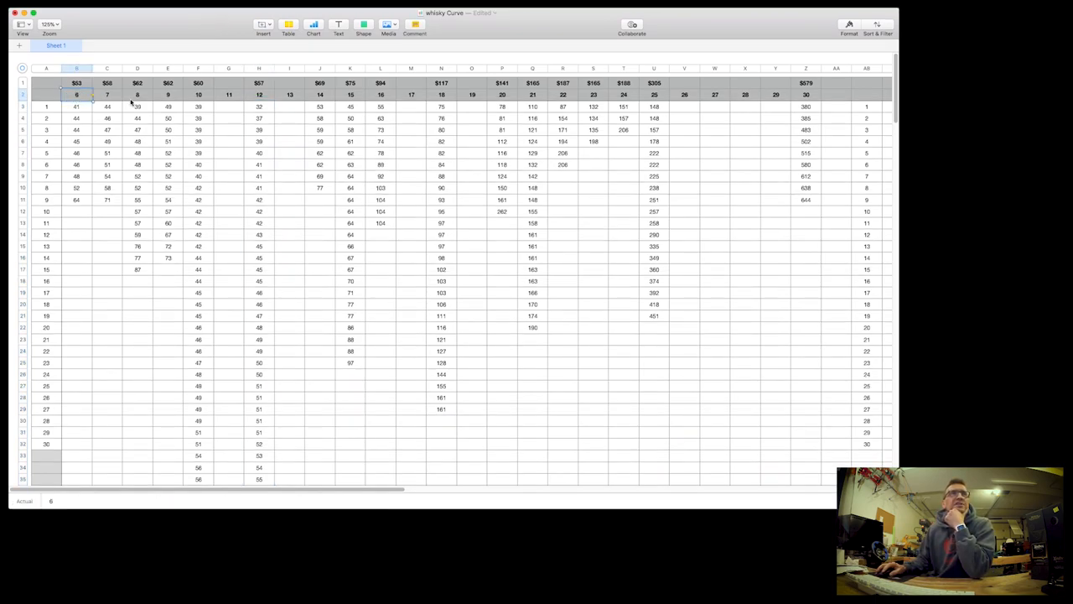
- Select one age column of prices in the Whisky Curve sheet to read its sum, average and count
click(198, 94)
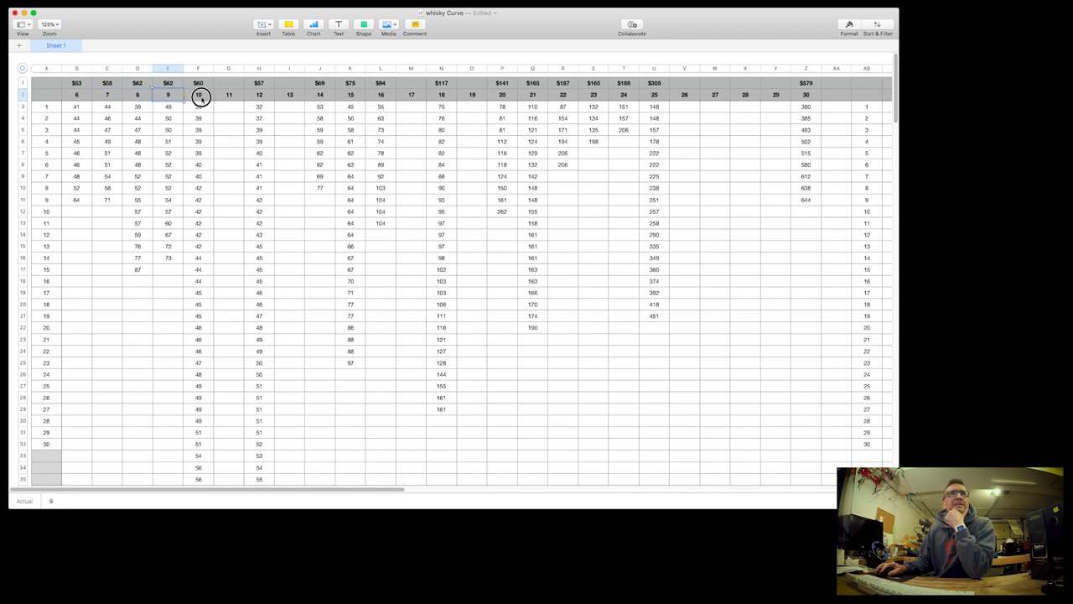
click(198, 94)
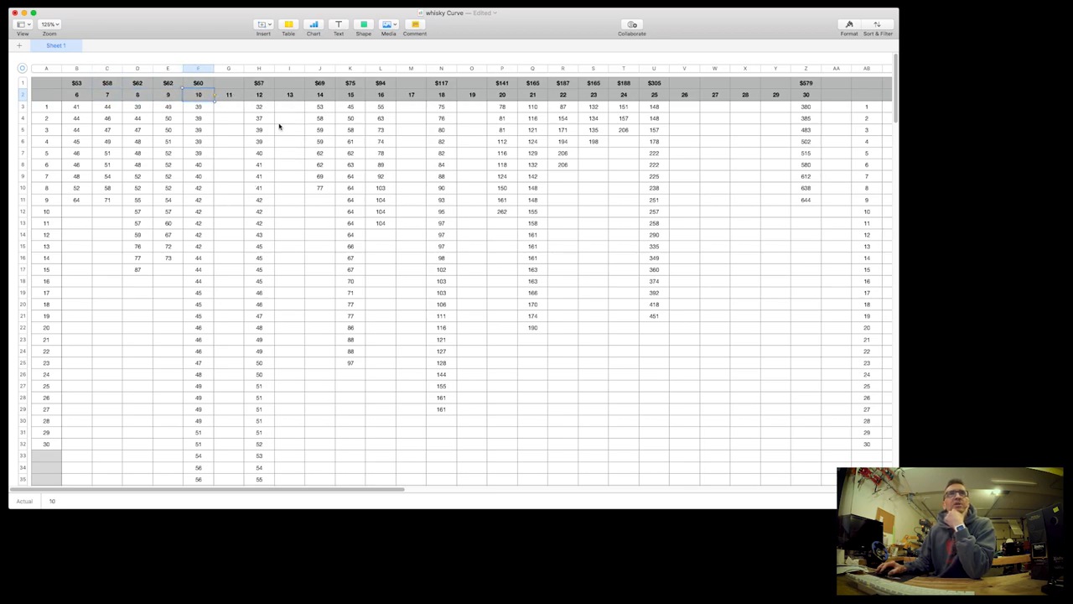
click(258, 108)
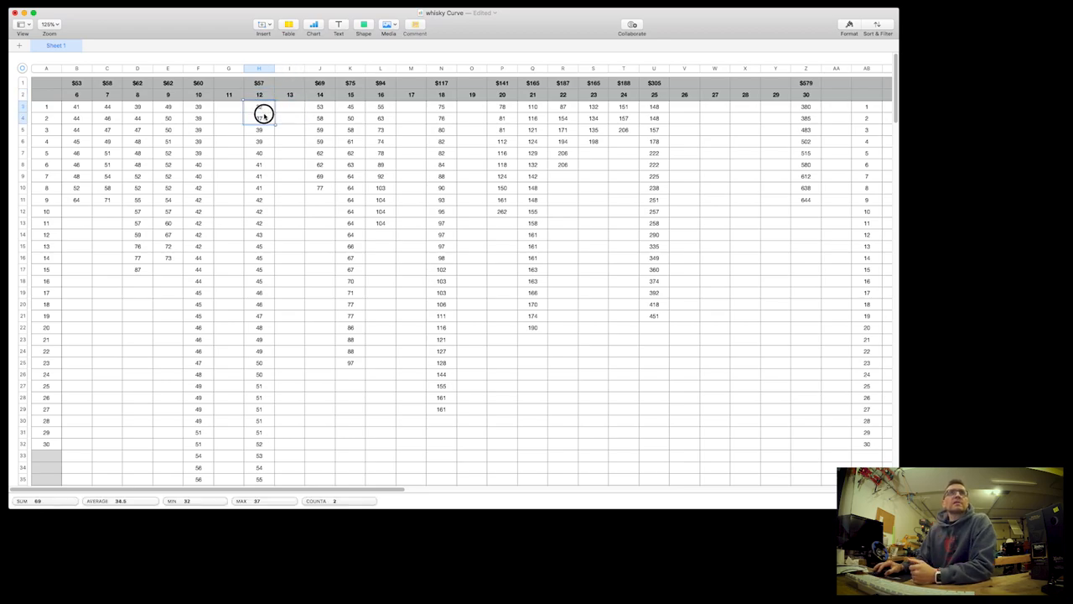
drag(263, 114, 263, 466)
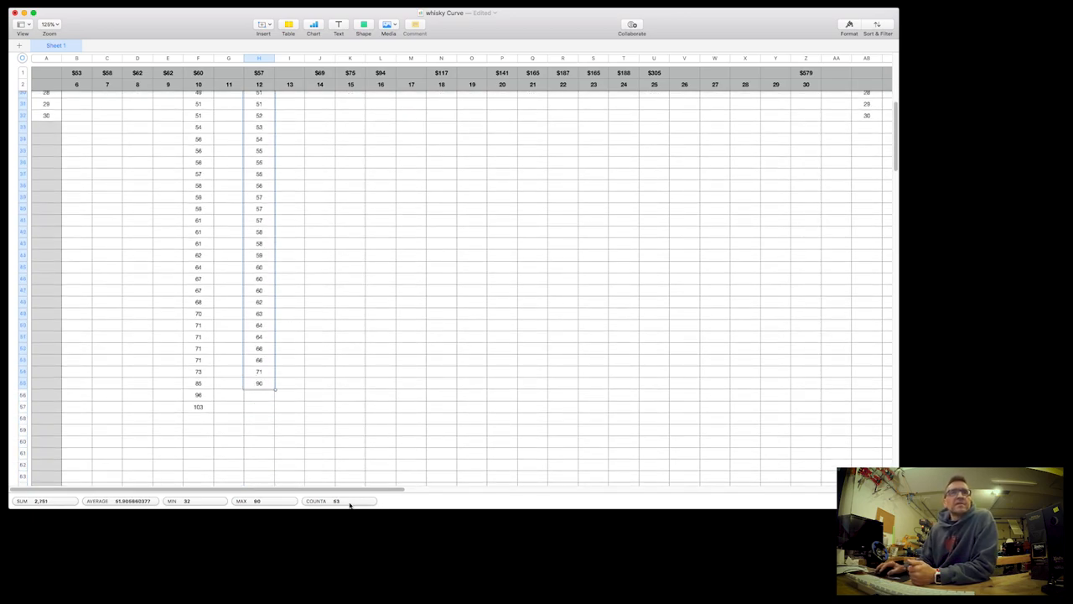
mouse_move(335, 500)
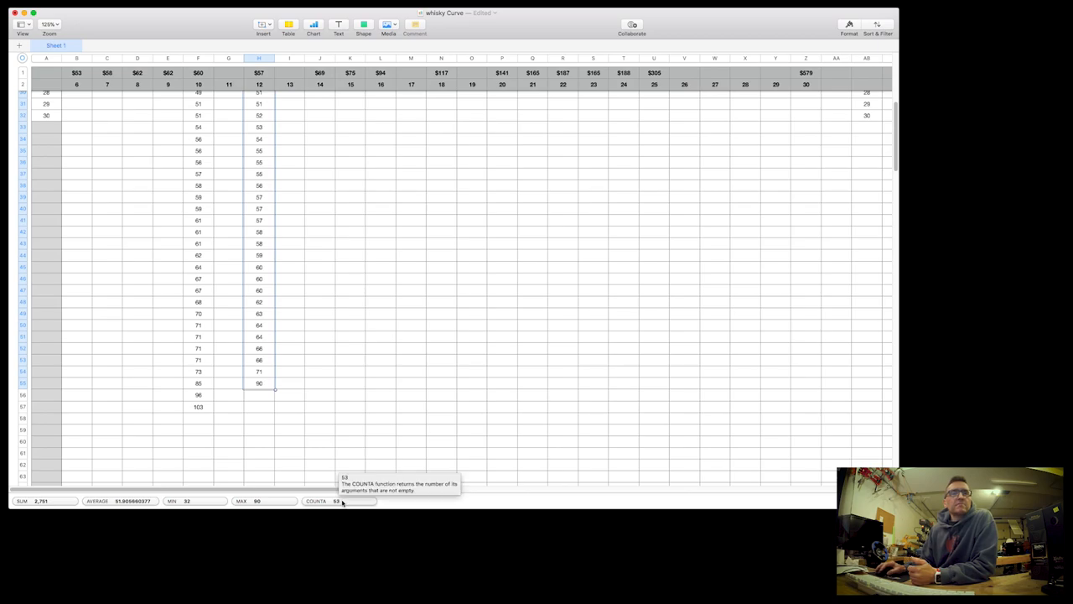
mouse_move(307, 329)
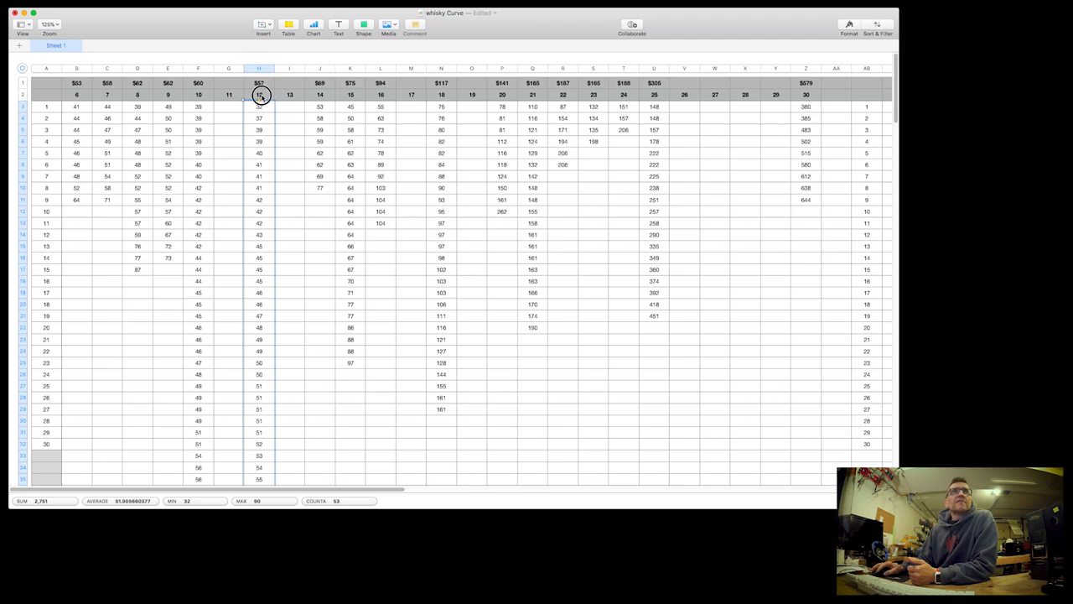
click(258, 67)
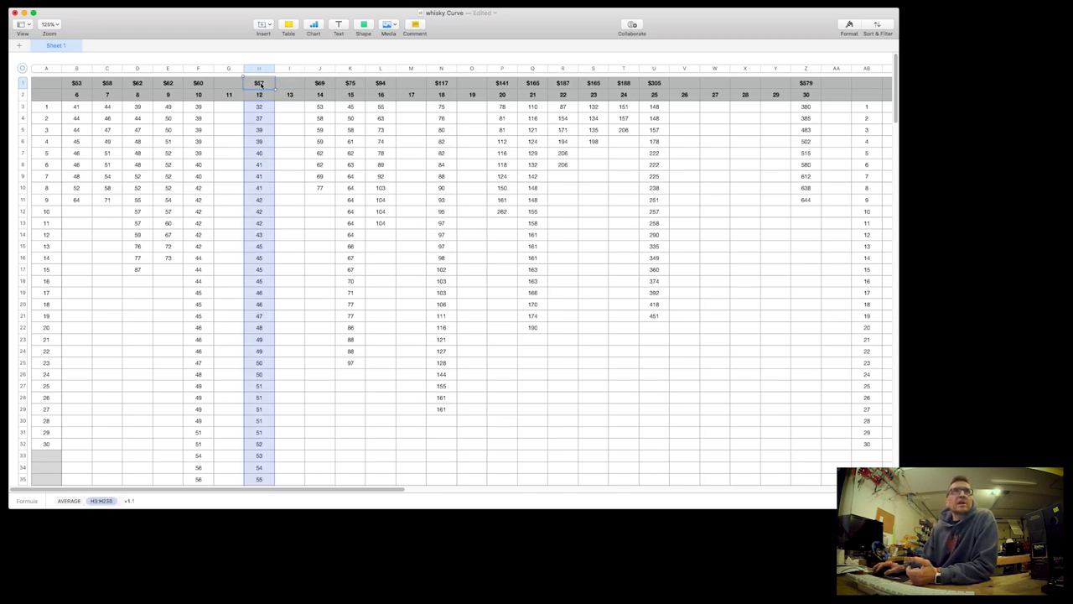
click(258, 82)
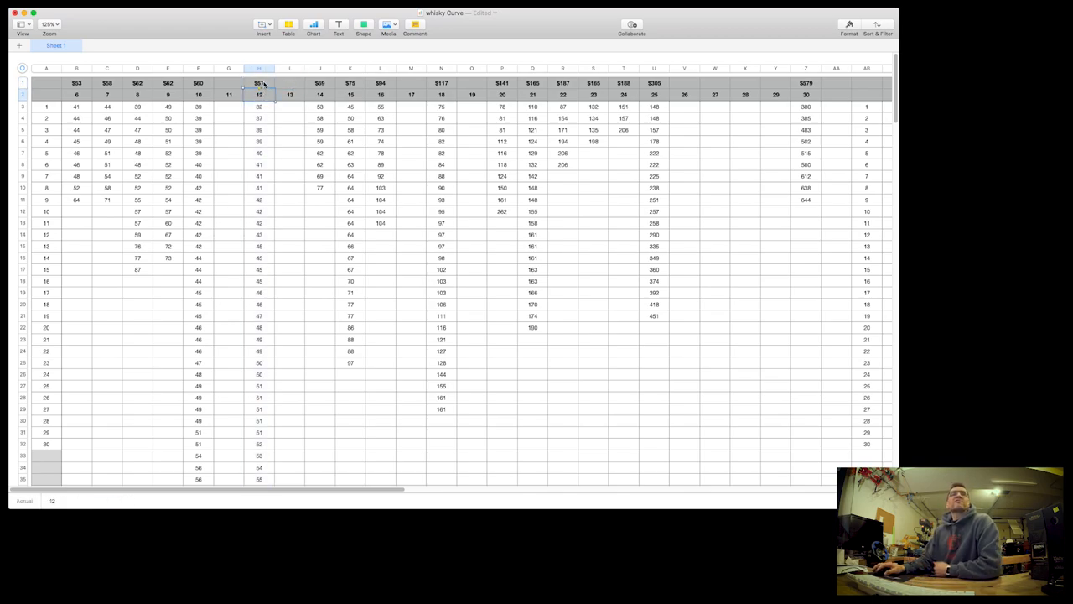
click(258, 67)
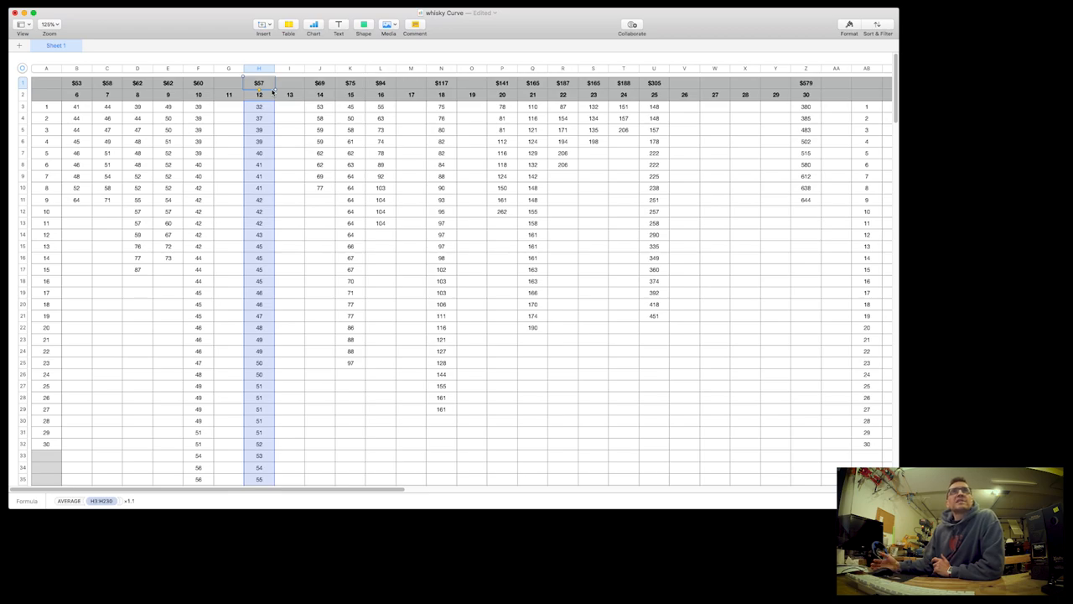
mouse_move(362, 84)
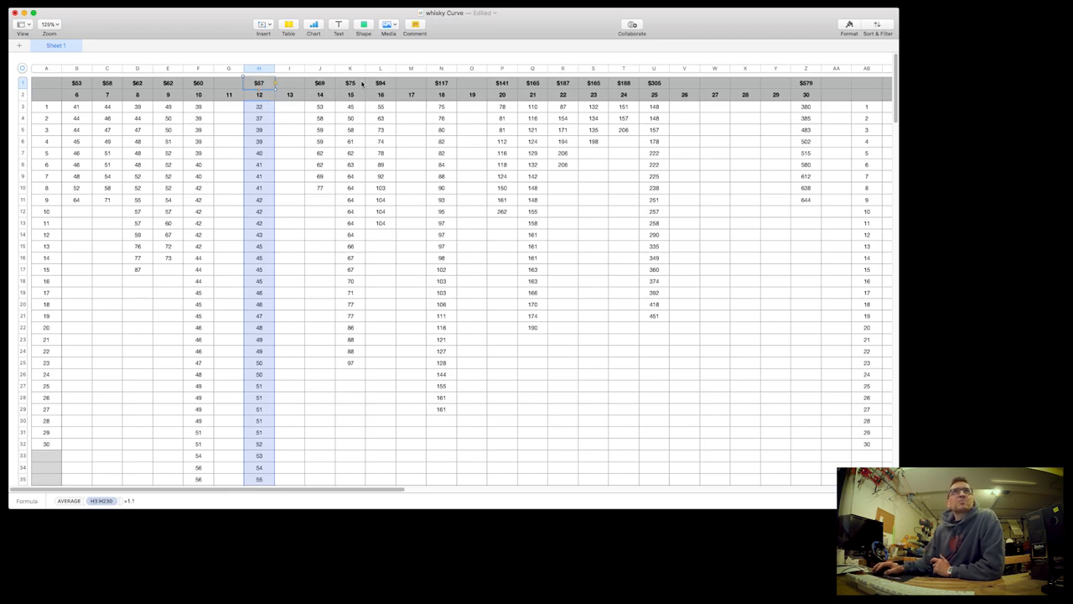
click(350, 82)
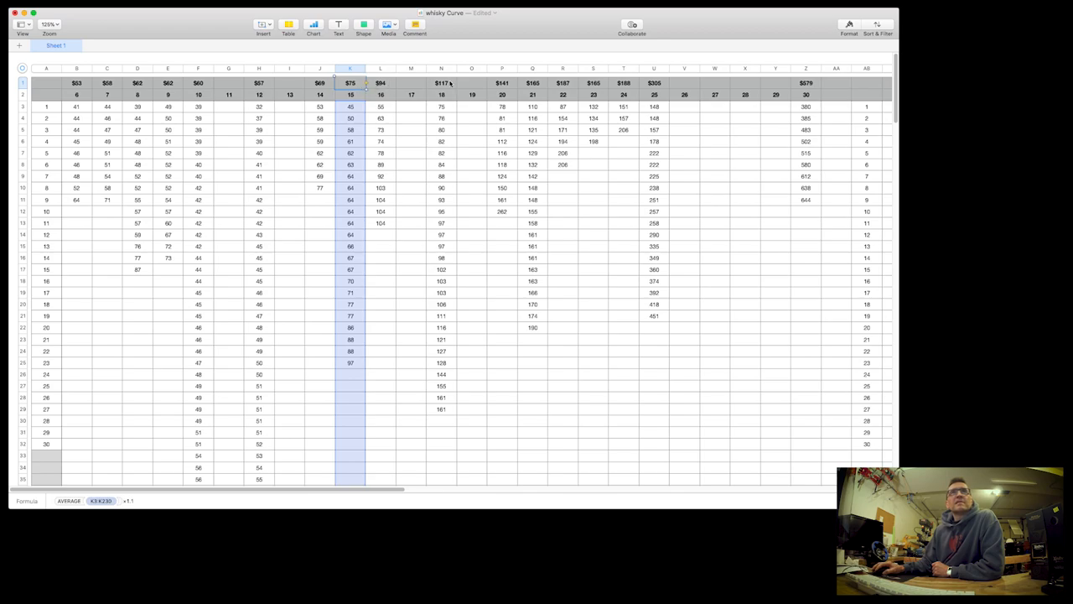
click(441, 82)
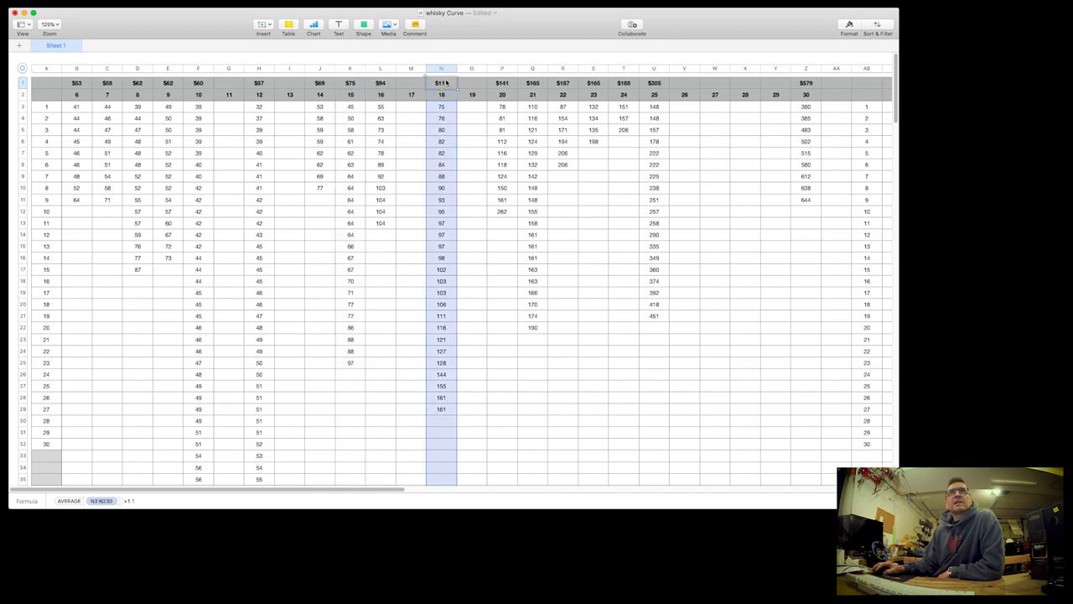
click(533, 84)
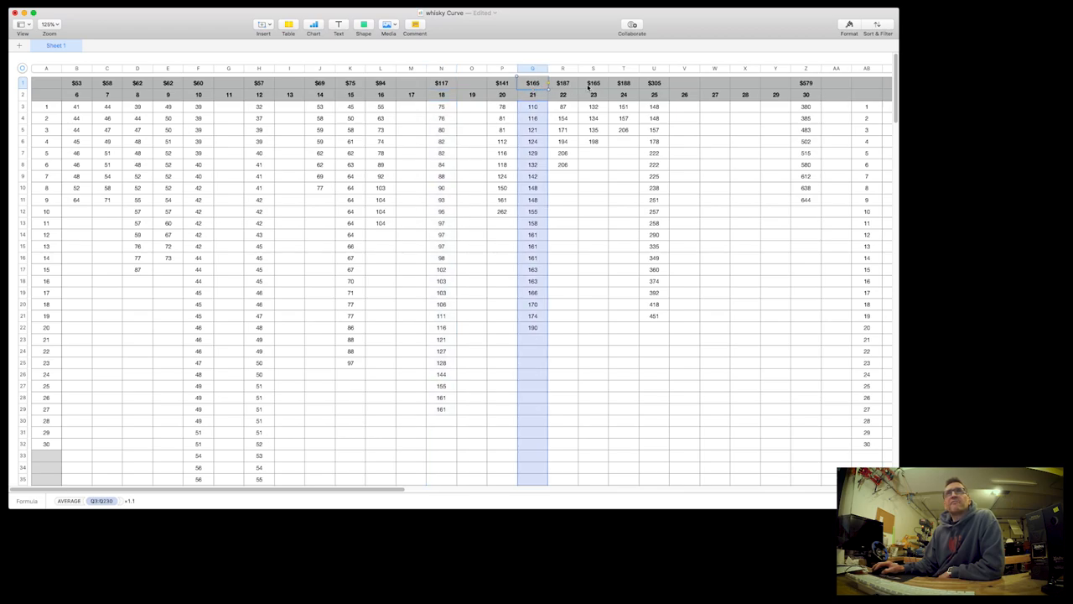
click(654, 83)
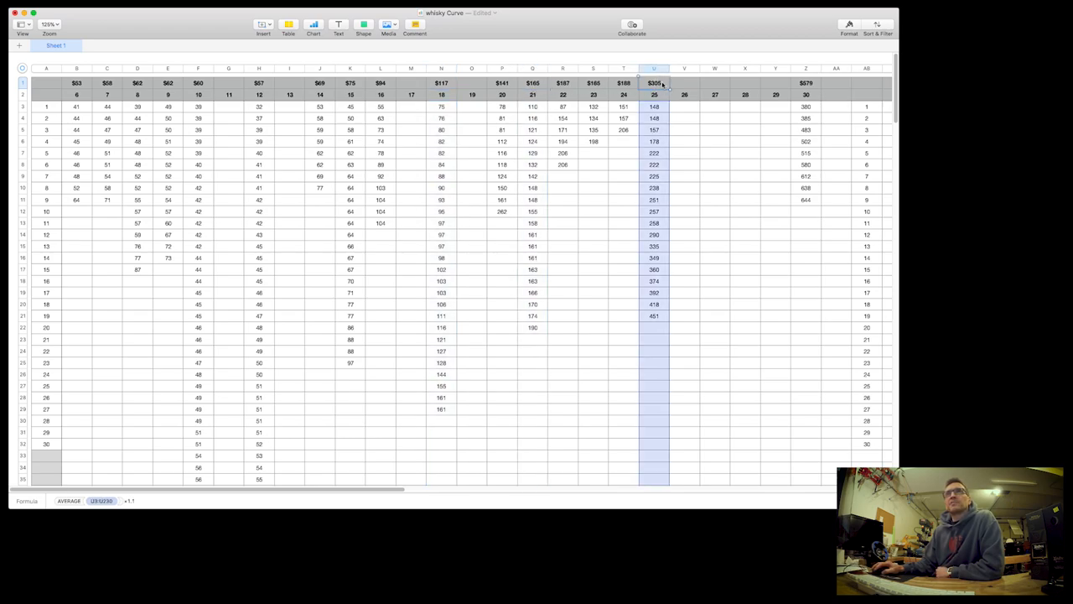
click(654, 316)
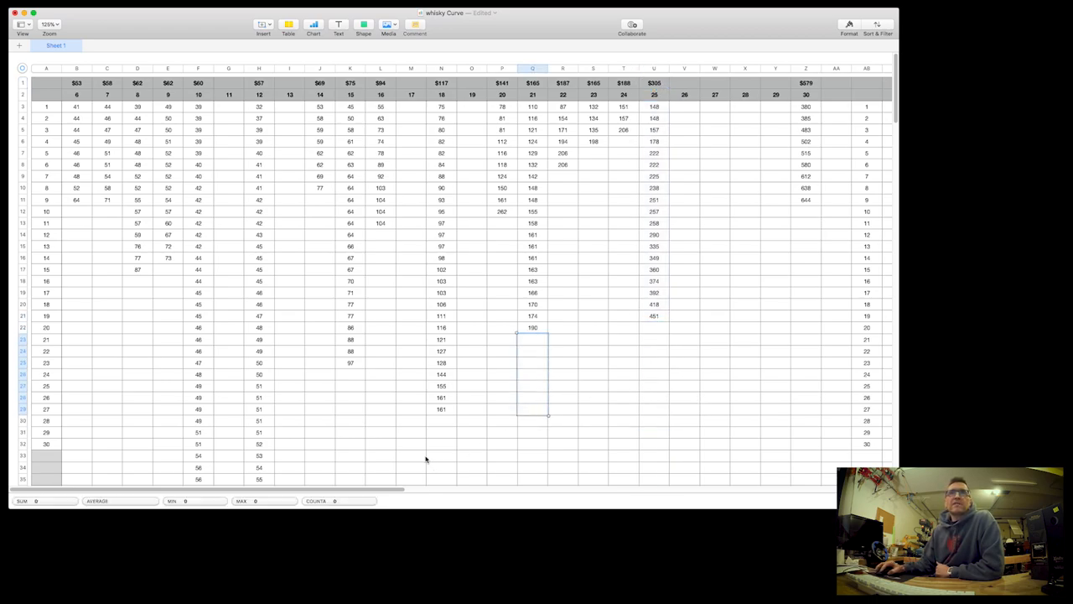
click(348, 374)
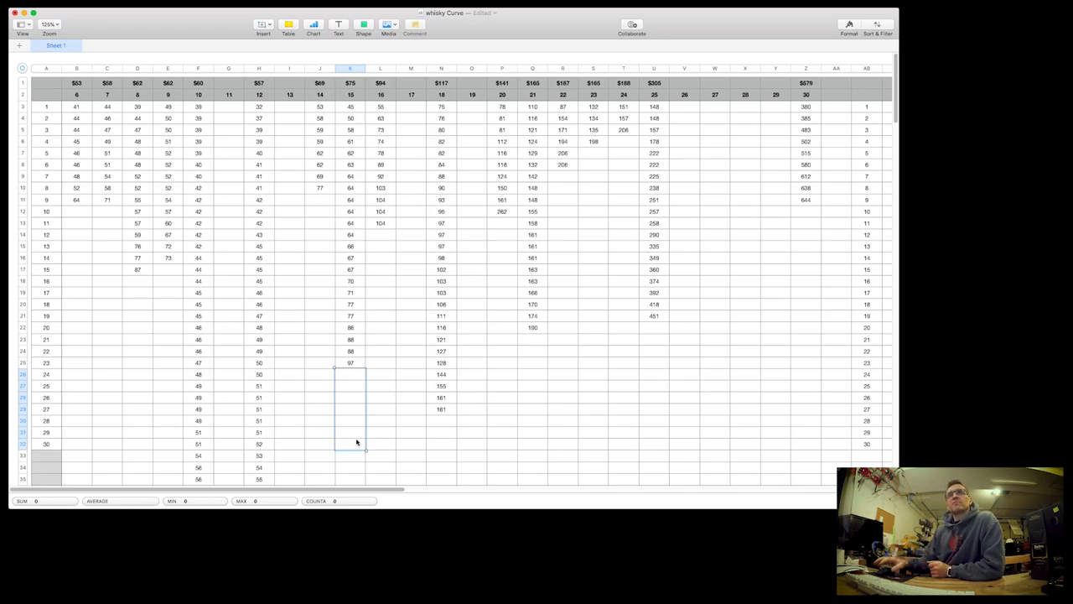
click(654, 291)
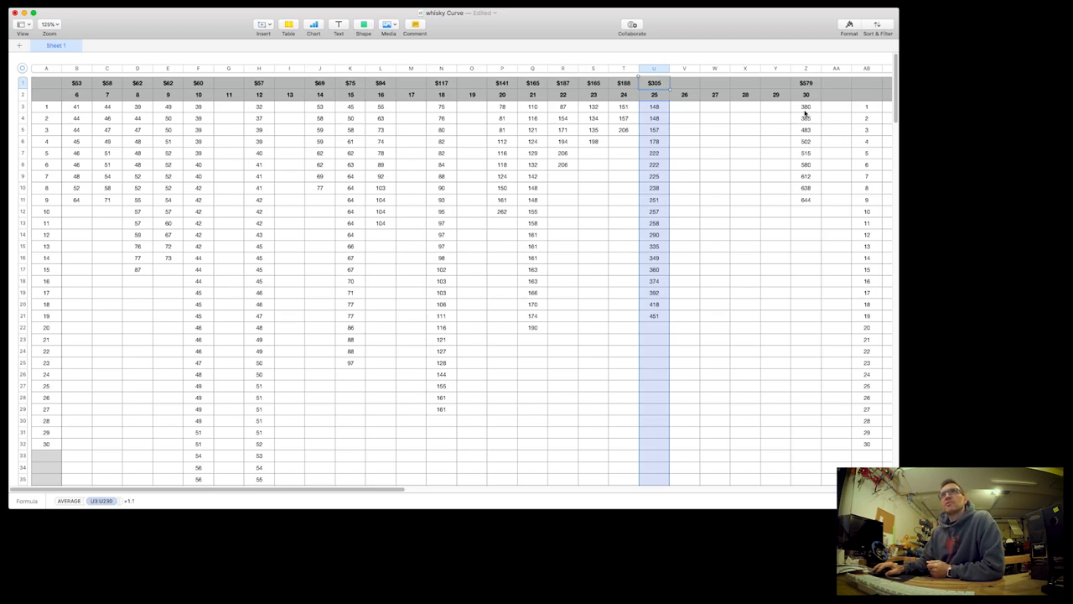
click(805, 152)
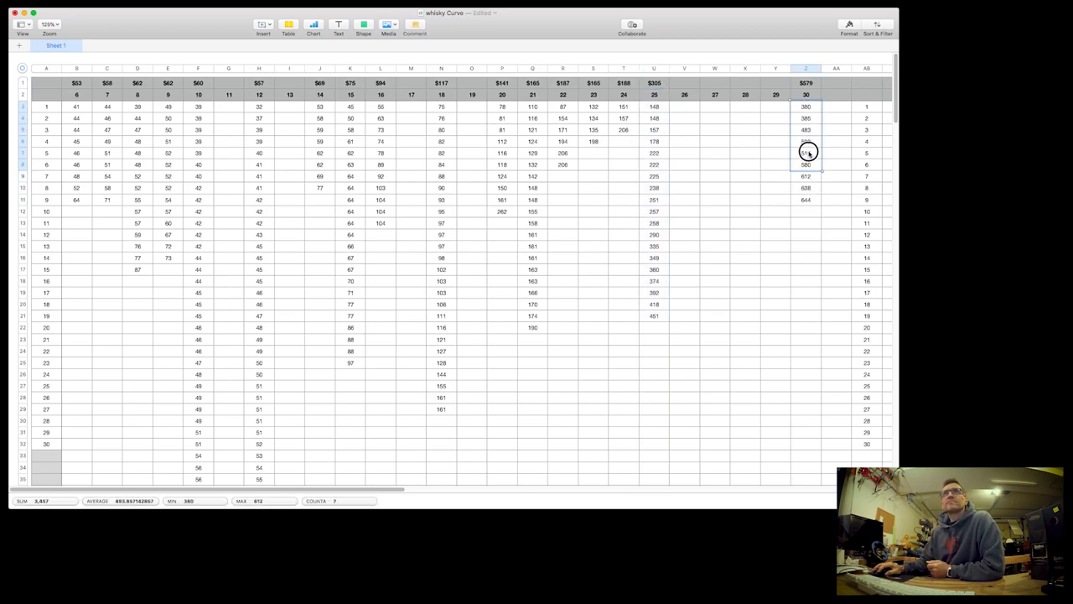
click(805, 107)
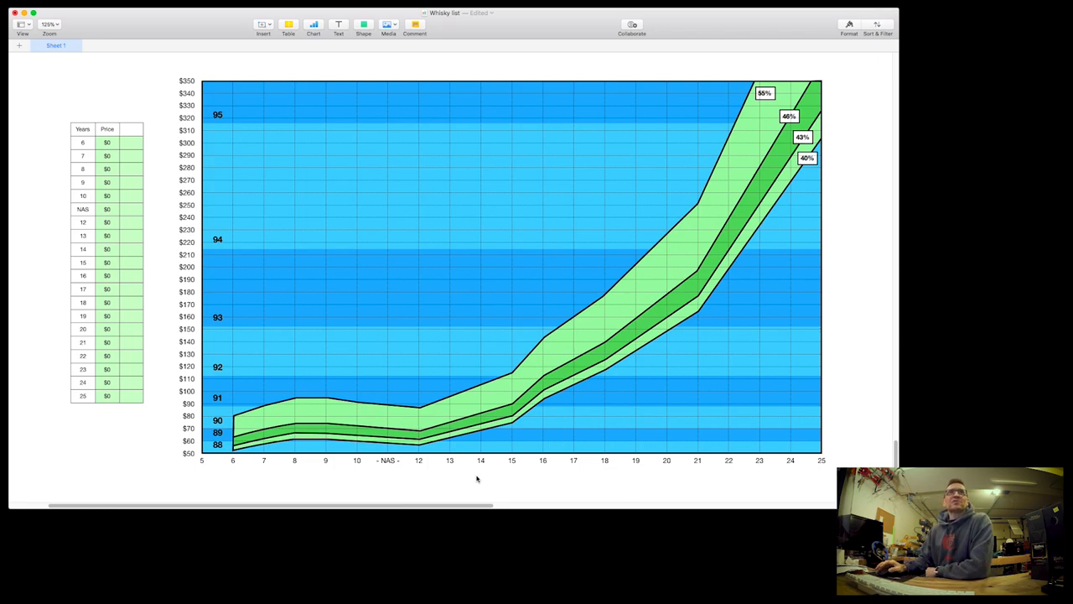
mouse_move(837, 137)
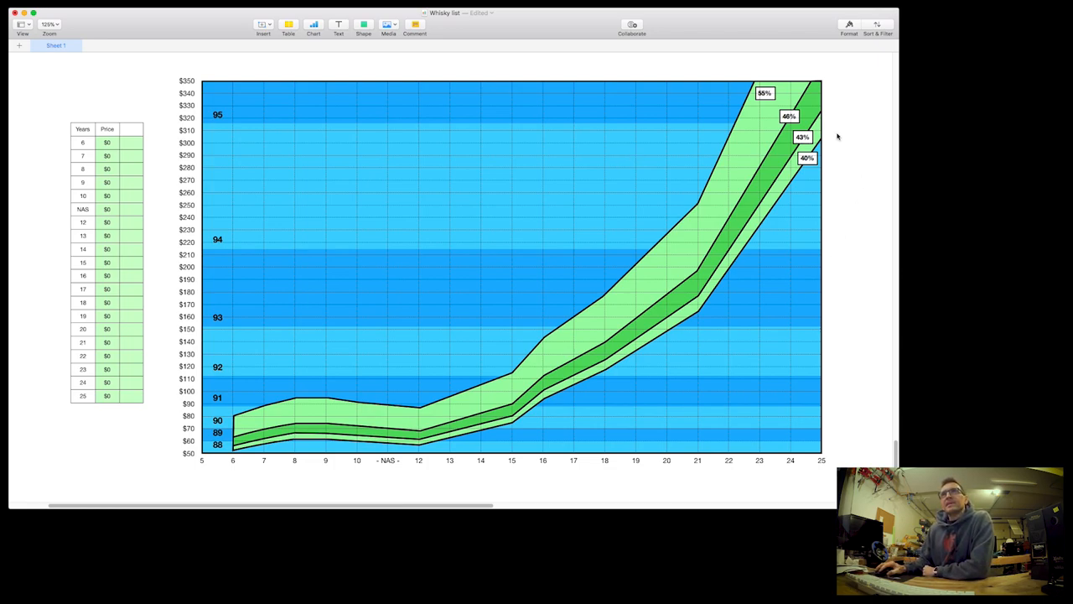
mouse_move(836, 120)
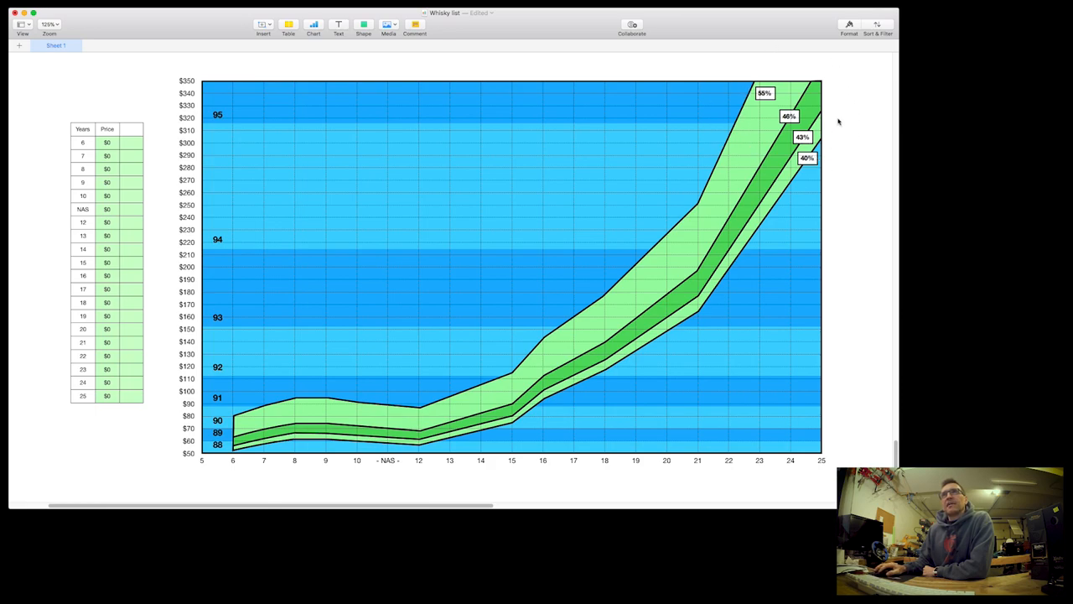
mouse_move(808, 161)
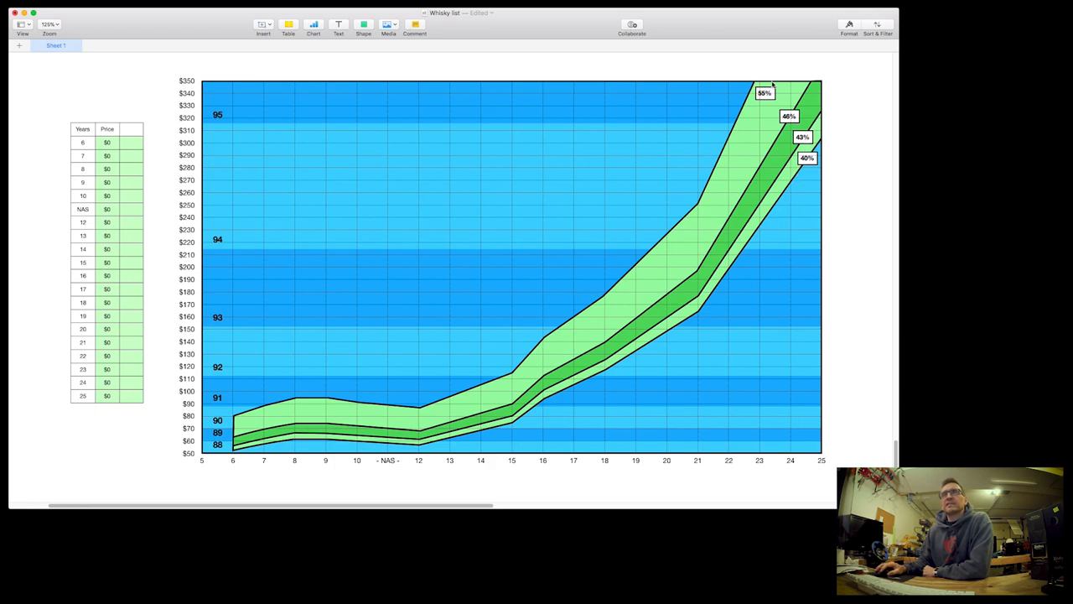
mouse_move(765, 99)
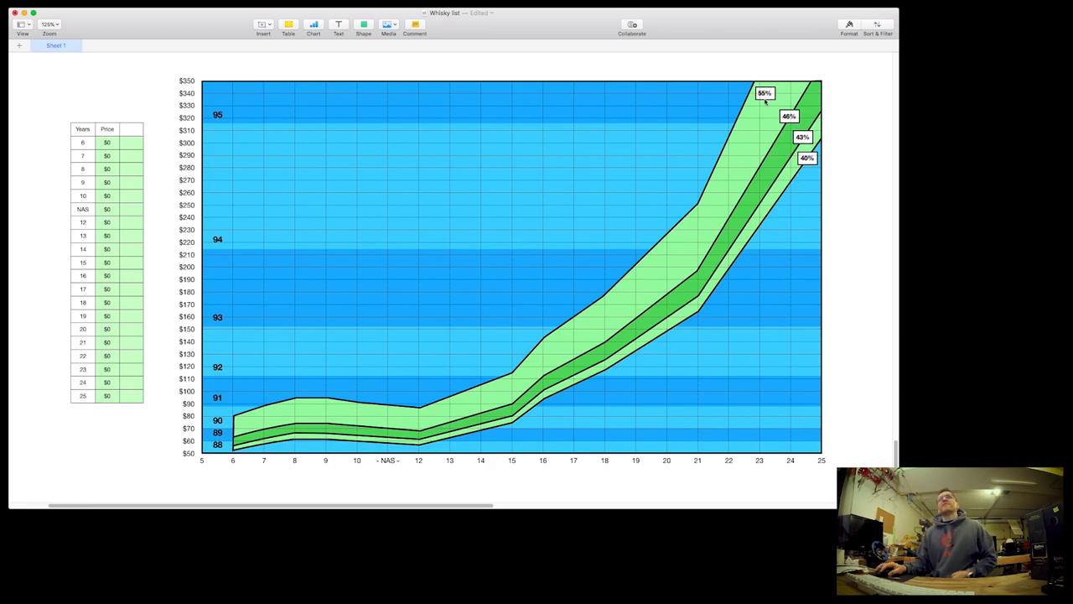
mouse_move(788, 116)
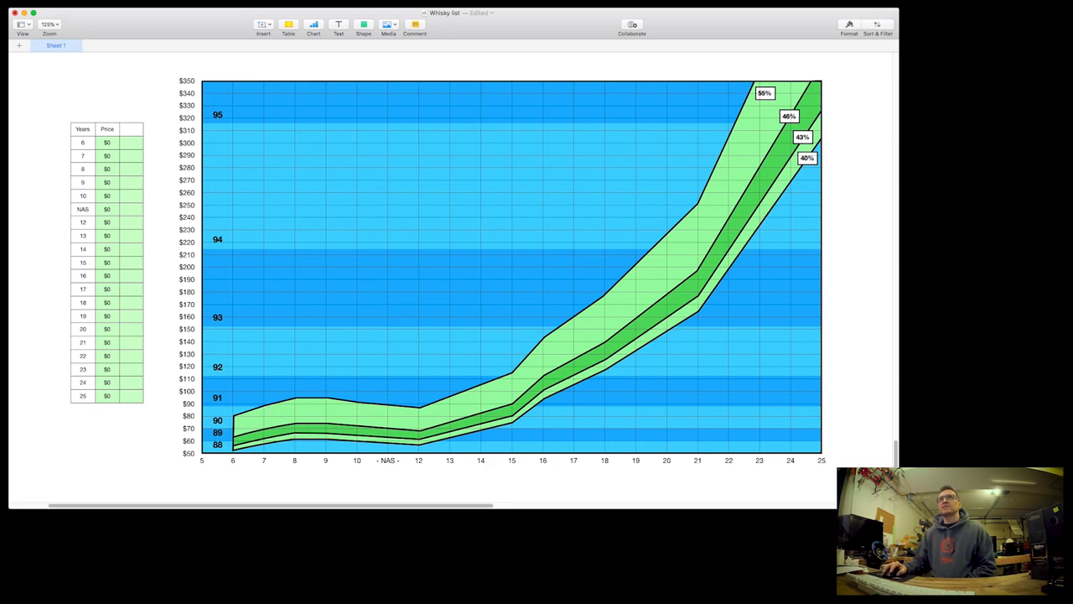
mouse_move(738, 255)
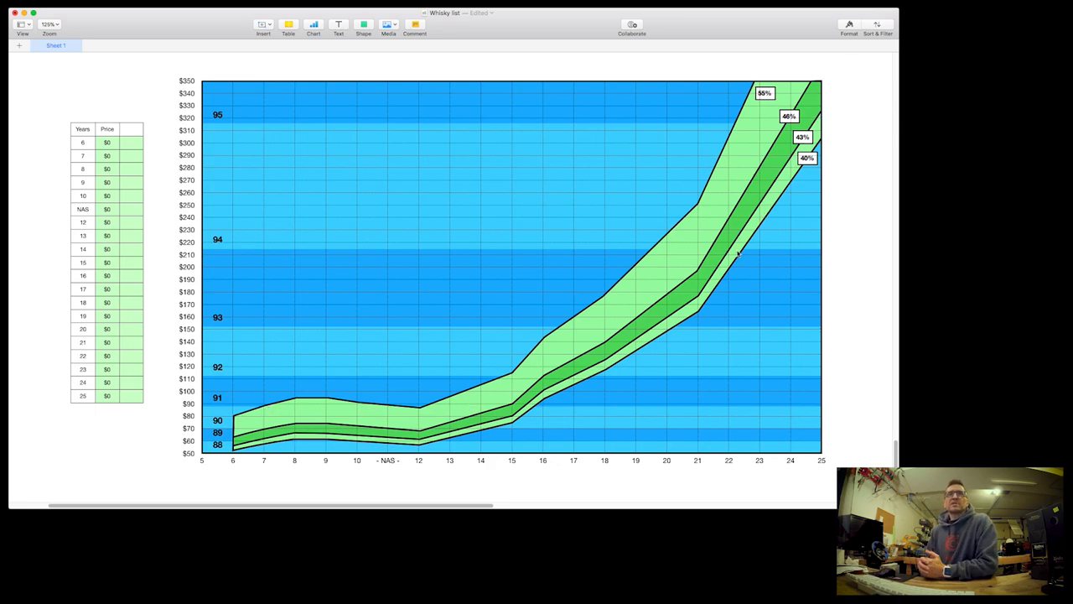
mouse_move(438, 228)
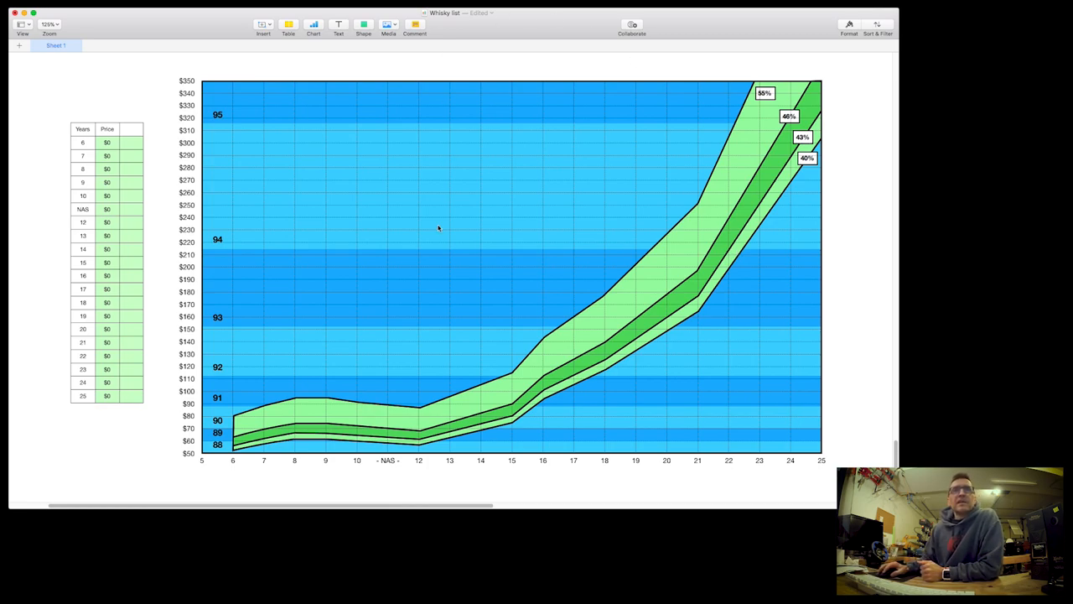
mouse_move(423, 445)
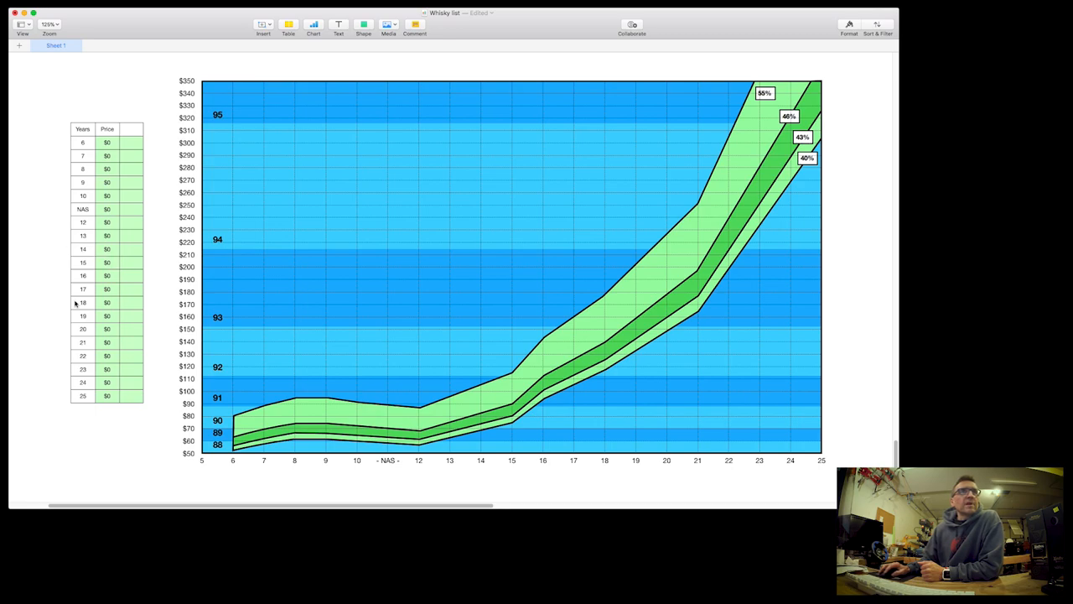
- Enter trial prices 120 and 132 in the 18- and 12-year rows so markers appear on the chart
click(131, 221)
text($60)
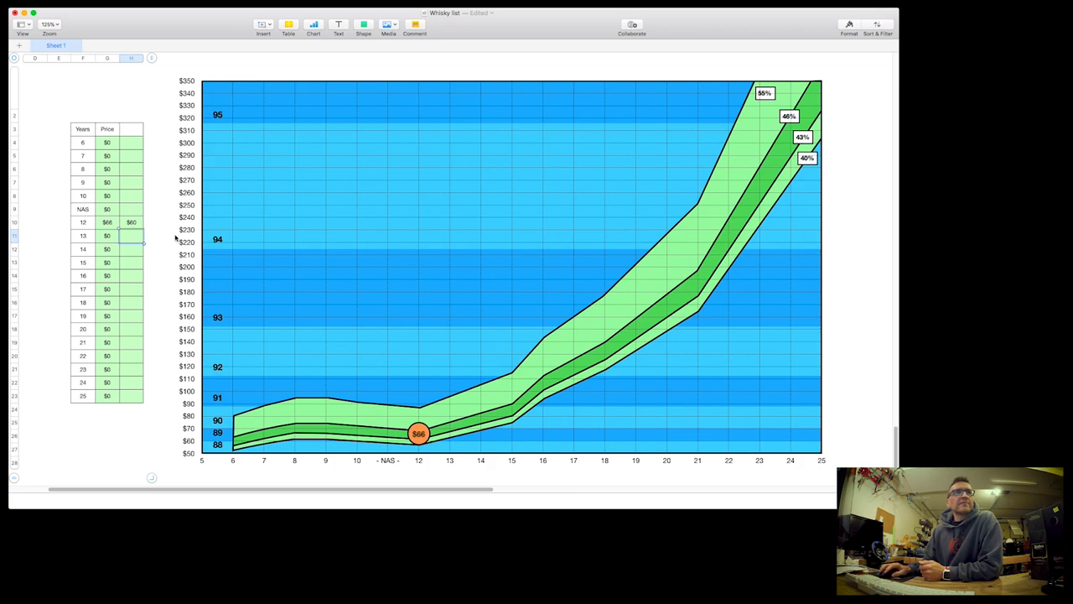
click(131, 302)
text($110)
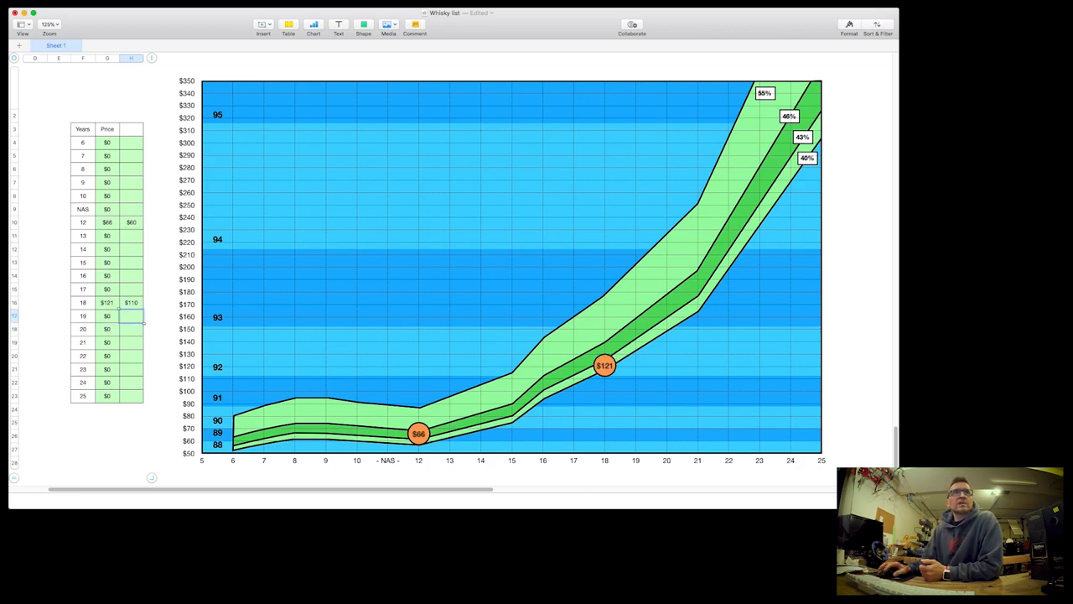
text(120)
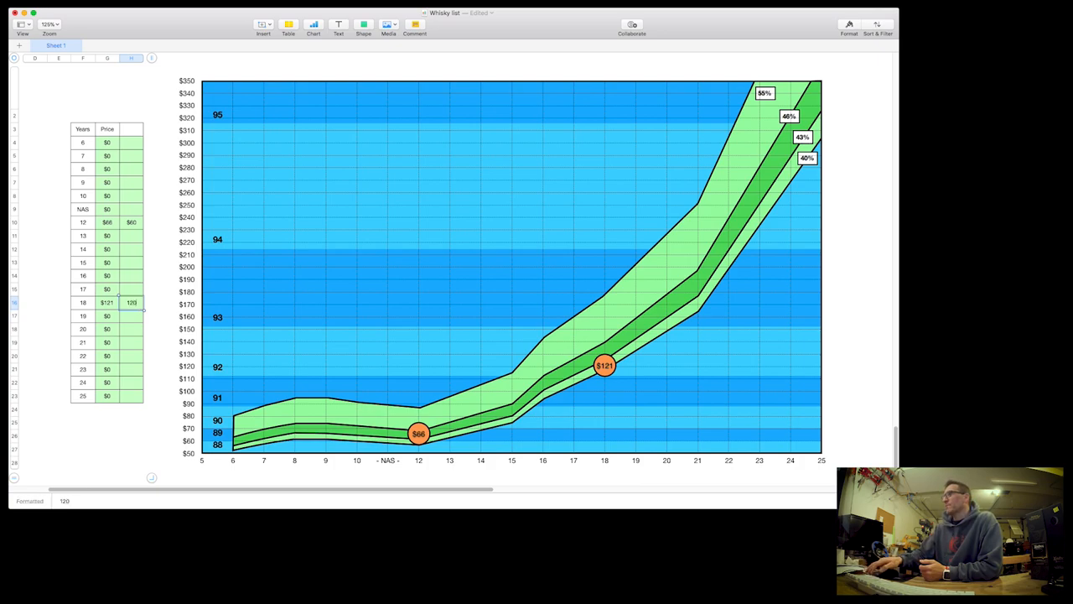
text(132)
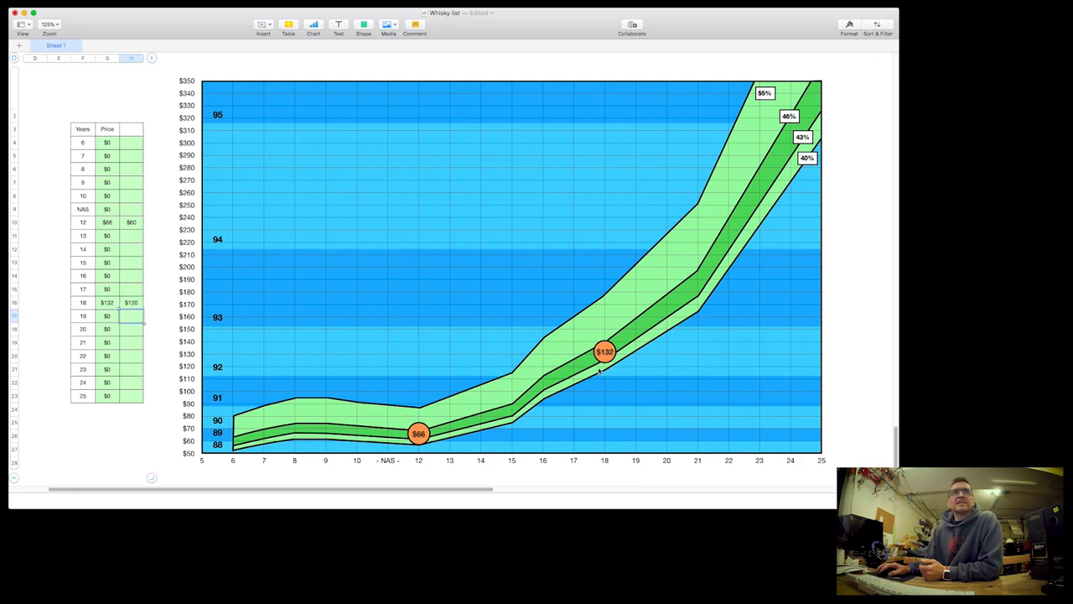
click(131, 301)
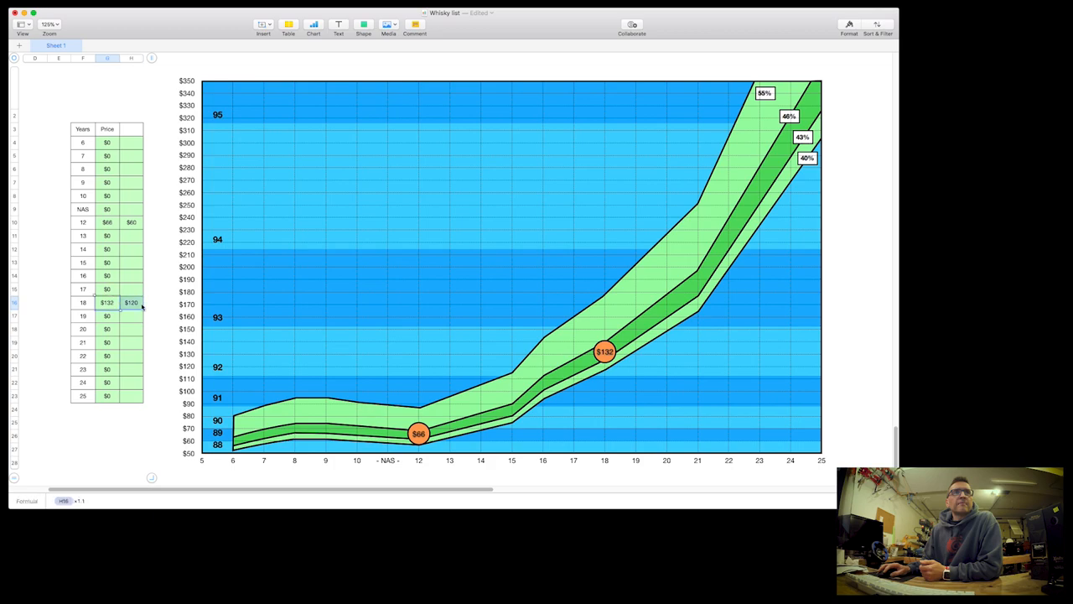
mouse_move(250, 434)
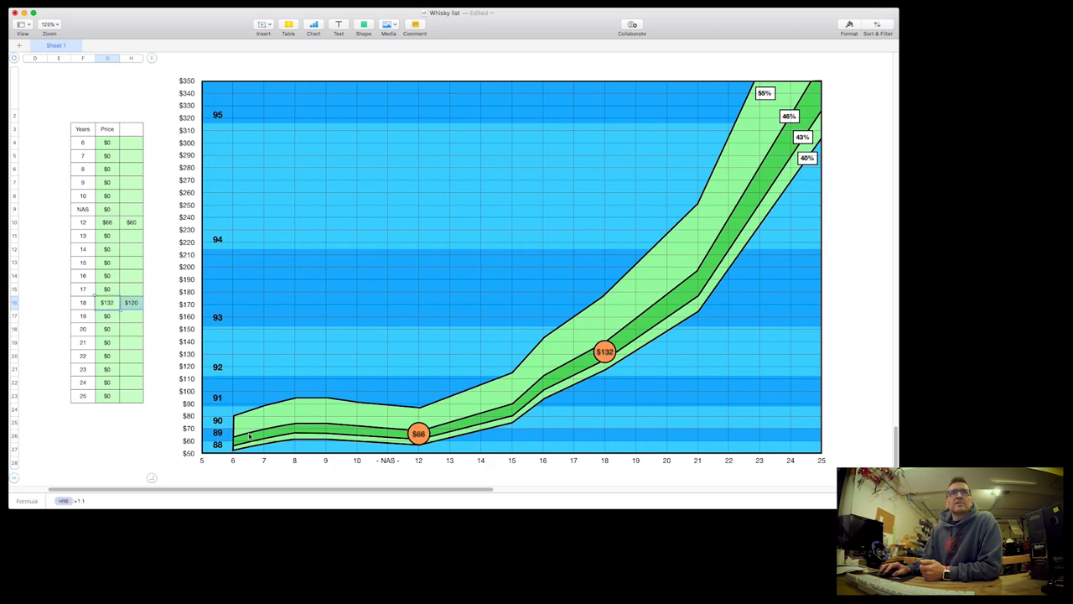
mouse_move(679, 329)
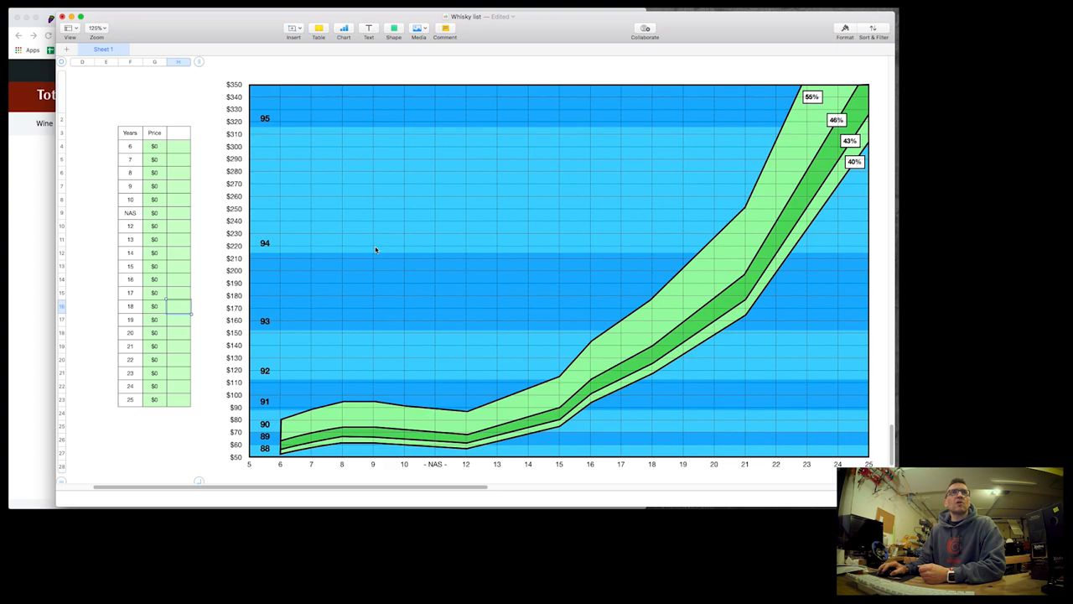
mouse_move(183, 232)
text($27)
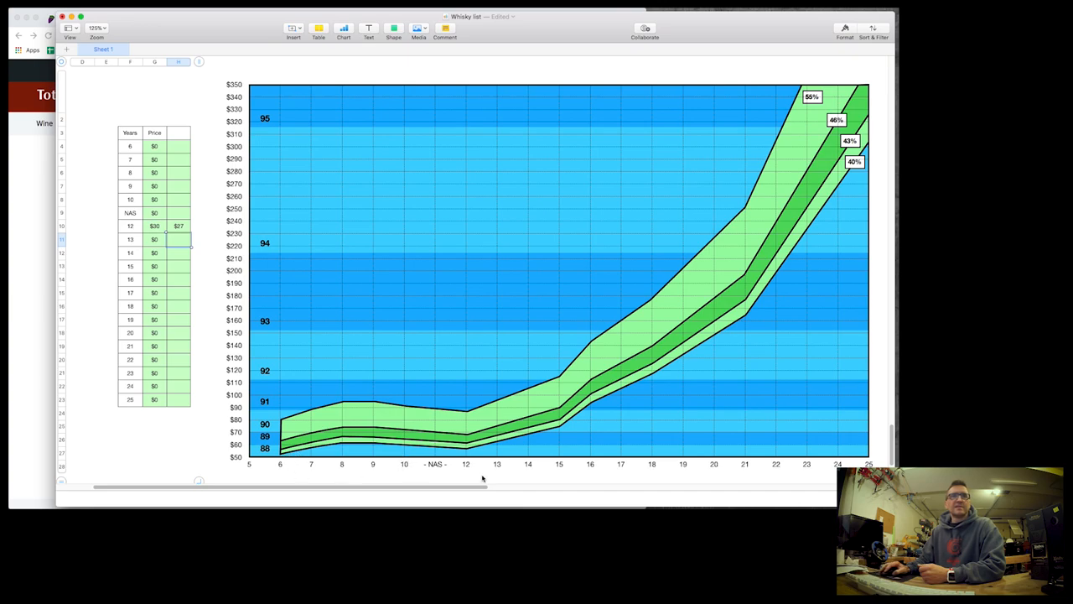
mouse_move(466, 473)
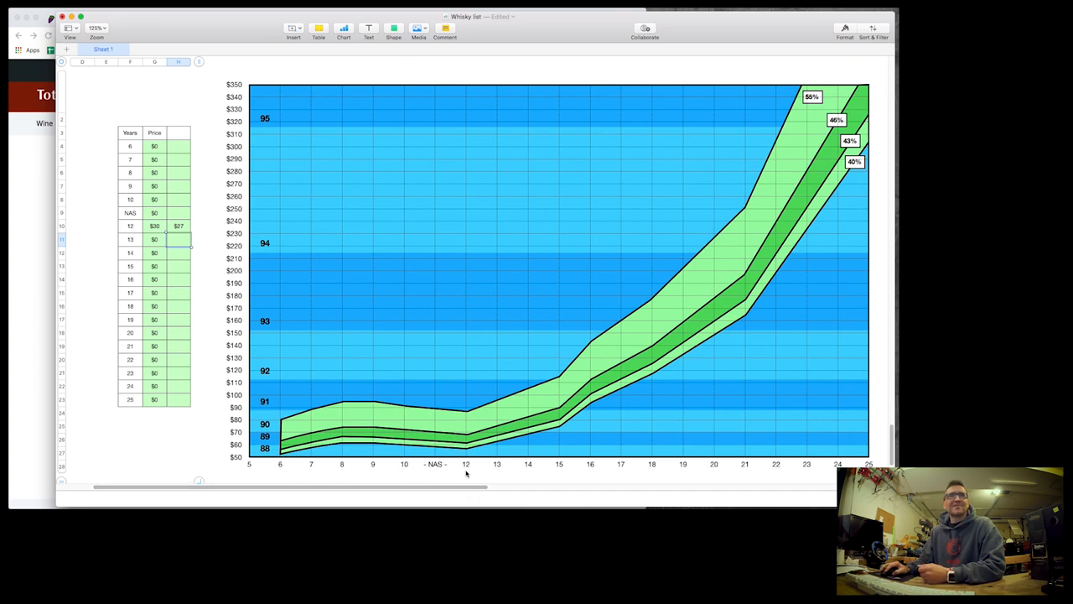
click(178, 225)
text($50)
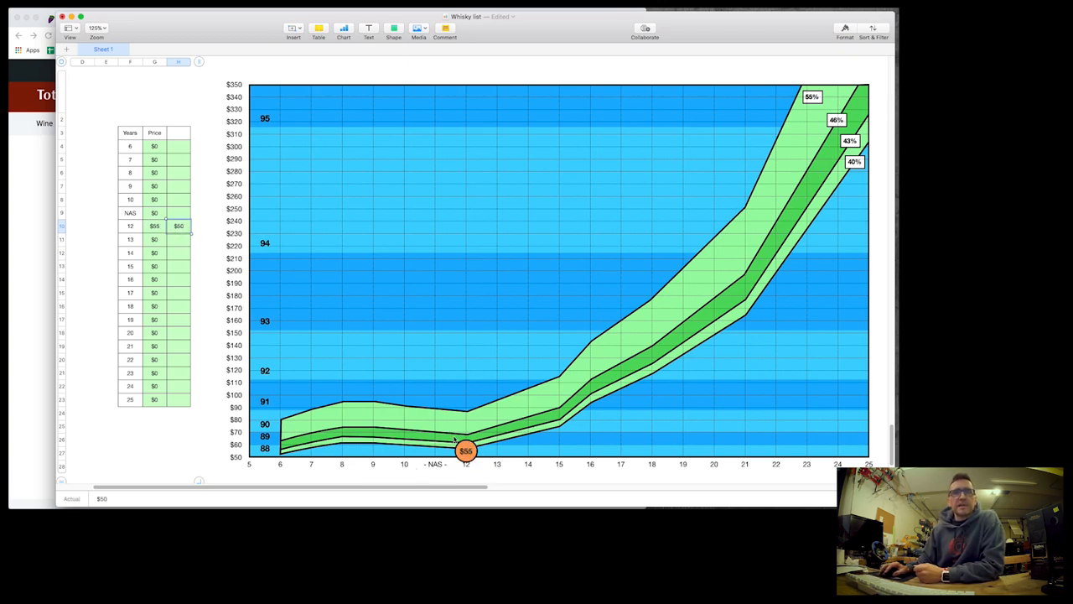
mouse_move(391, 426)
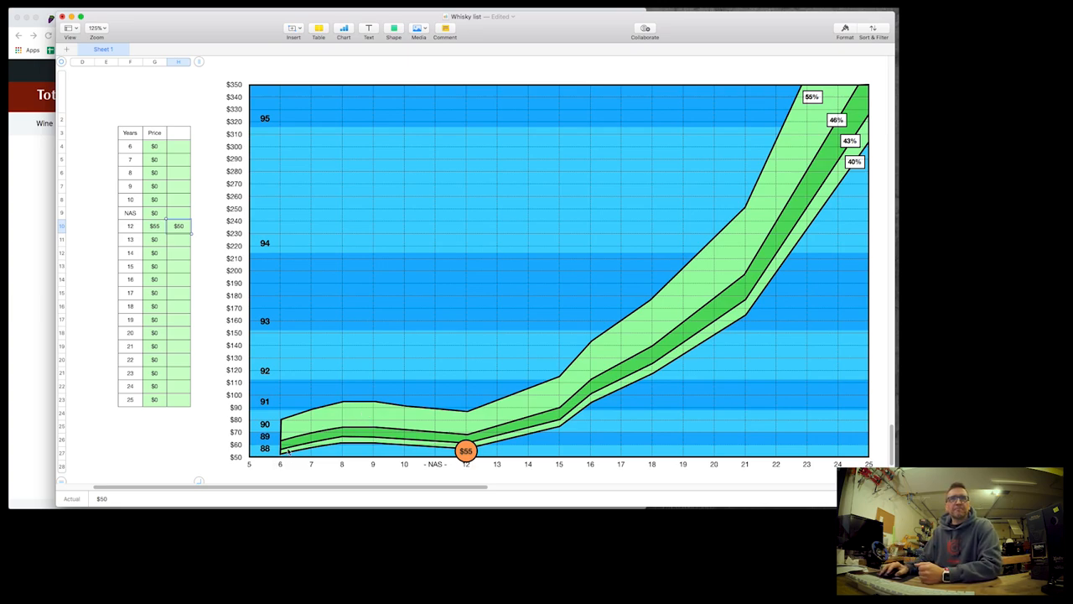
mouse_move(311, 216)
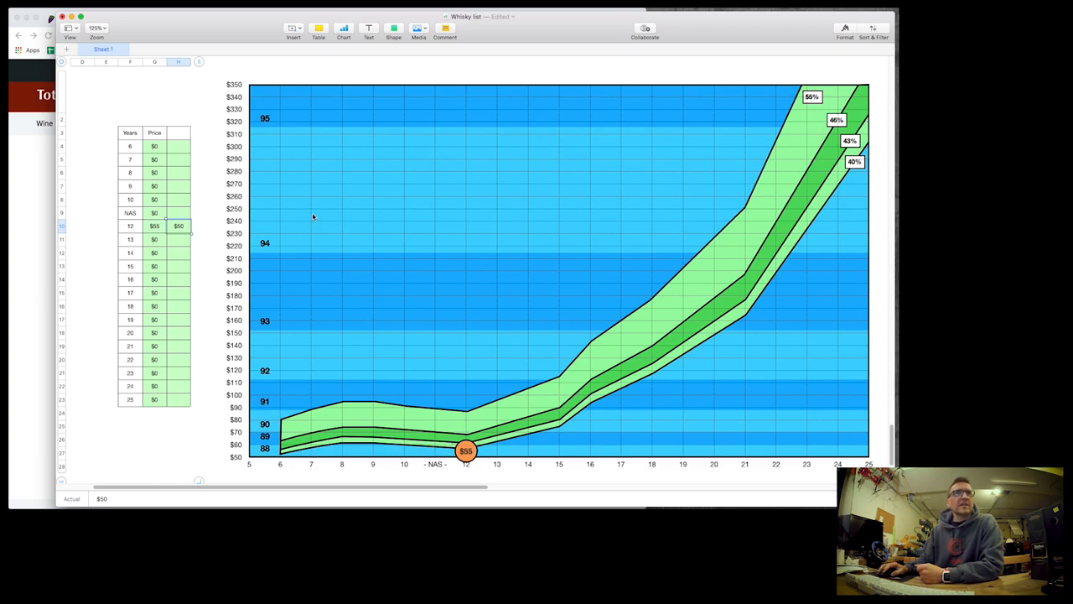
mouse_move(164, 199)
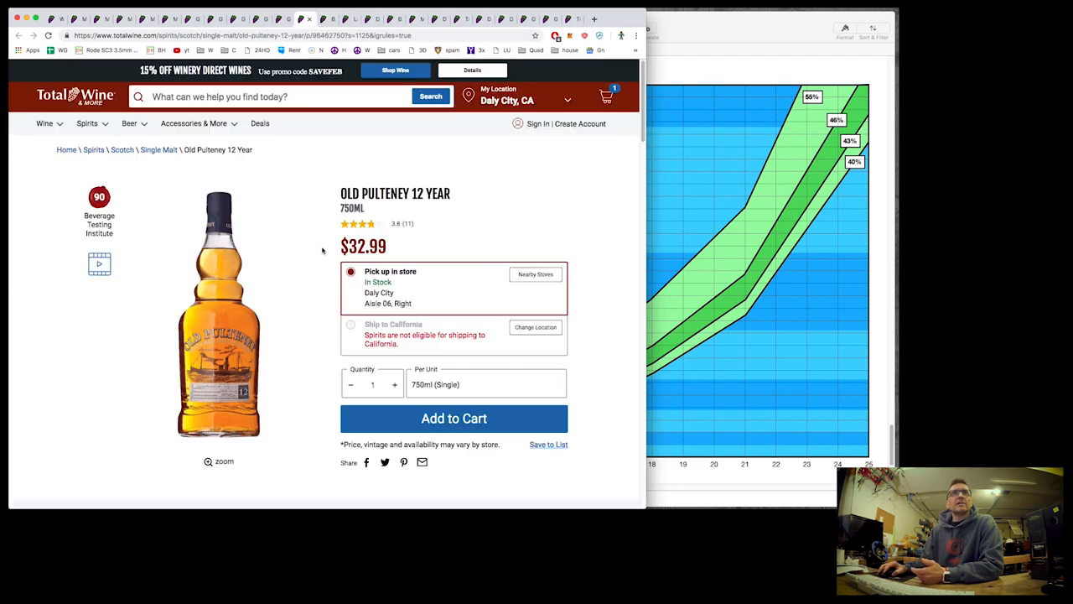
mouse_move(607, 249)
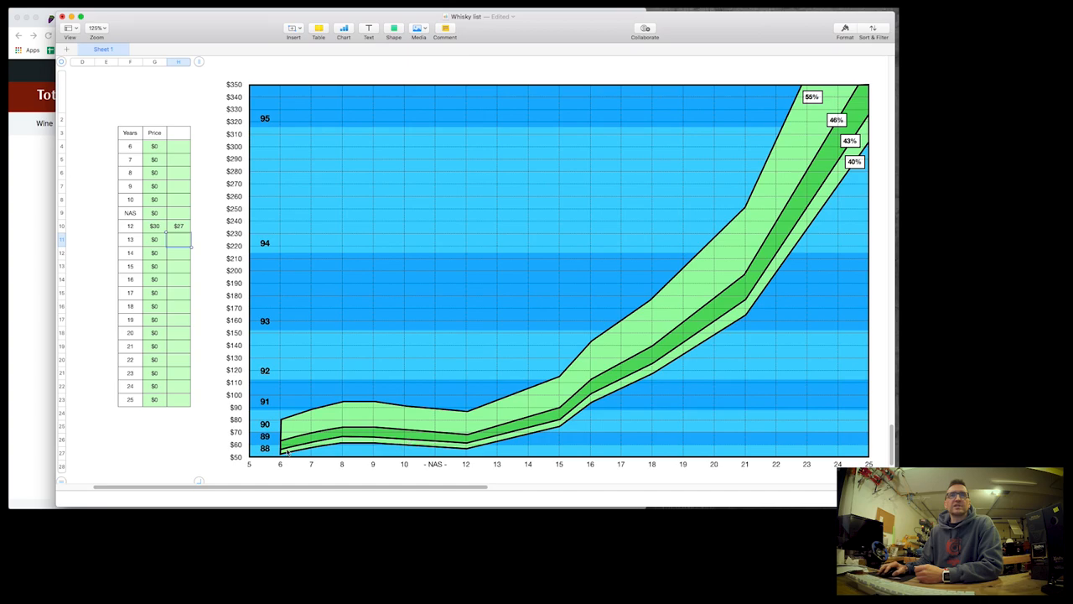
mouse_move(405, 477)
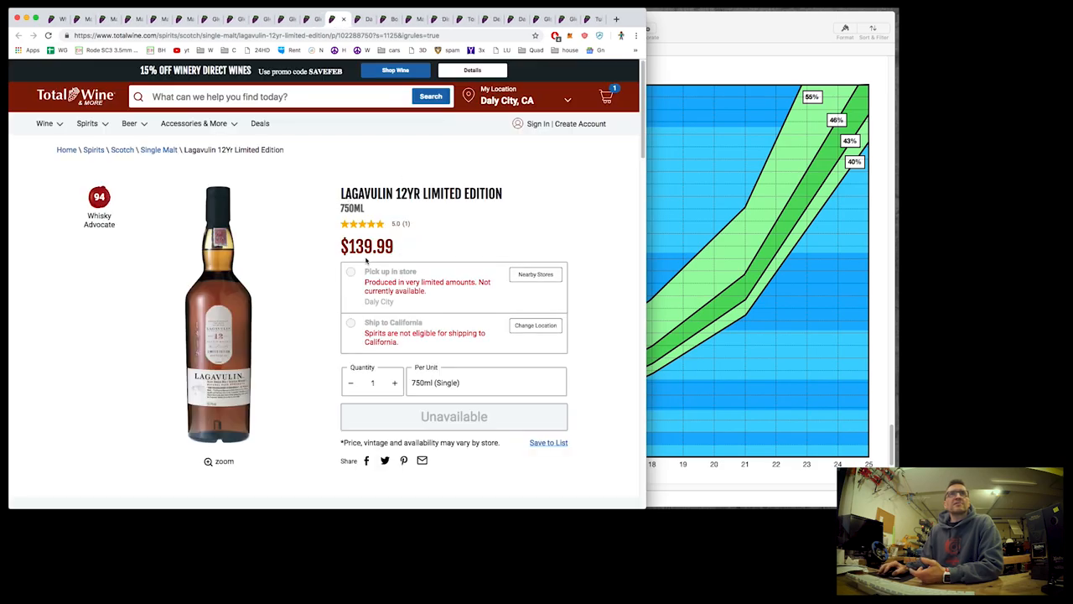
mouse_move(728, 30)
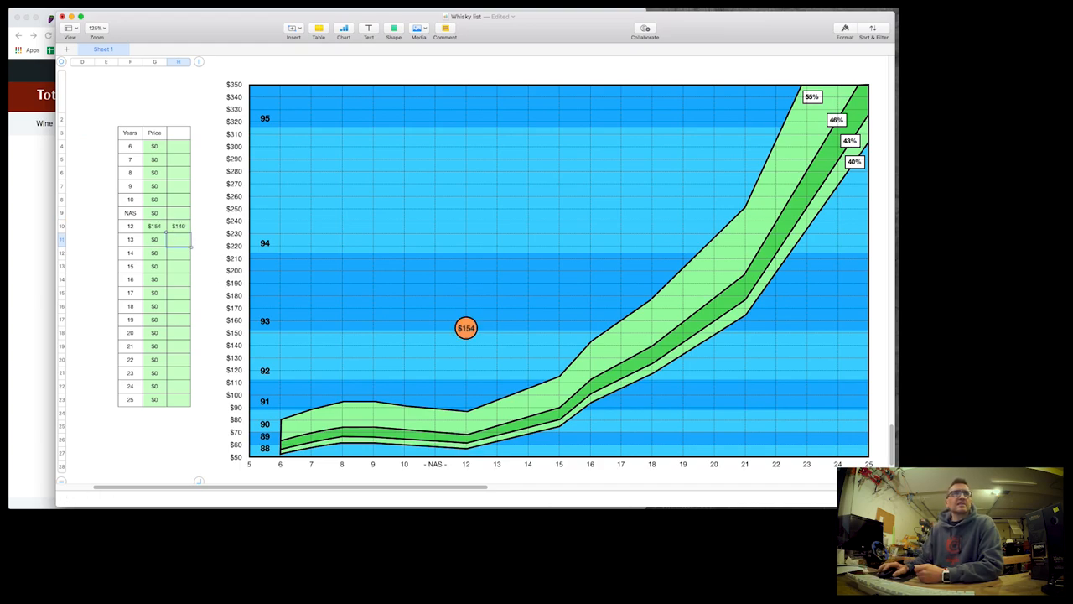
- Raise the 12-year price, then clear it back to $0 and bring the Macallan Fine Oak 15 page forward
click(178, 225)
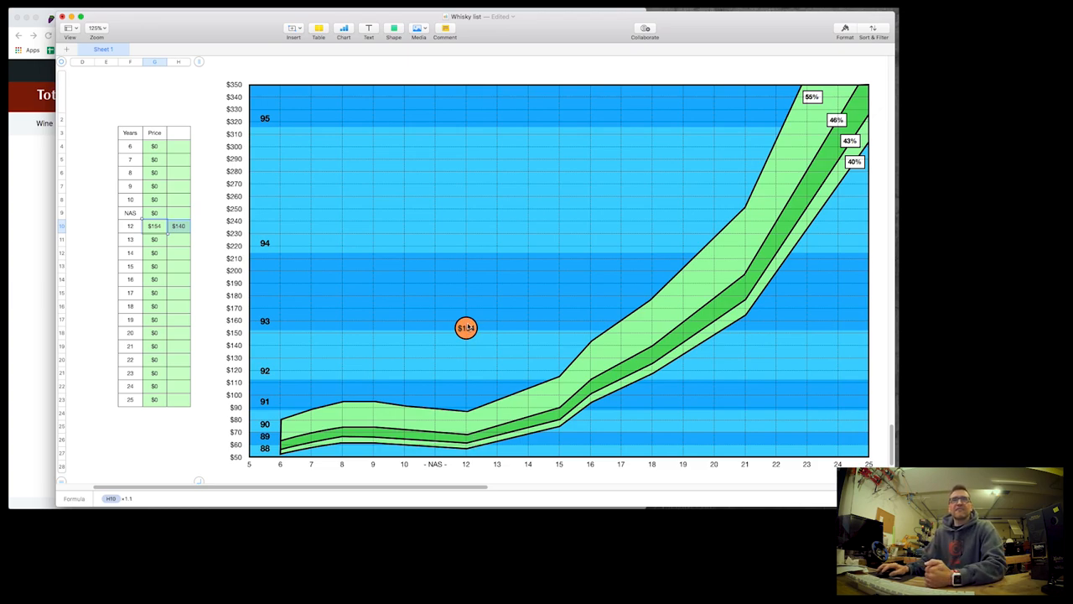
mouse_move(292, 326)
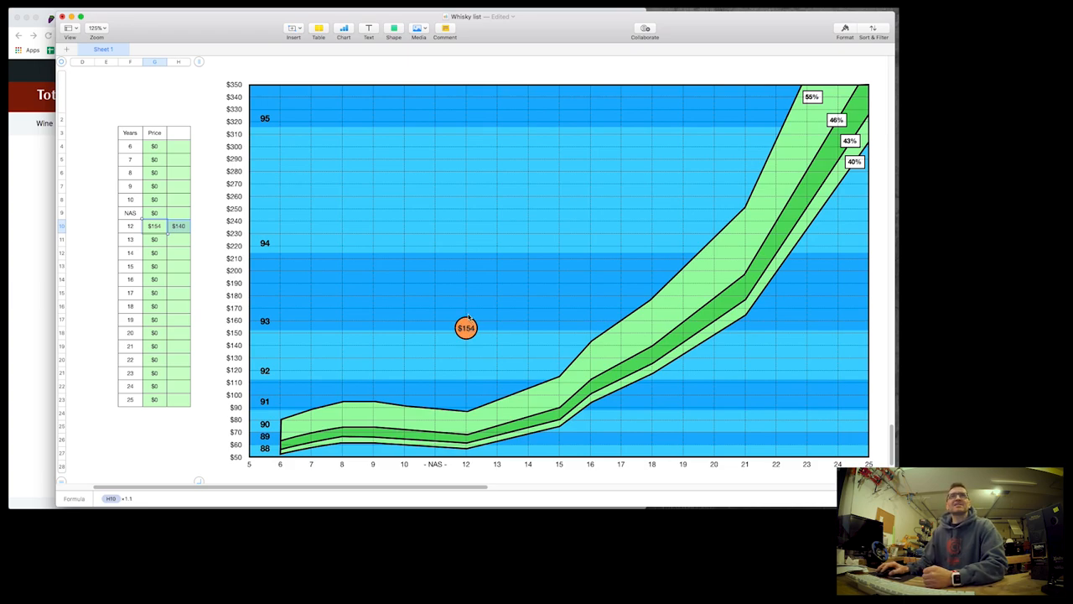
click(178, 226)
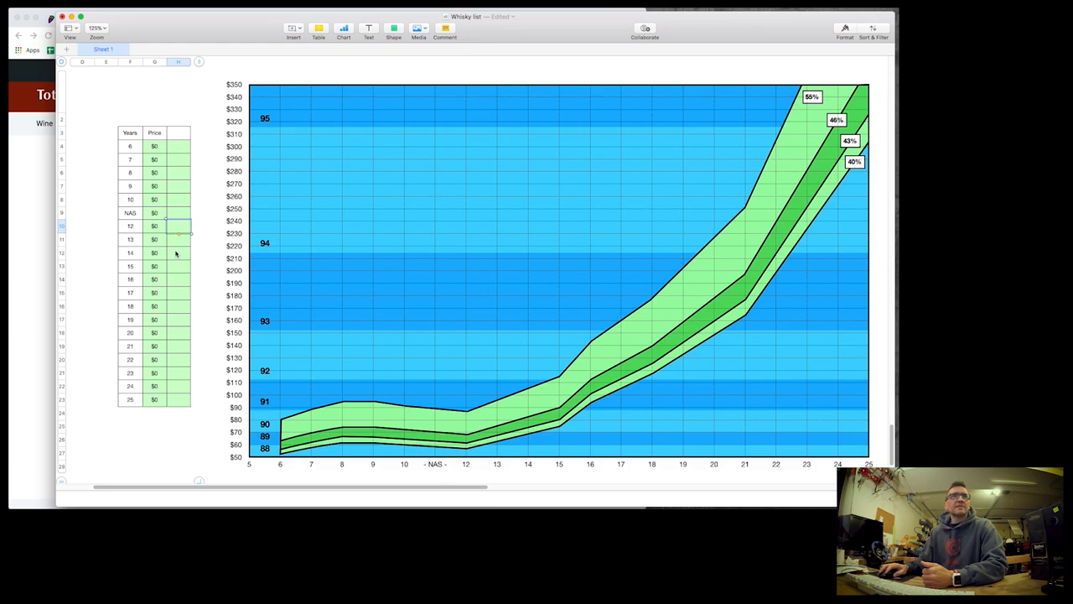
click(178, 266)
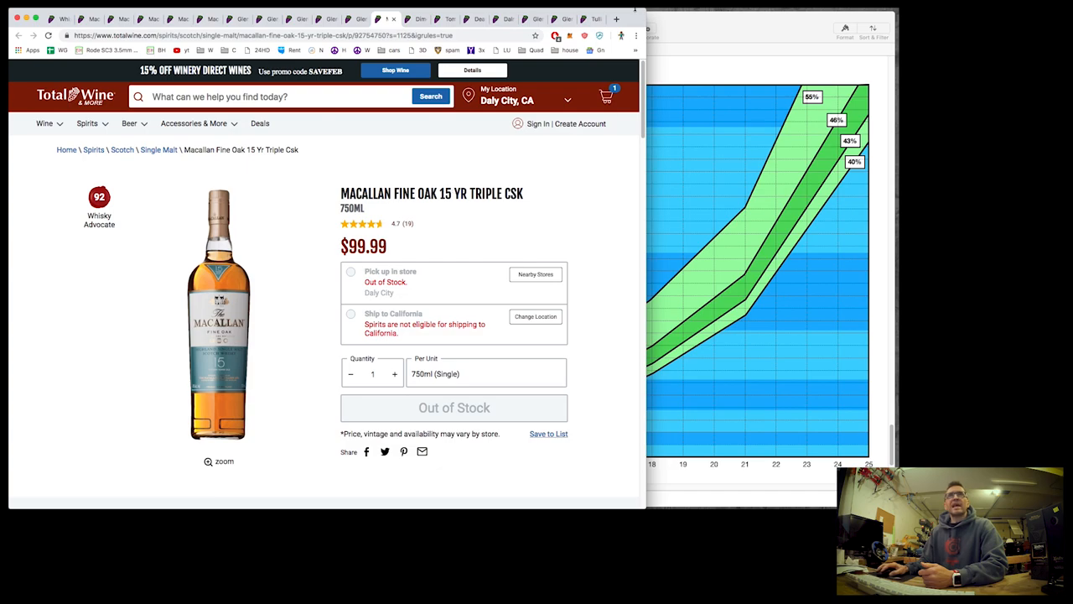
mouse_move(745, 27)
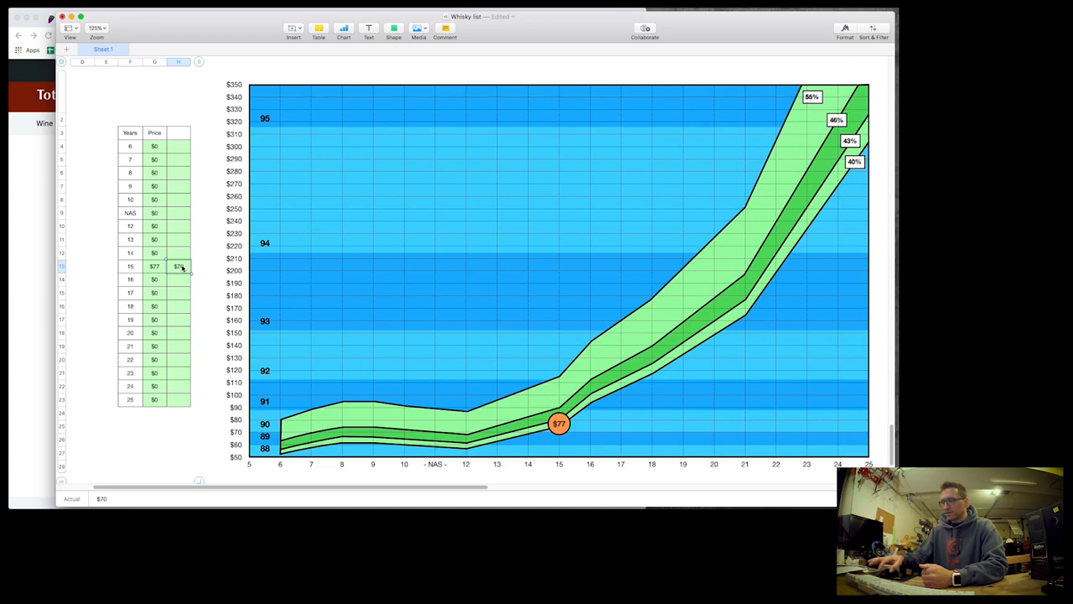
- Set the 15-year price to 110 then raise it to $347, and bring the Tomatin 18 YR page forward
text(110)
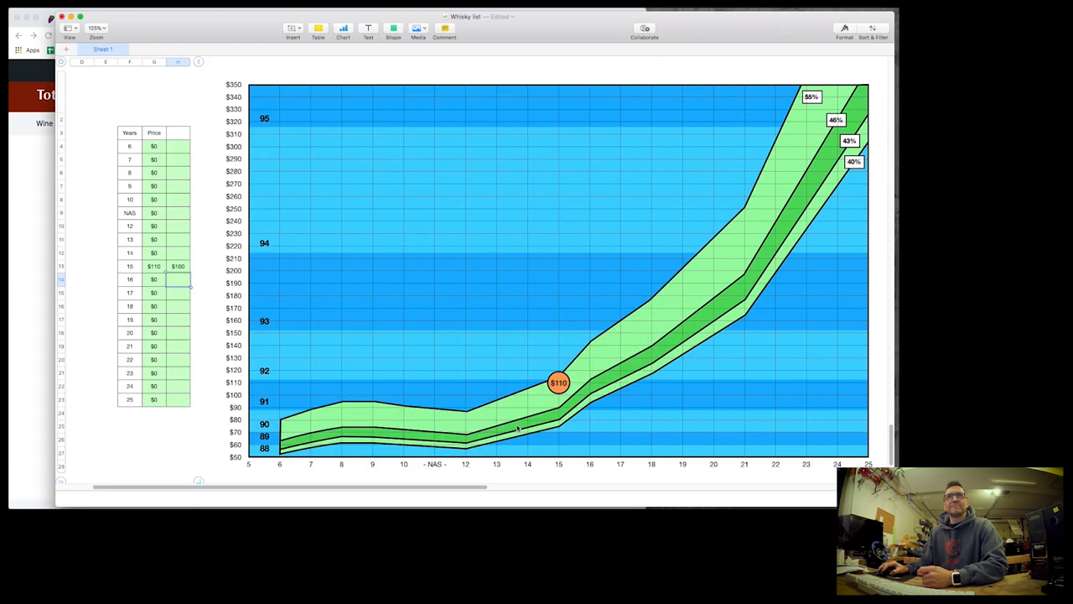
click(178, 265)
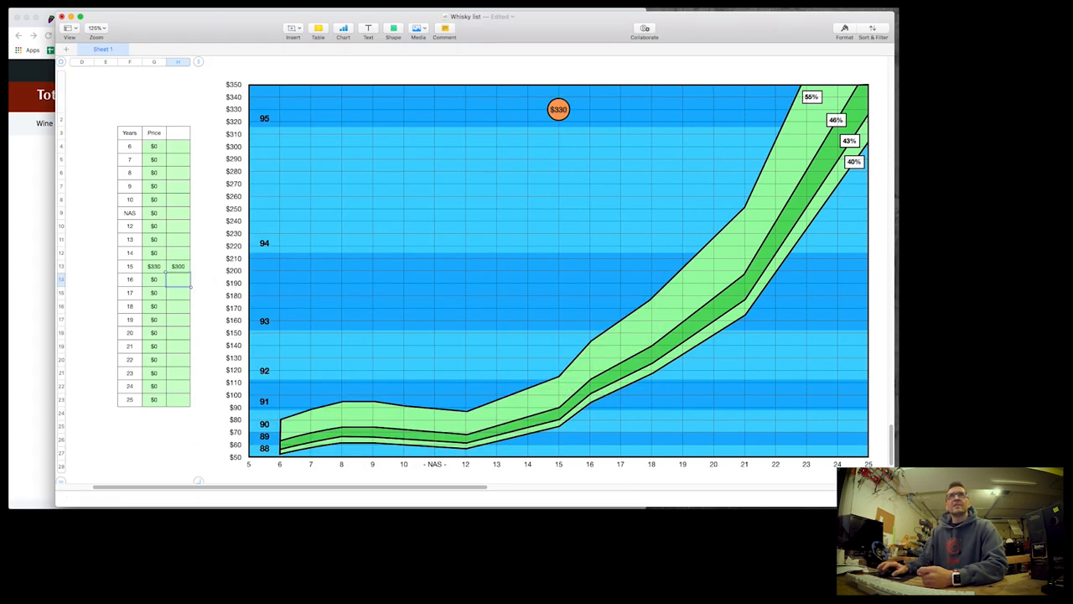
text(3)
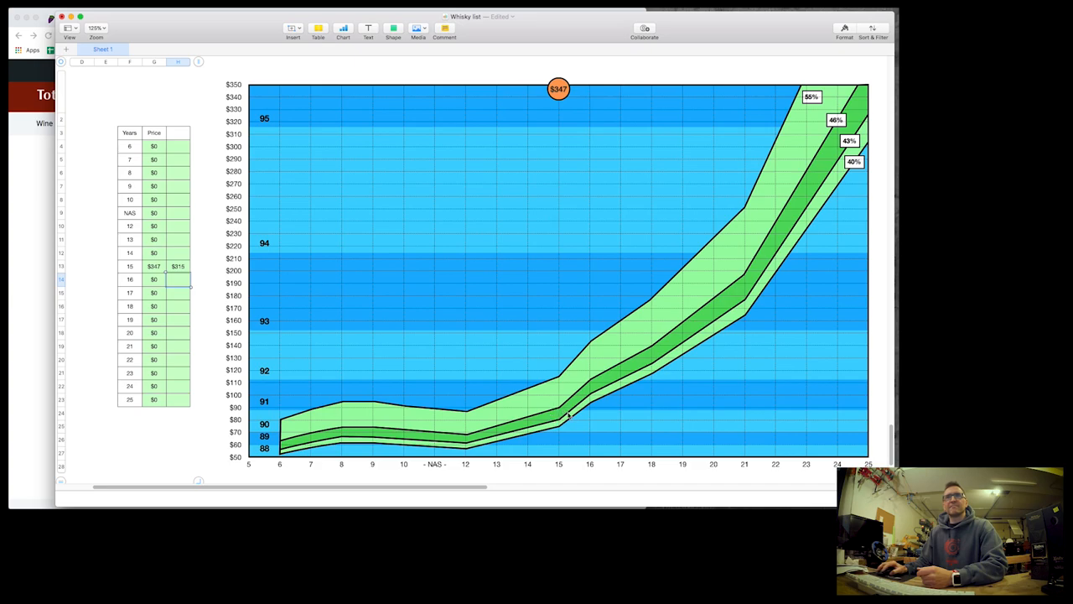
mouse_move(517, 69)
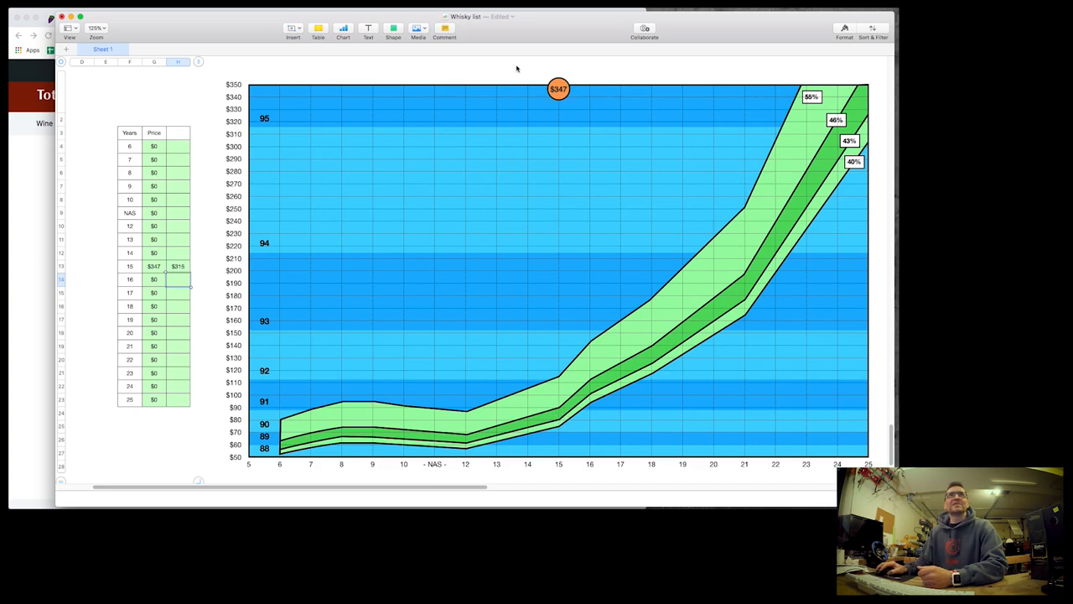
mouse_move(218, 103)
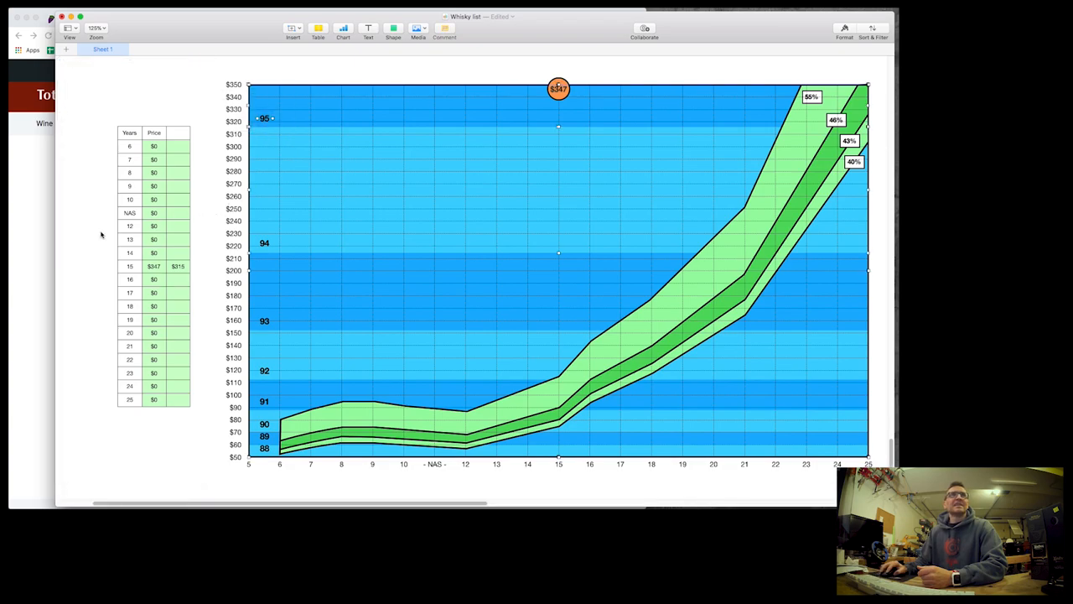
click(80, 225)
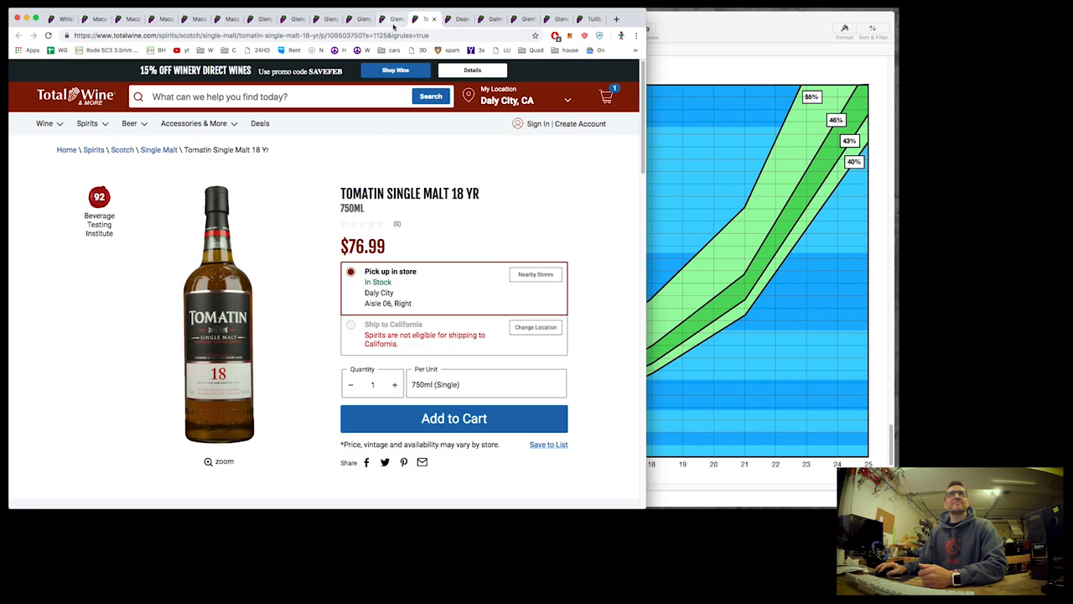
mouse_move(396, 19)
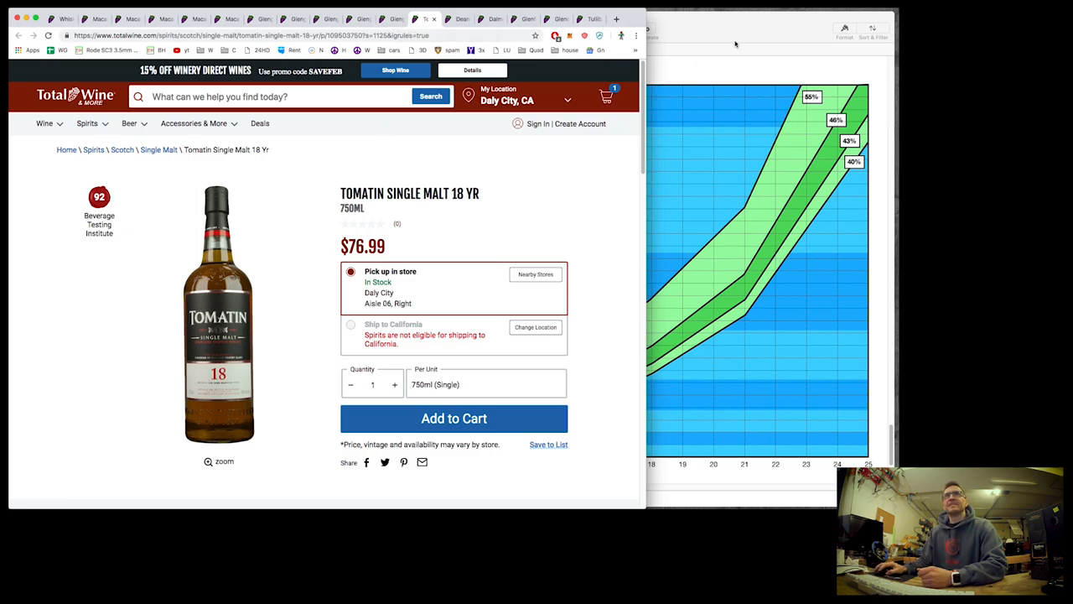
mouse_move(20, 234)
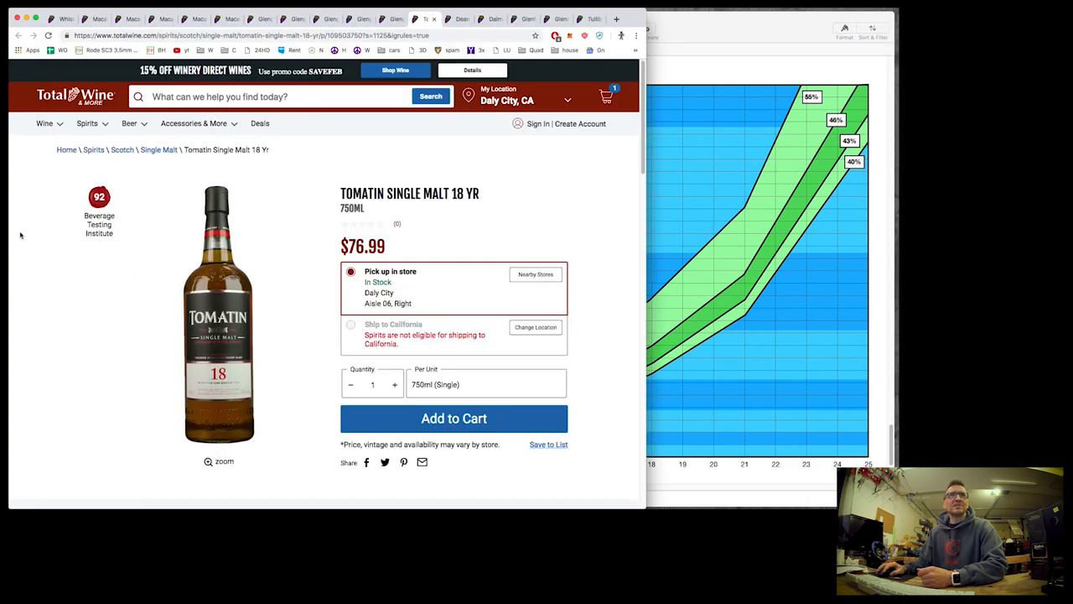
mouse_move(729, 33)
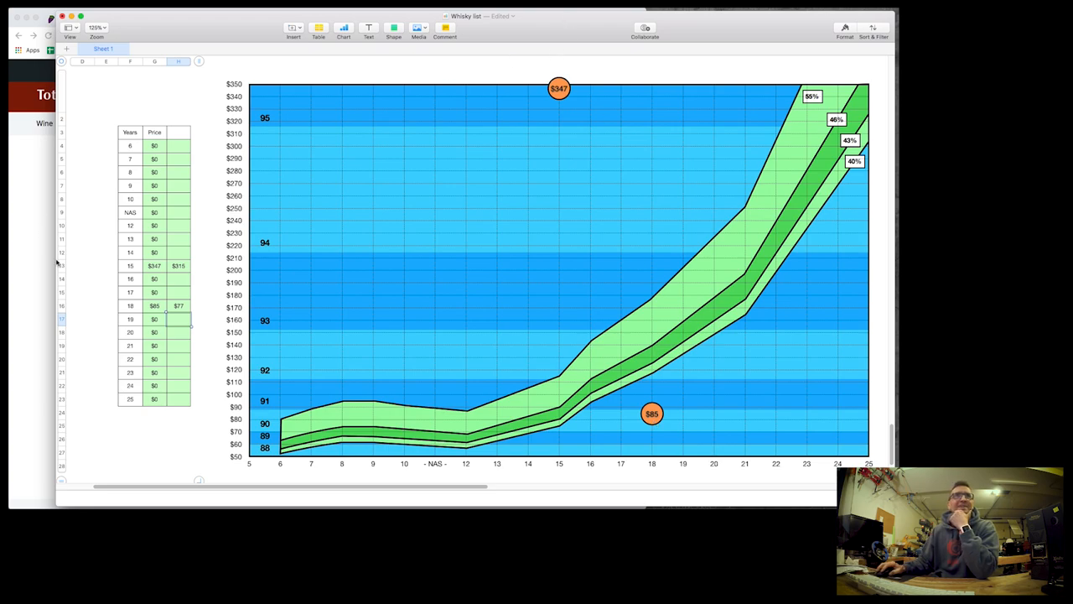
- Clear the 15-year price, then show the Dalmore 18 YR bottle photo enlarged on Total Wine
click(178, 265)
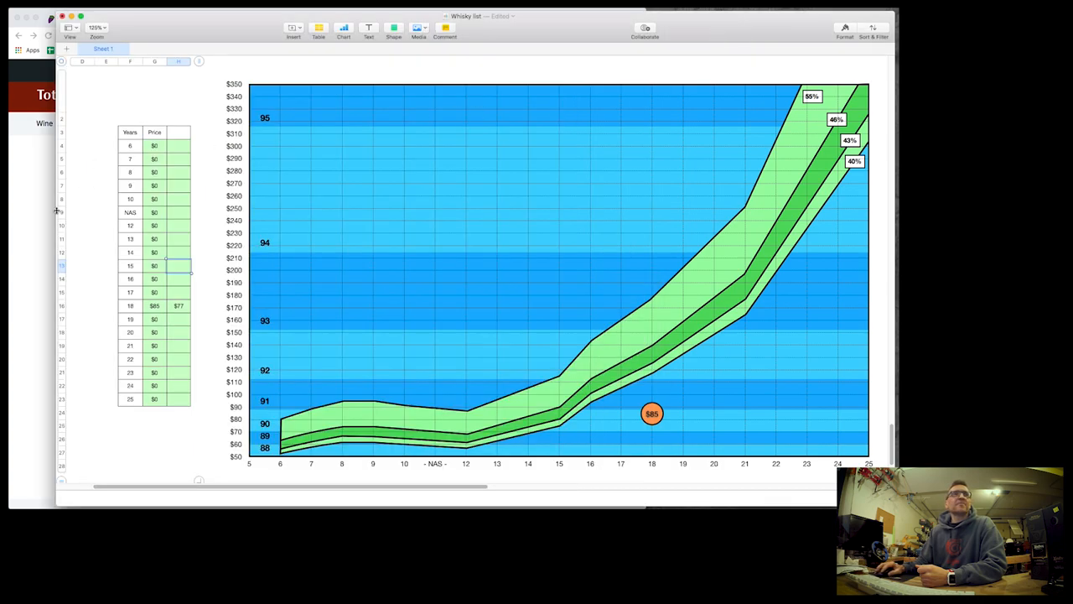
mouse_move(193, 329)
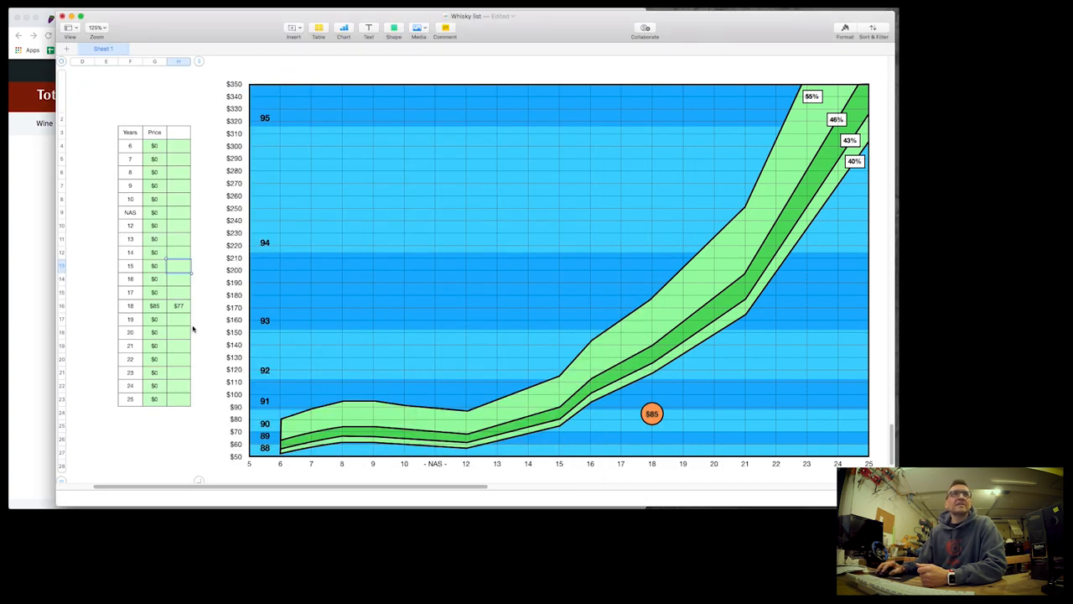
text(120)
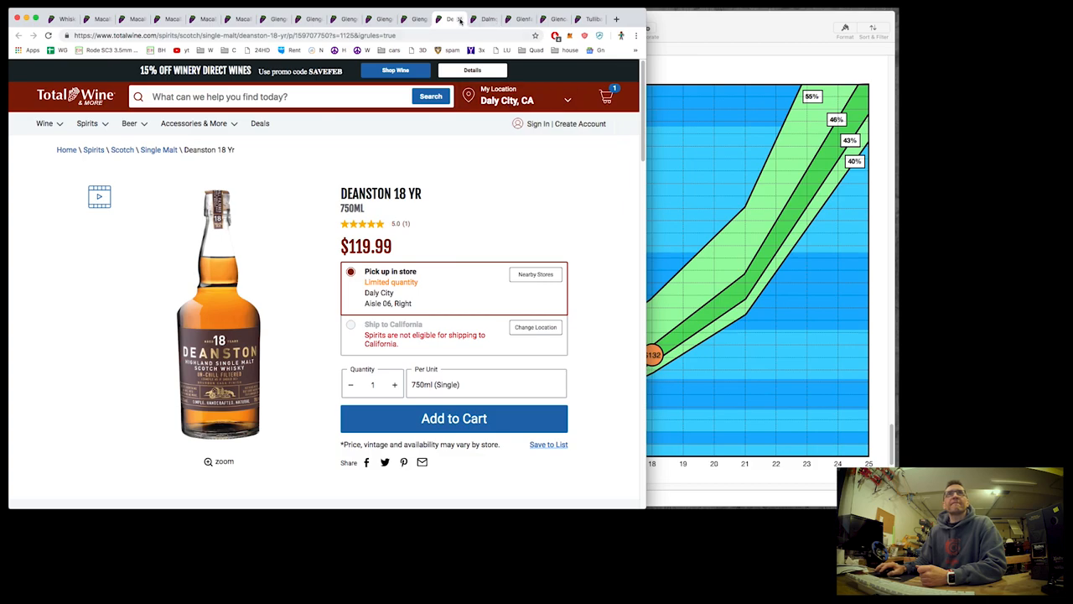
click(477, 18)
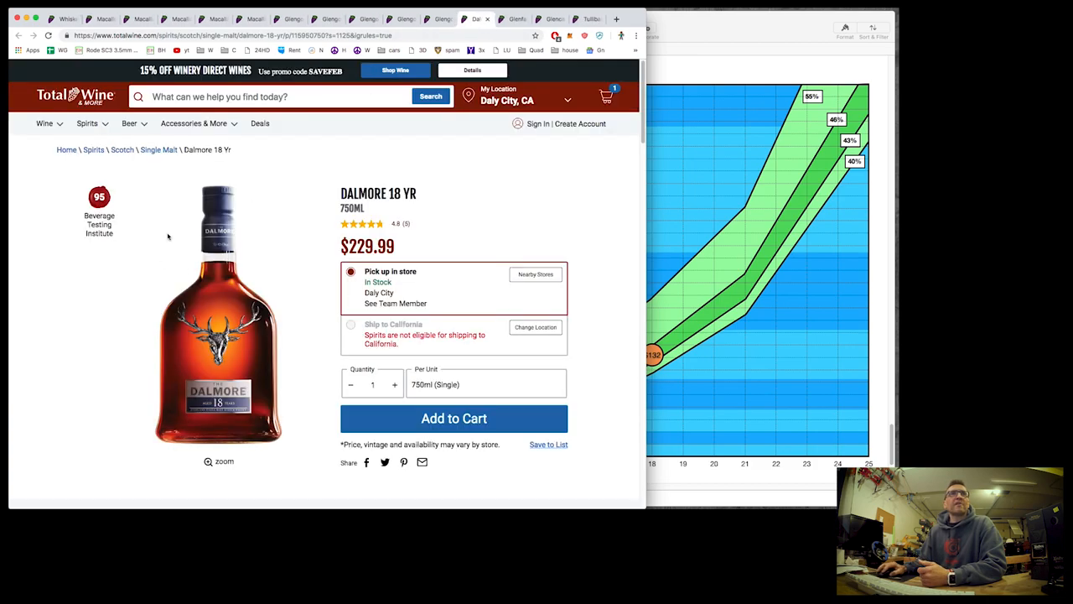
mouse_move(727, 31)
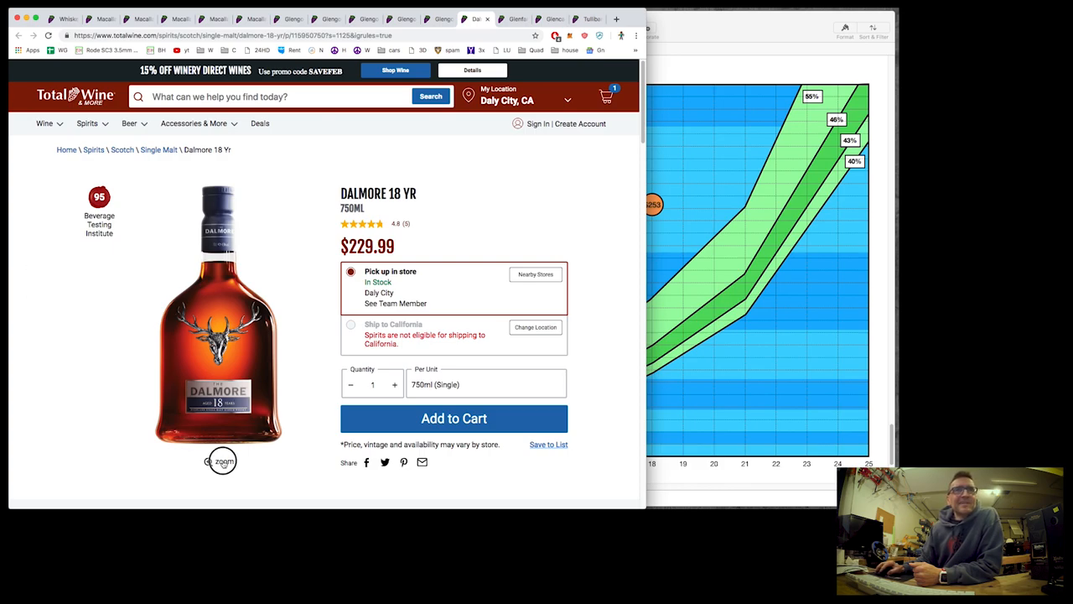
click(222, 459)
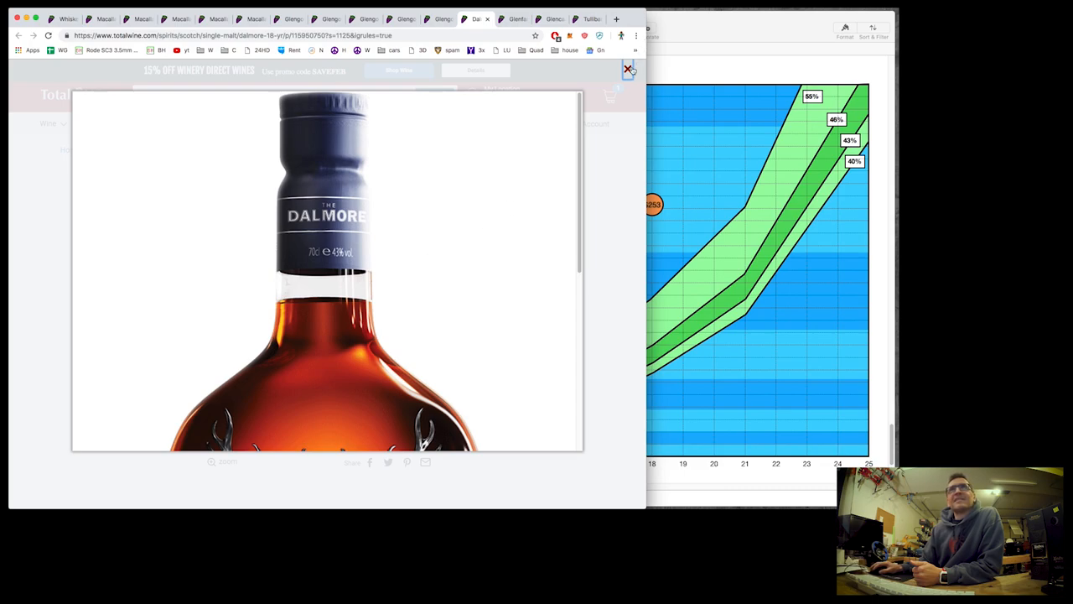
- Close the photo, check the Glenfarclas 21 Yr price, and enter 330 in the 25-year row
click(628, 67)
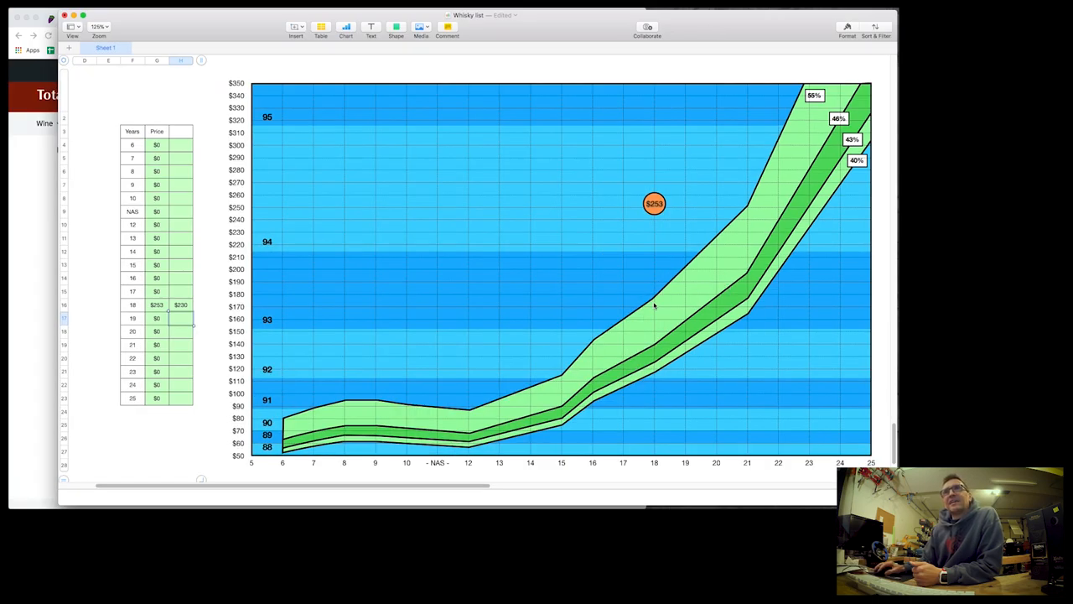
mouse_move(656, 382)
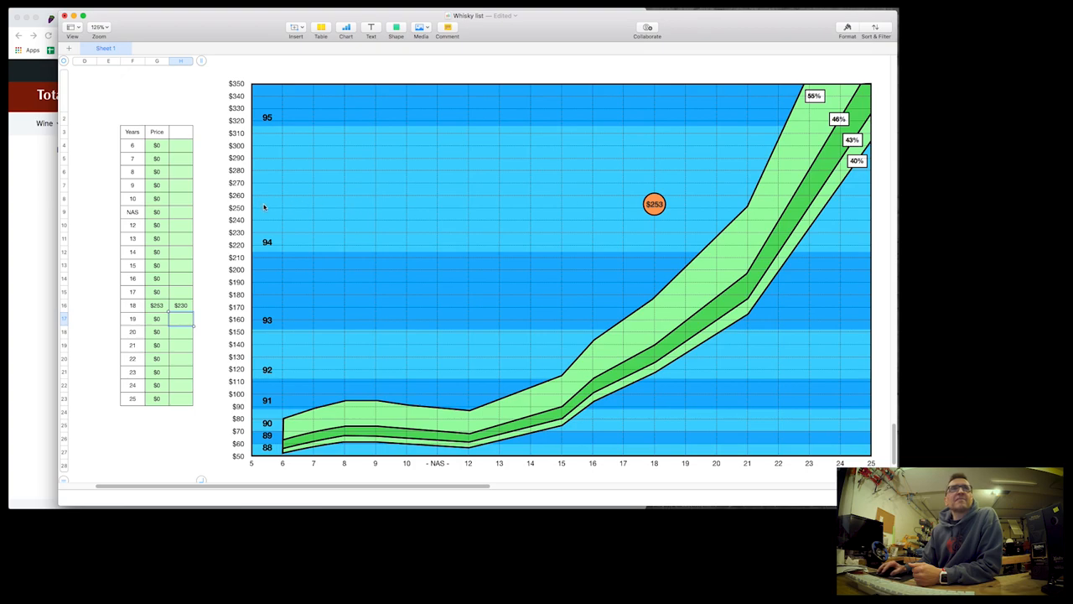
mouse_move(23, 245)
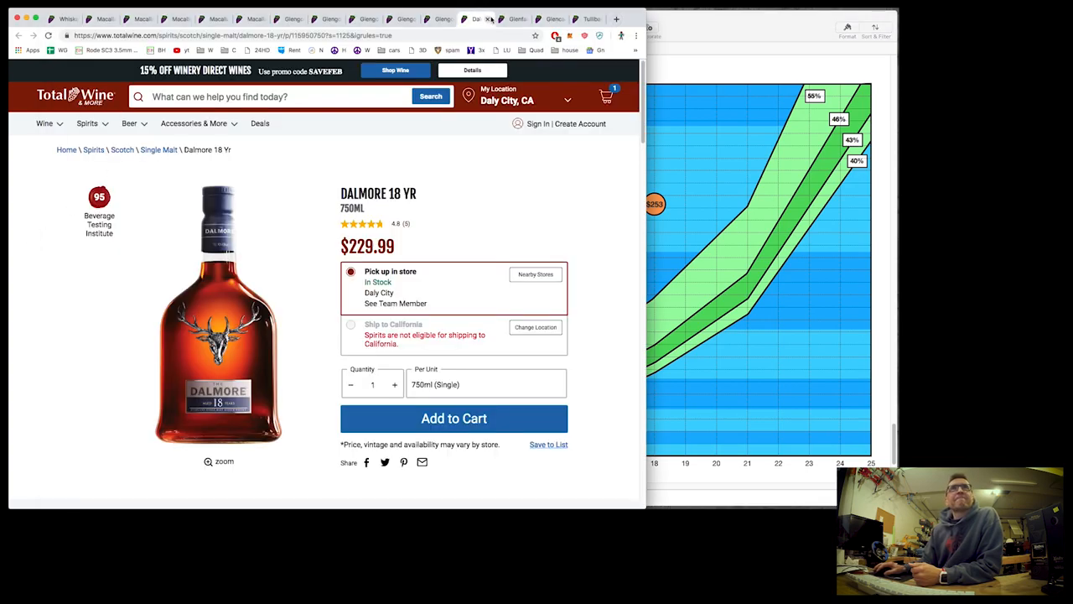
click(503, 19)
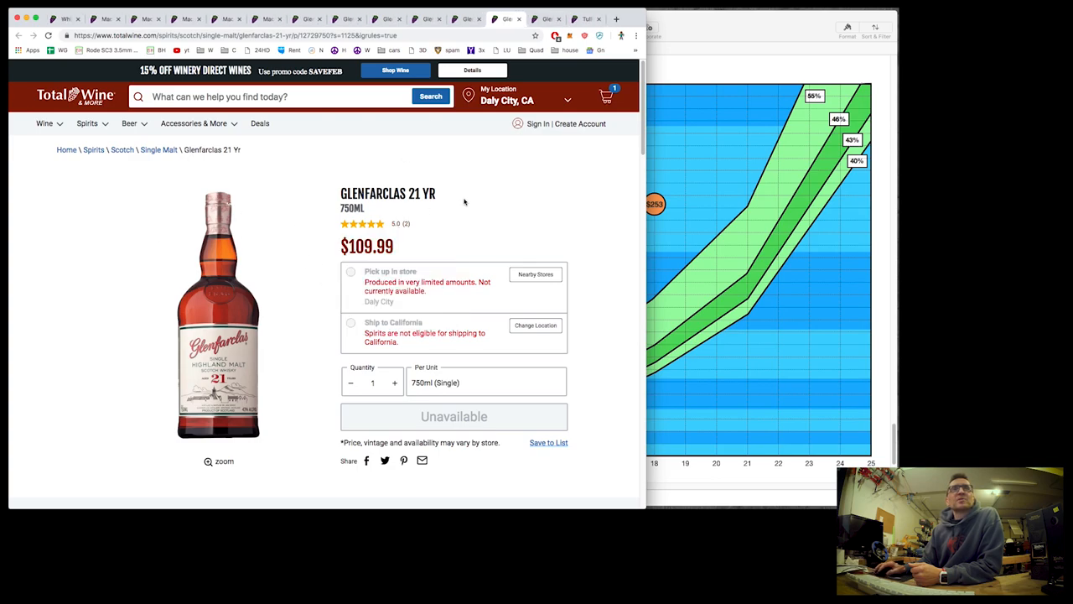
mouse_move(755, 32)
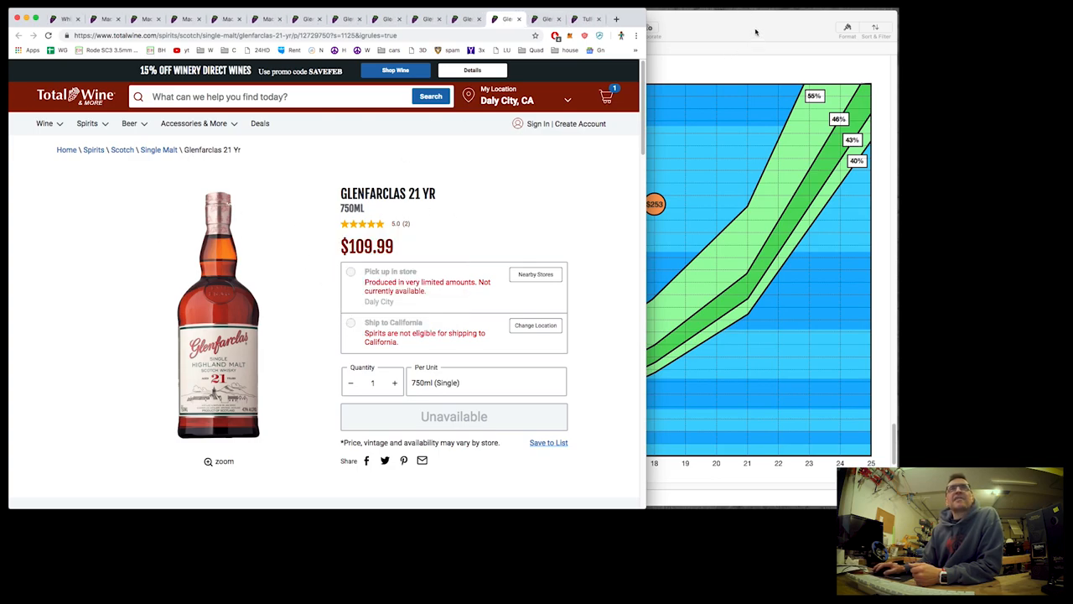
mouse_move(413, 232)
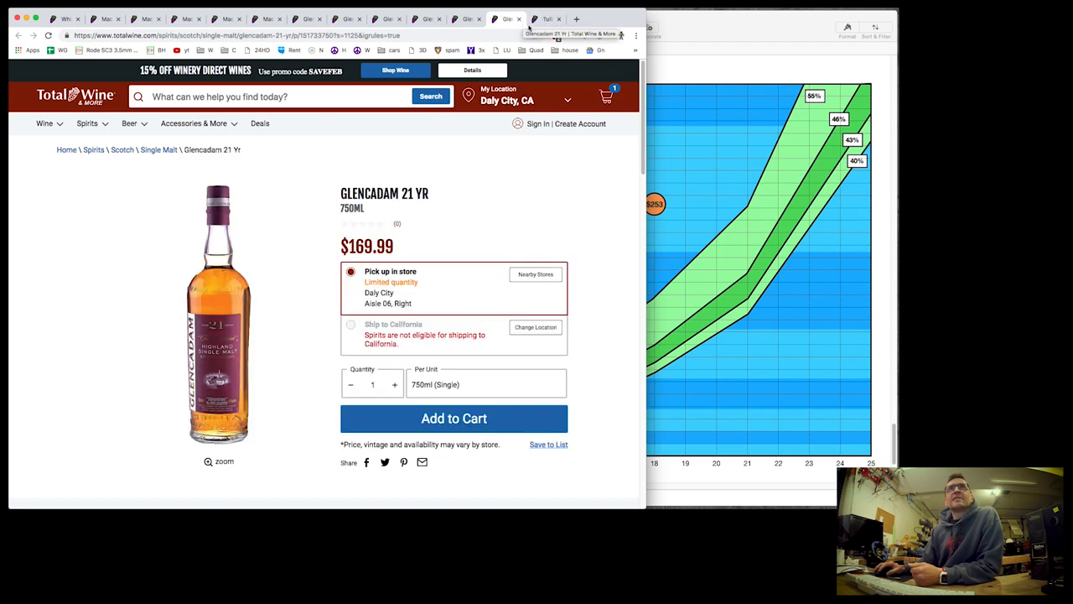
click(545, 19)
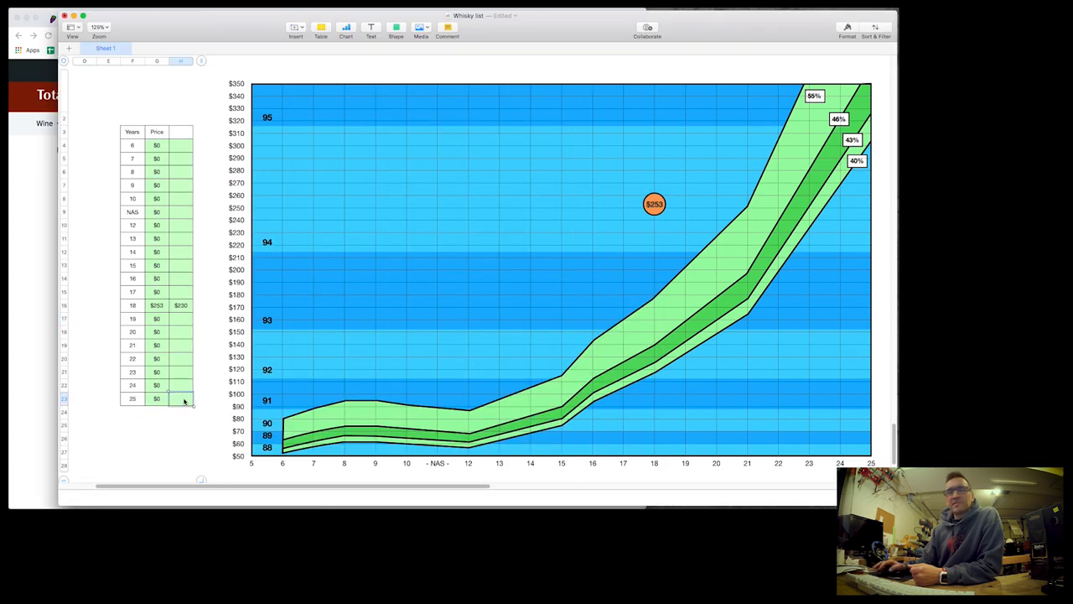
text(330)
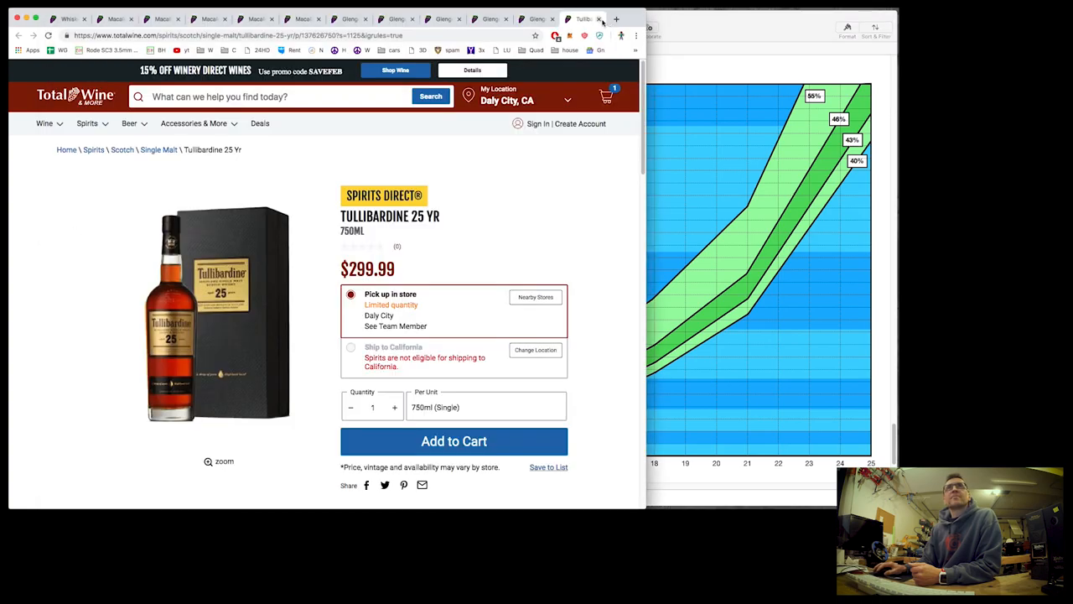
- Read the Glengoyne 12, 18 and 21 Yr prices from their Total Wine tabs
click(579, 18)
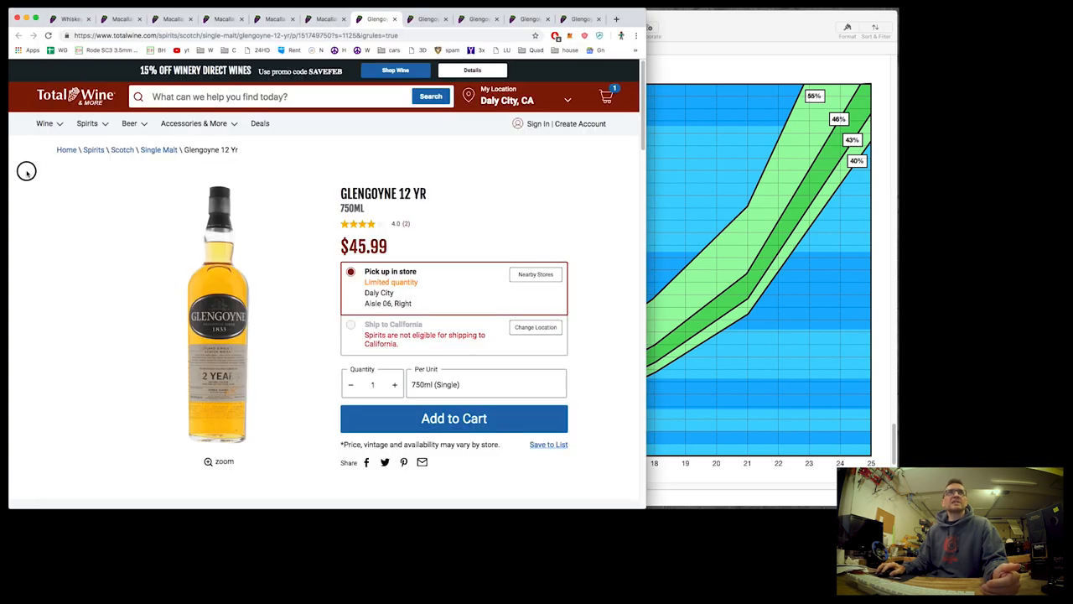
click(428, 19)
text($46)
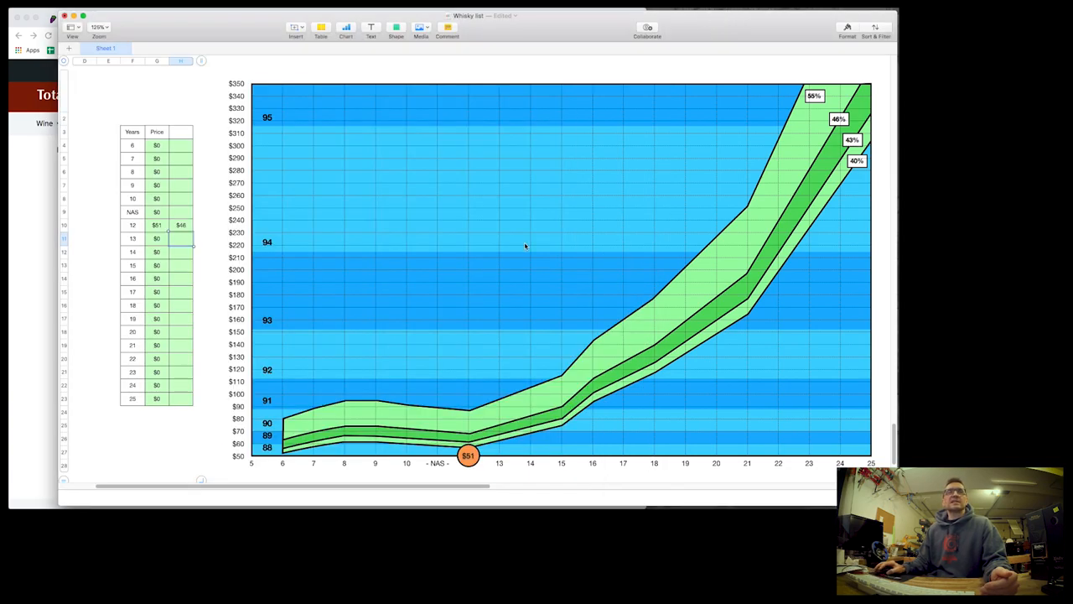
click(182, 264)
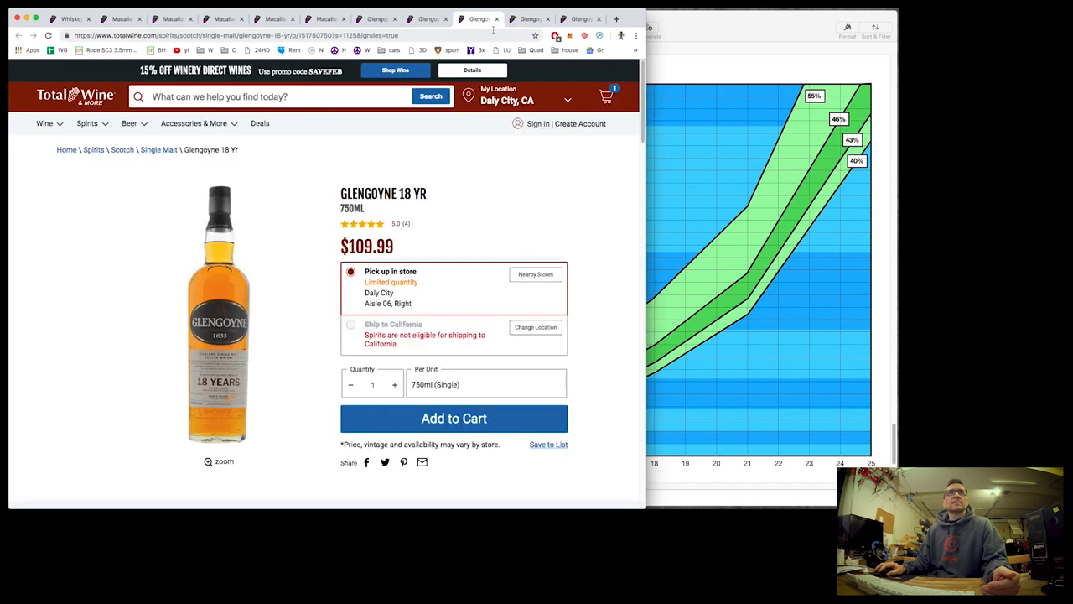
mouse_move(718, 27)
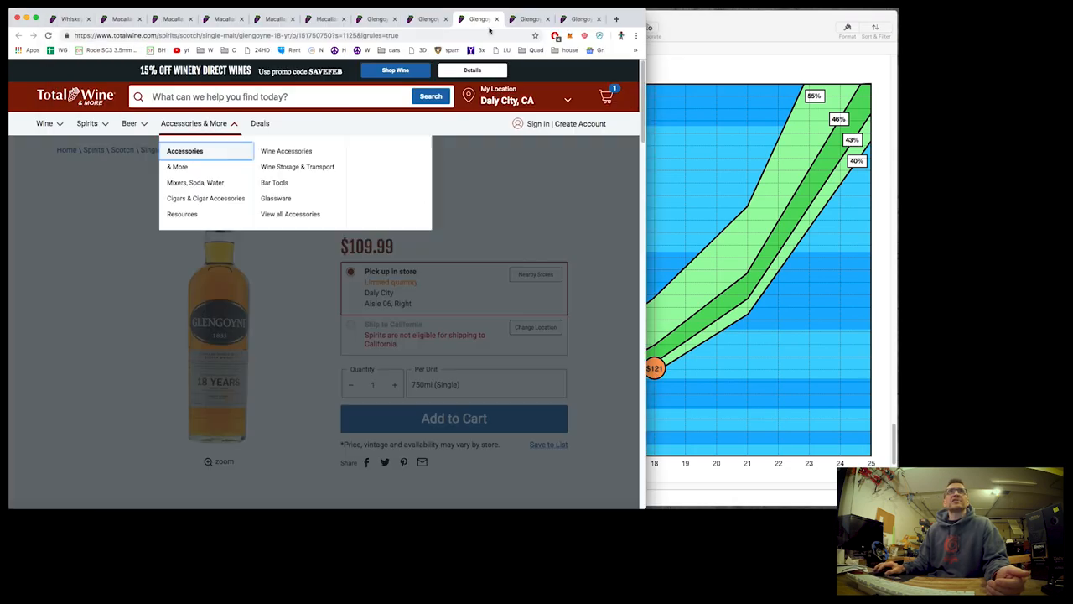
click(530, 19)
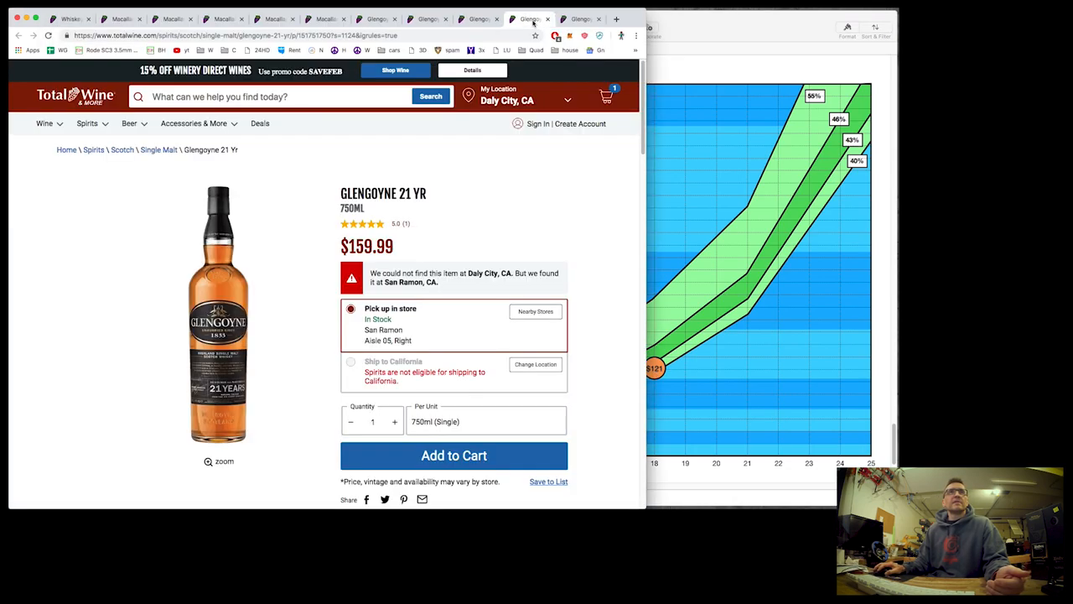
mouse_move(714, 25)
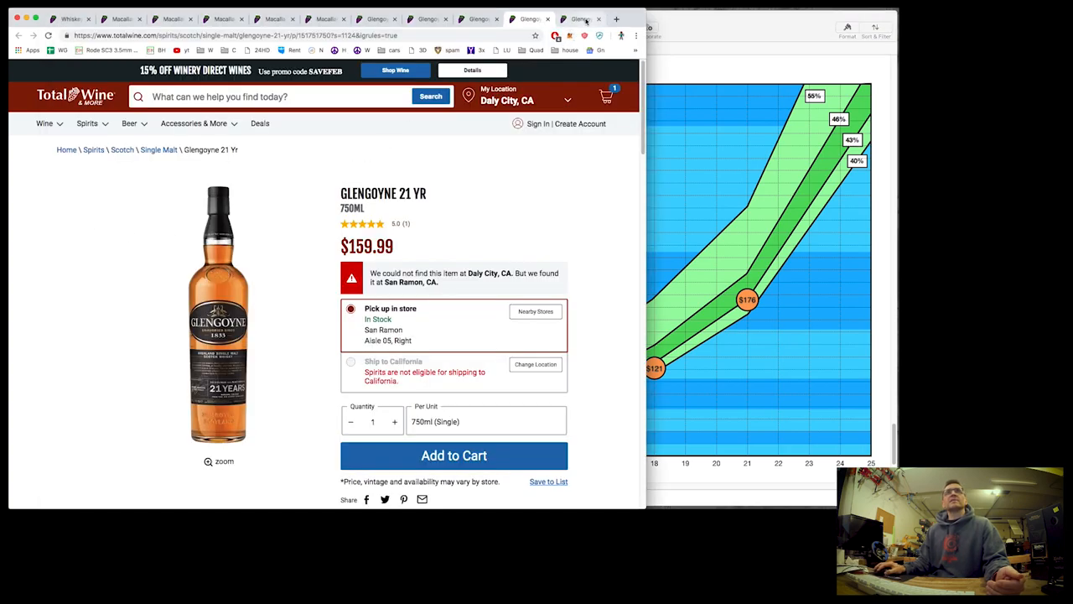
- Enter $300 and 330 into the matching age rows of the Numbers price table
click(578, 18)
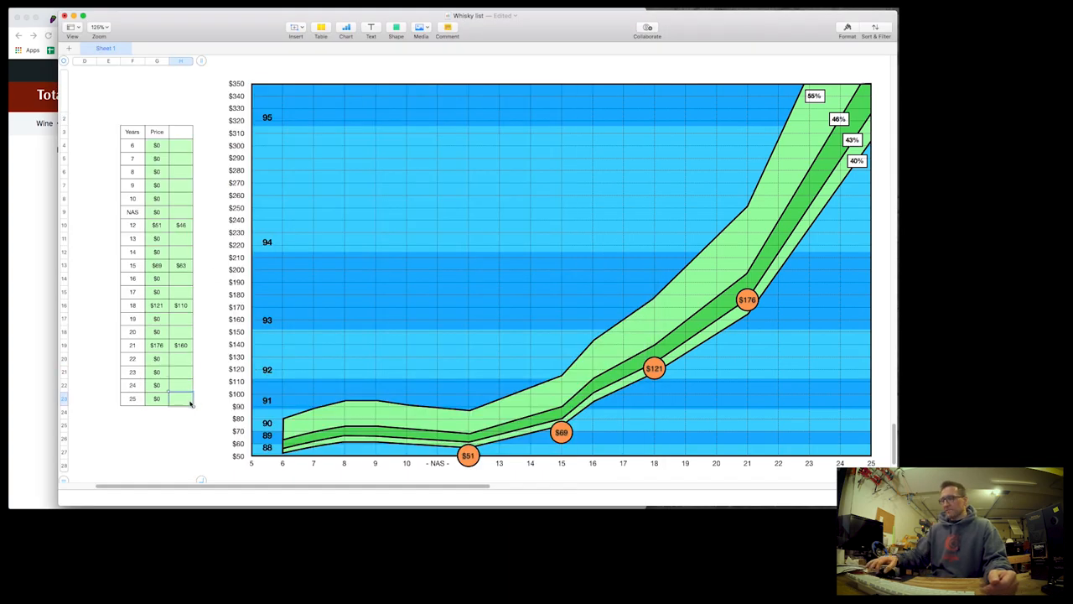
text($300)
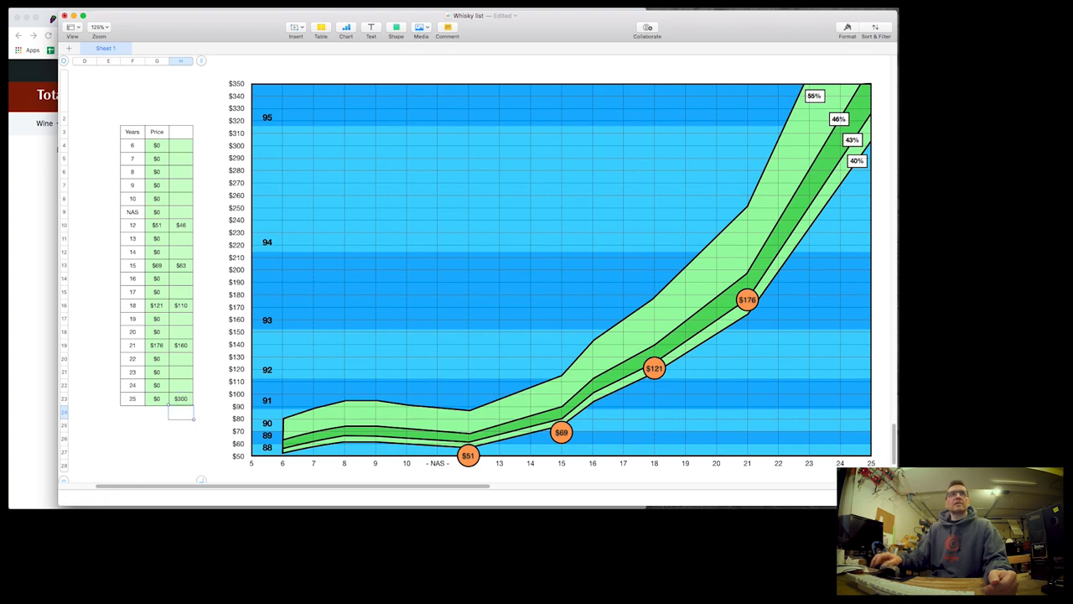
text(330)
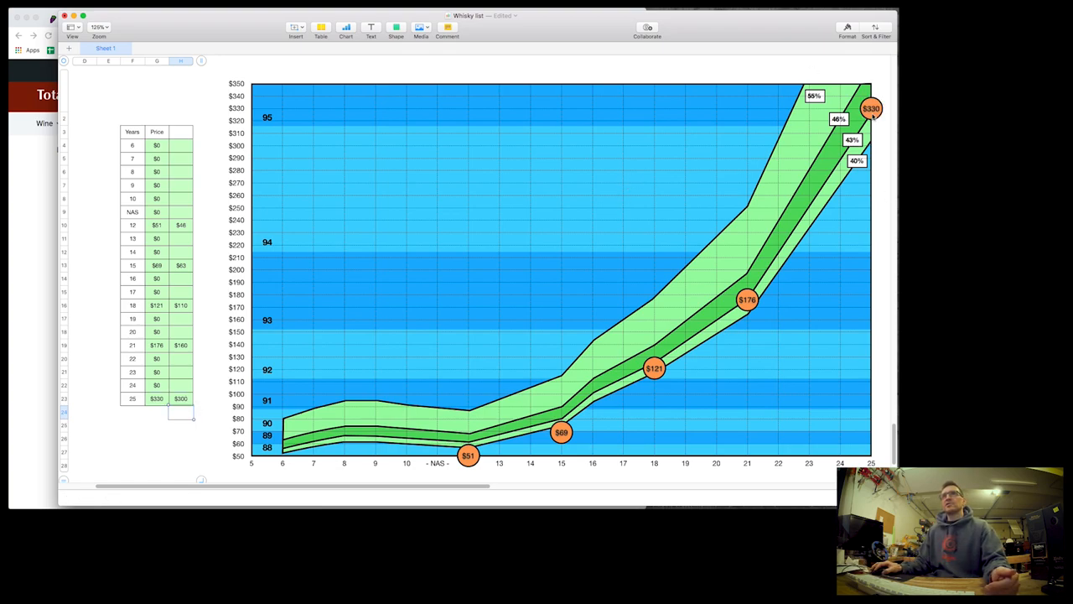
mouse_move(795, 268)
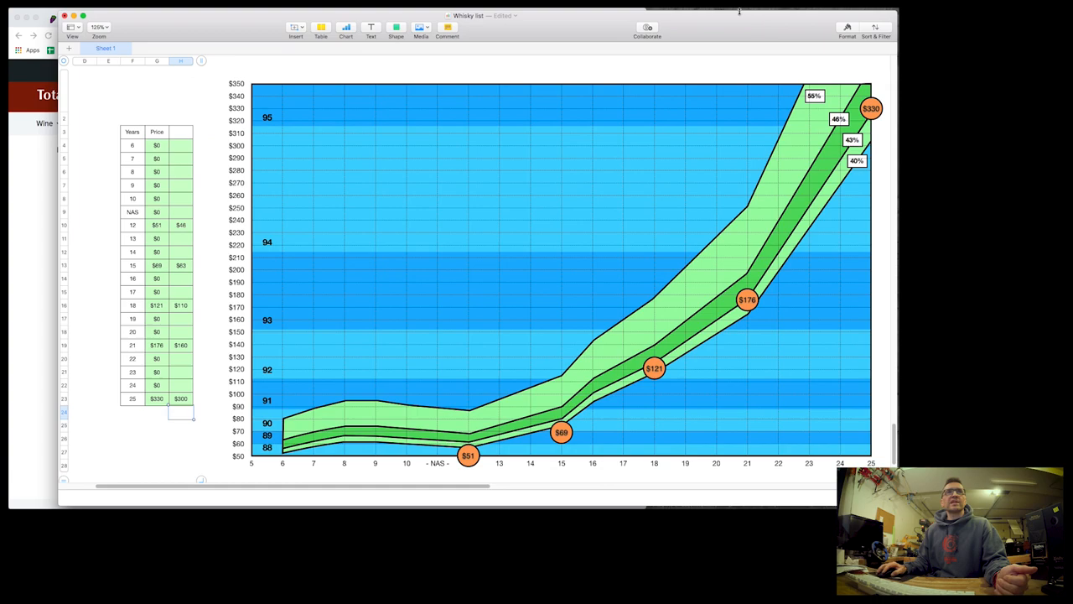
mouse_move(186, 242)
text($53)
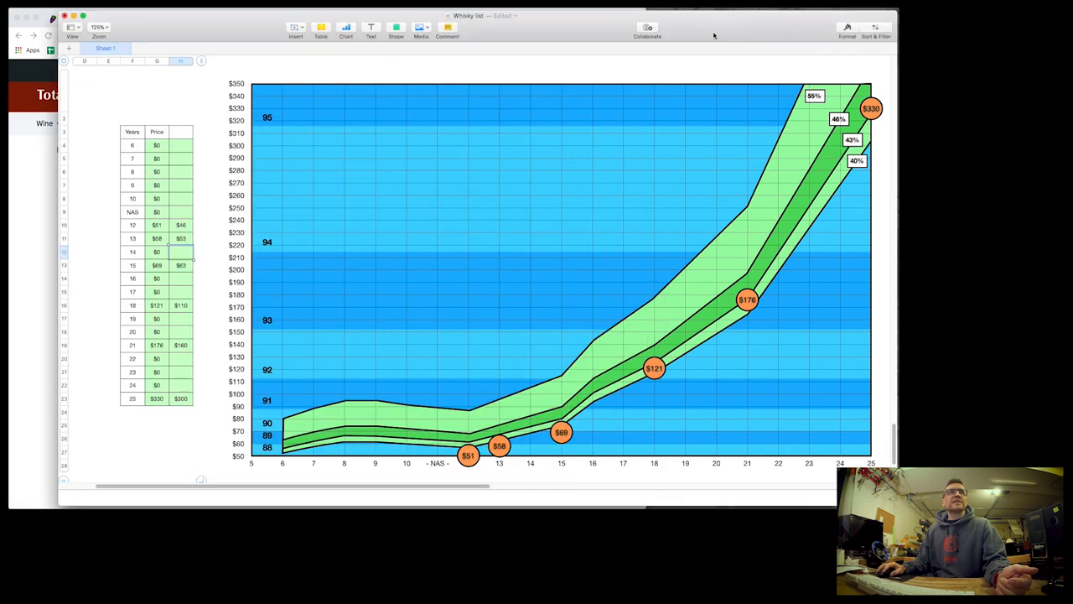
mouse_move(37, 177)
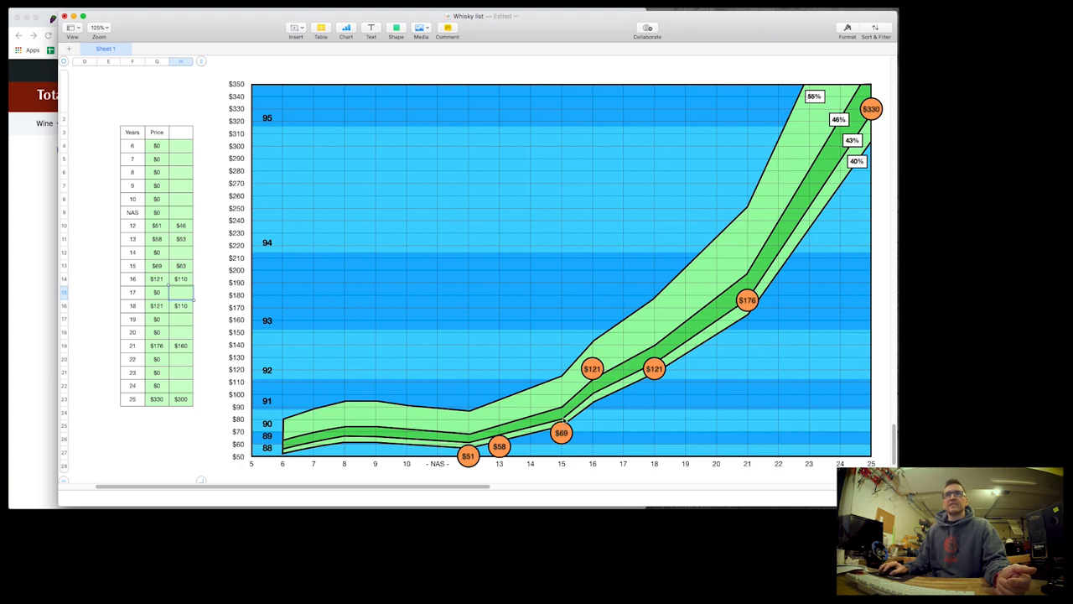
mouse_move(54, 243)
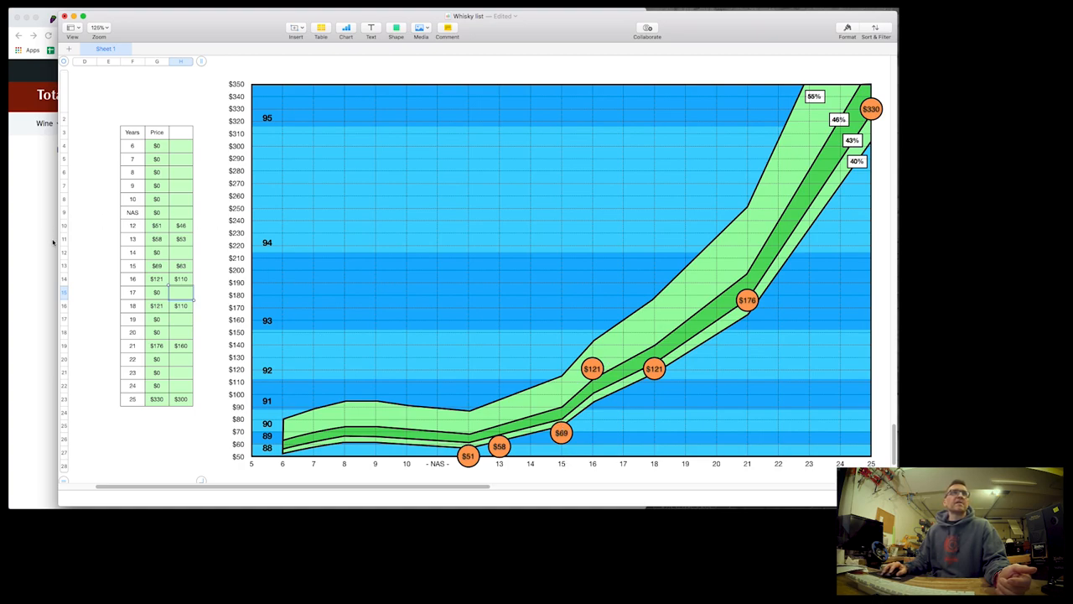
- Enter the 19-year price after checking Macallan Fine Oak 21, then clear the 18-year point
click(221, 18)
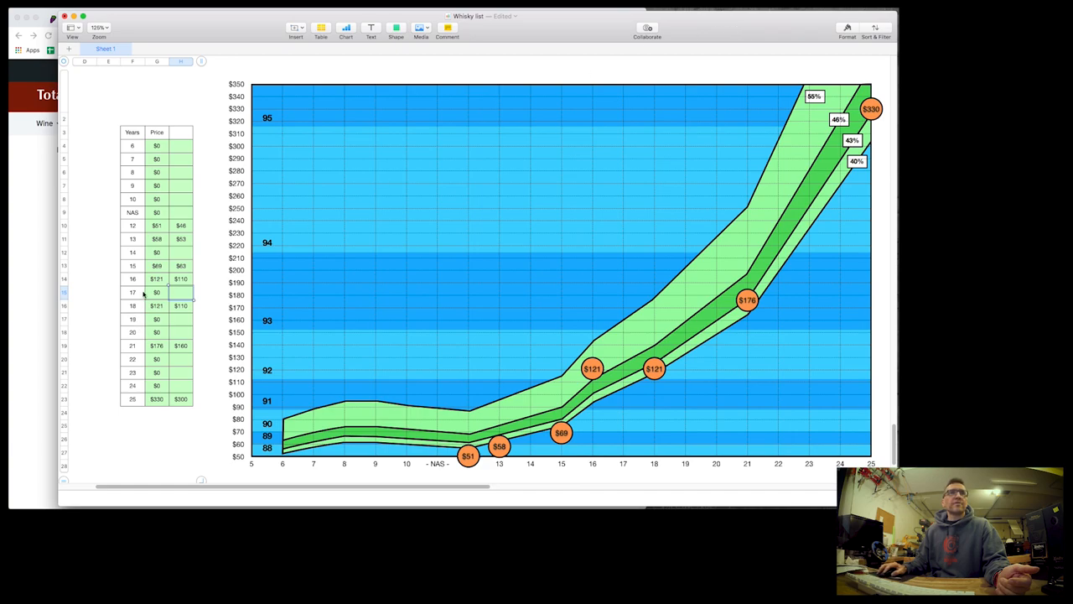
click(181, 319)
text($230)
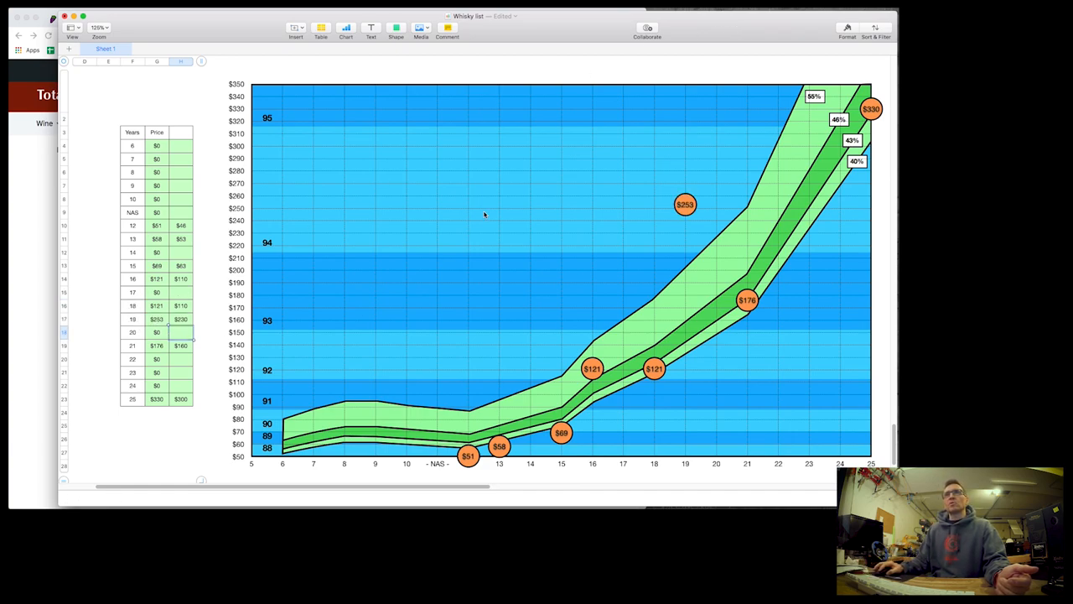
mouse_move(648, 188)
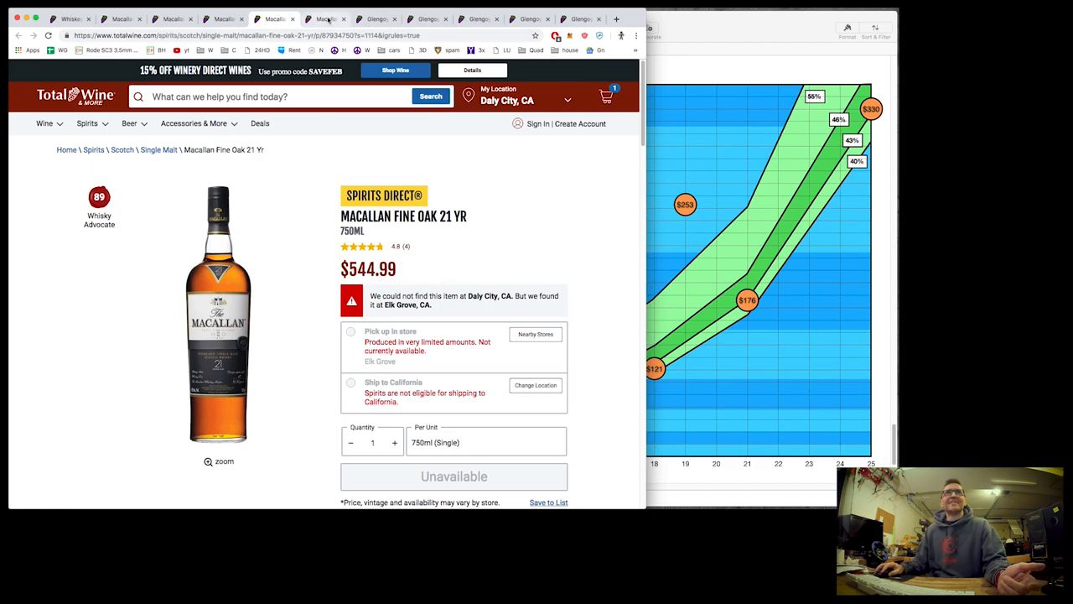
click(326, 18)
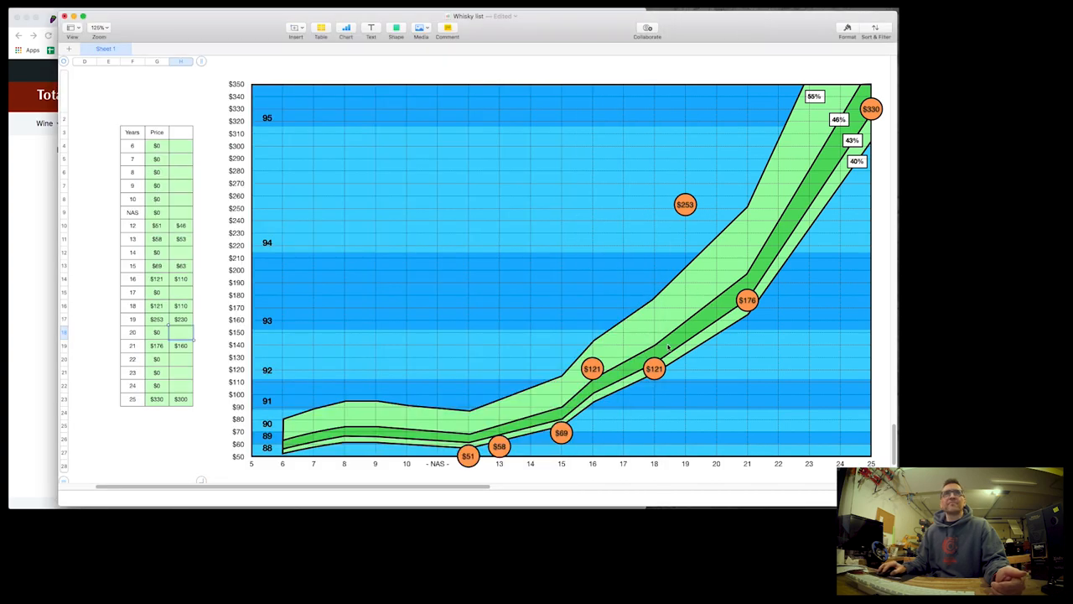
click(179, 305)
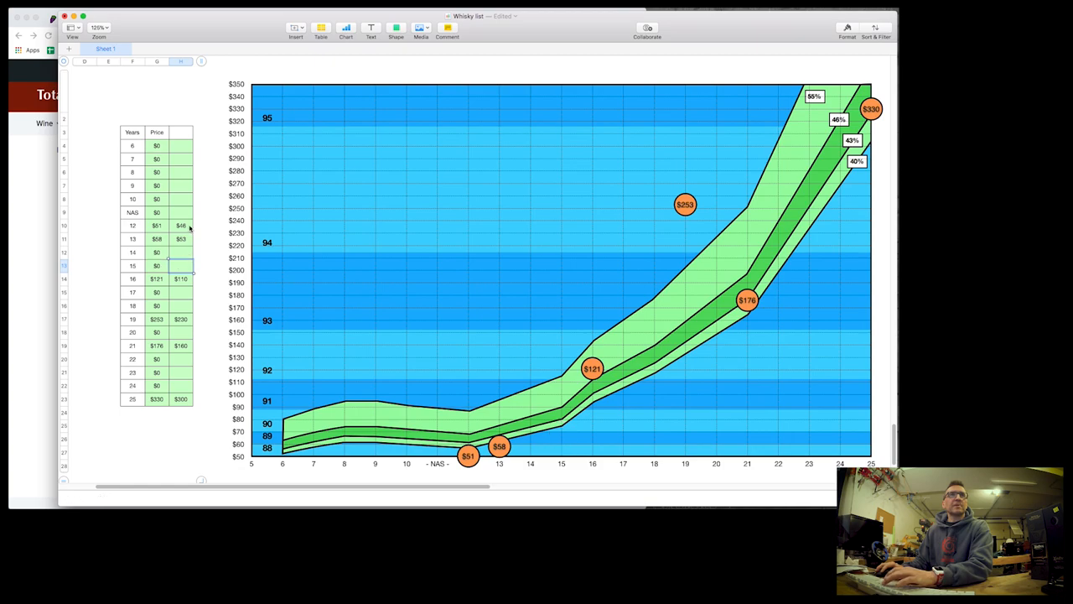
- Clear the old price entries and enter a single 10-year price of $55
click(181, 399)
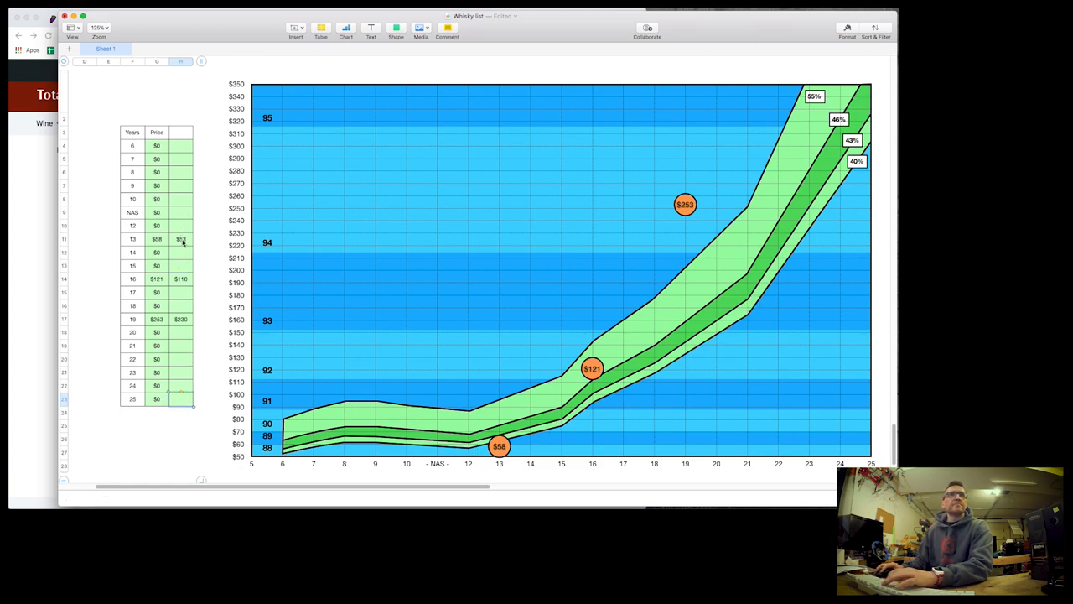
click(181, 238)
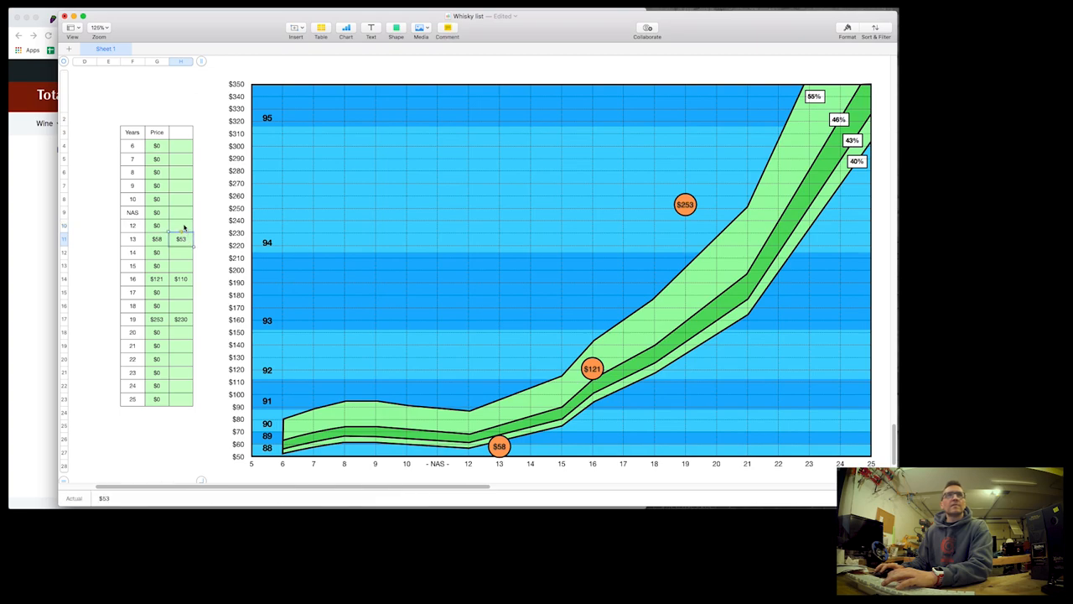
click(181, 225)
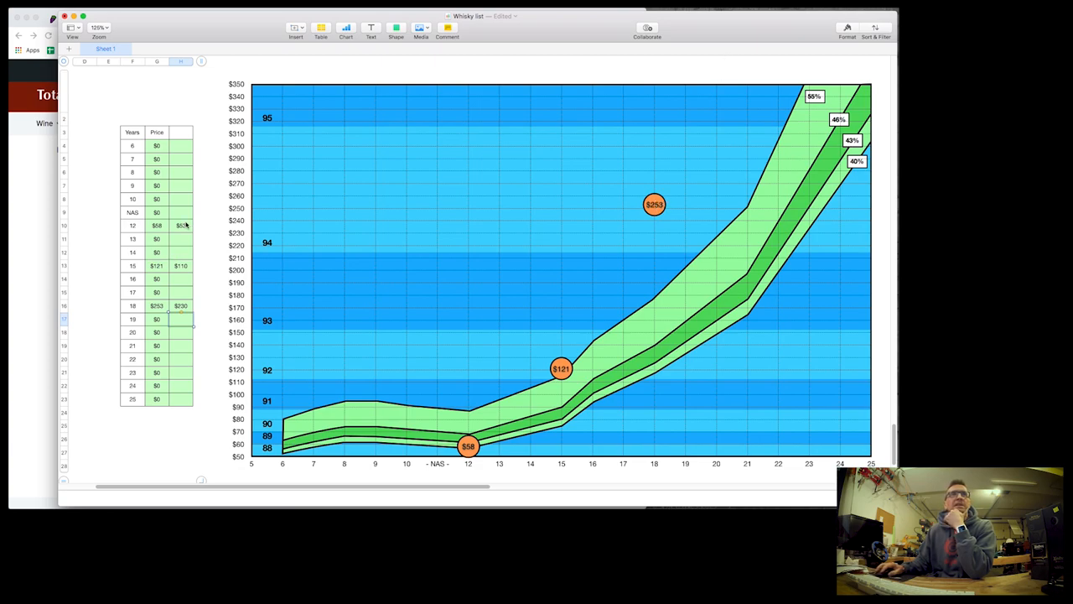
click(180, 224)
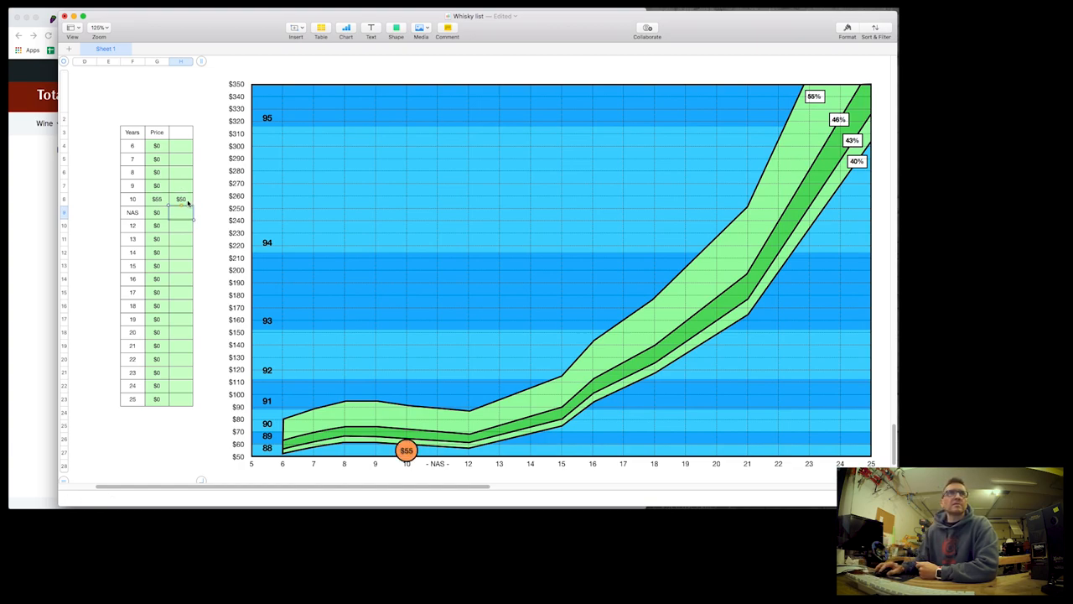
- Search Total Wine for 'springbank' from the site's search box
click(181, 197)
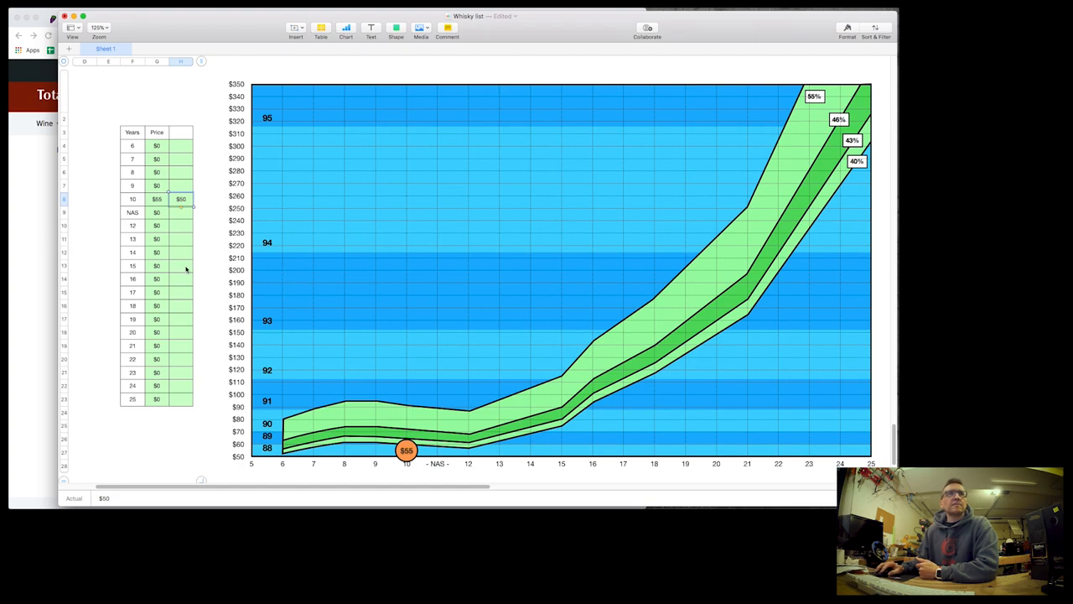
click(181, 265)
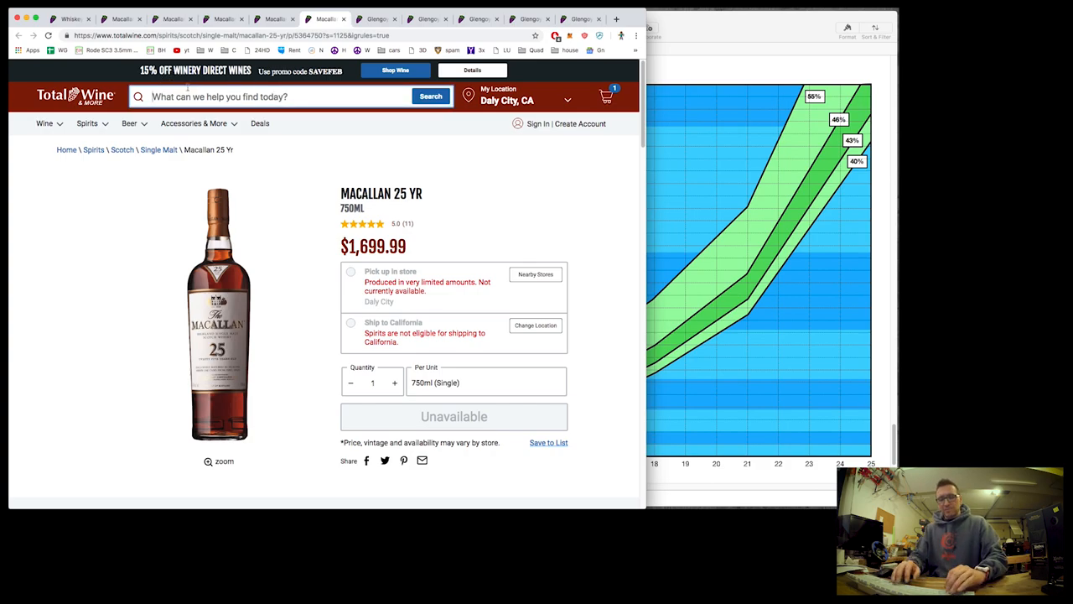
text(springbank)
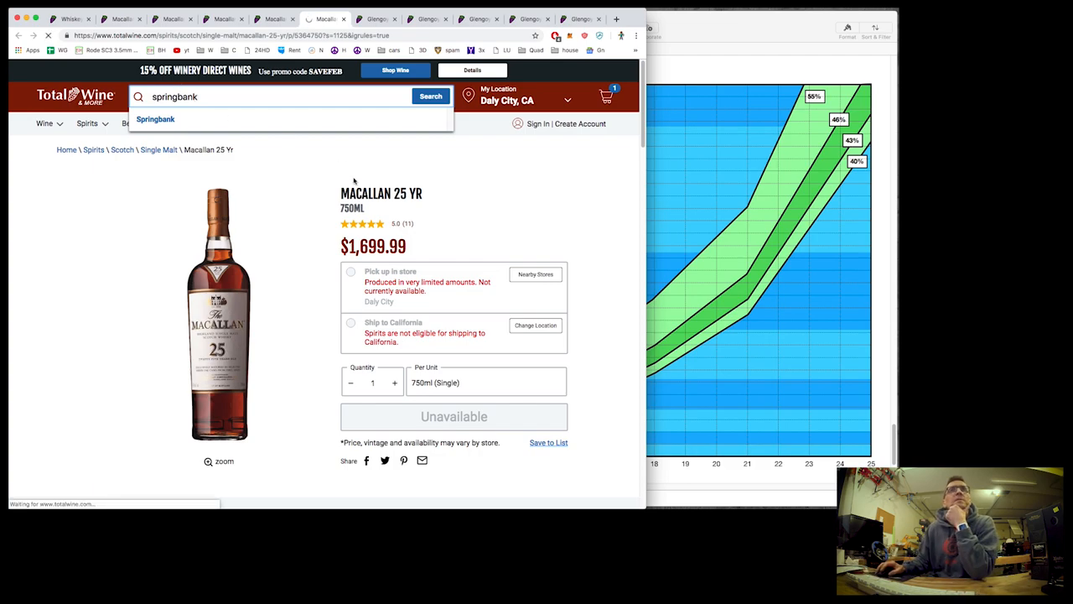
click(154, 119)
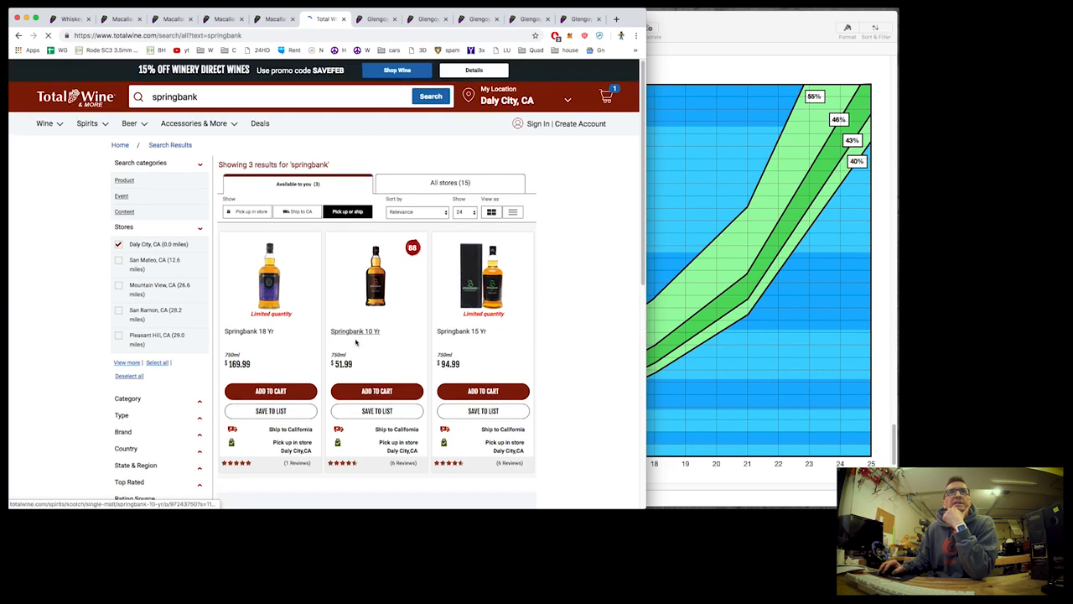
- Record a Springbank price of 105 in the table, then widen the results to all stores
click(355, 330)
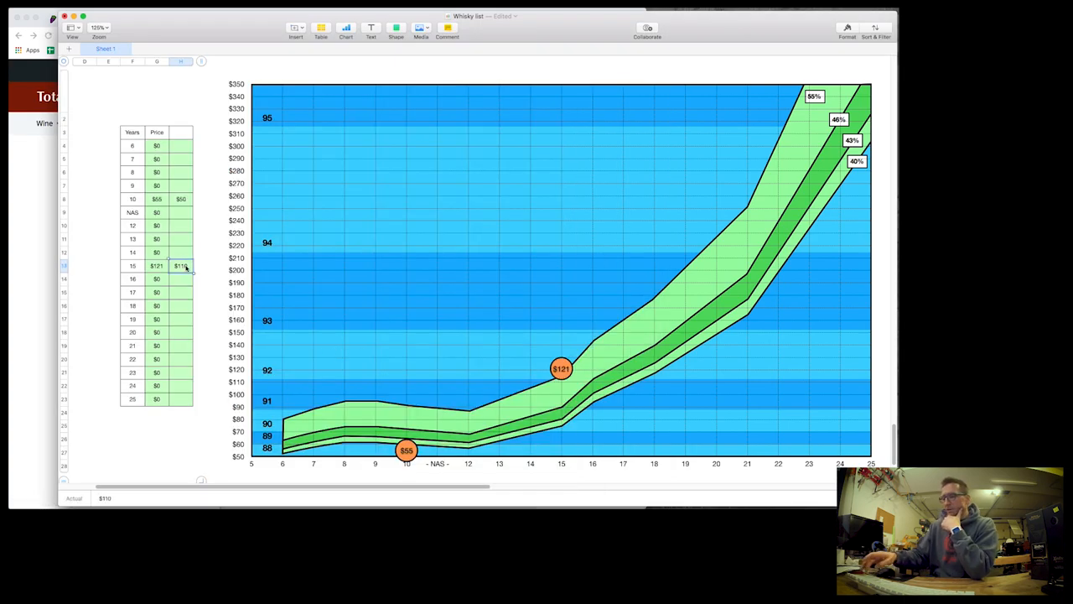
text(105)
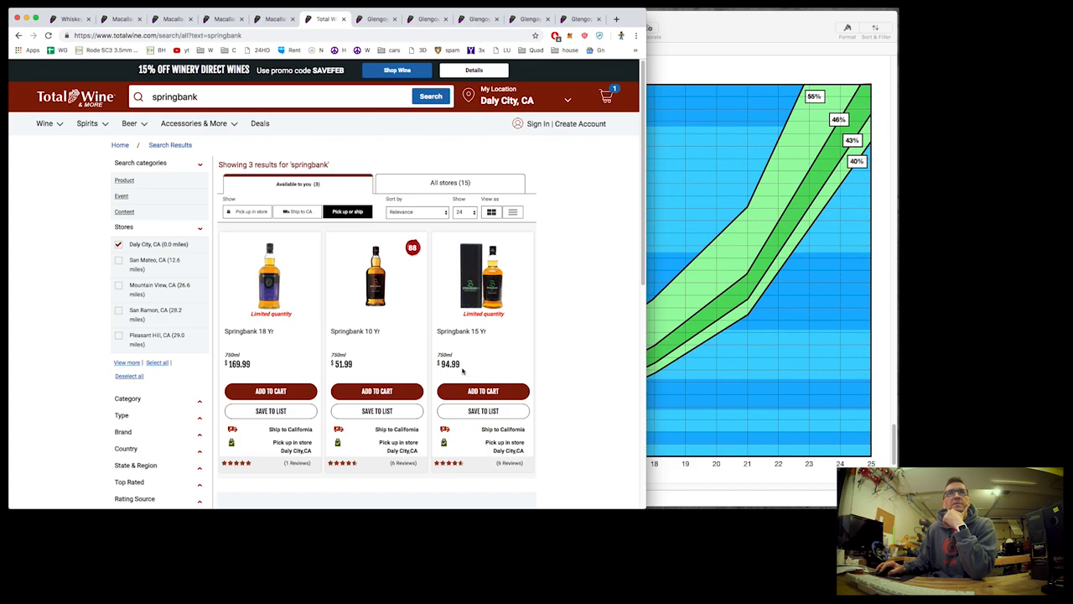
mouse_move(251, 366)
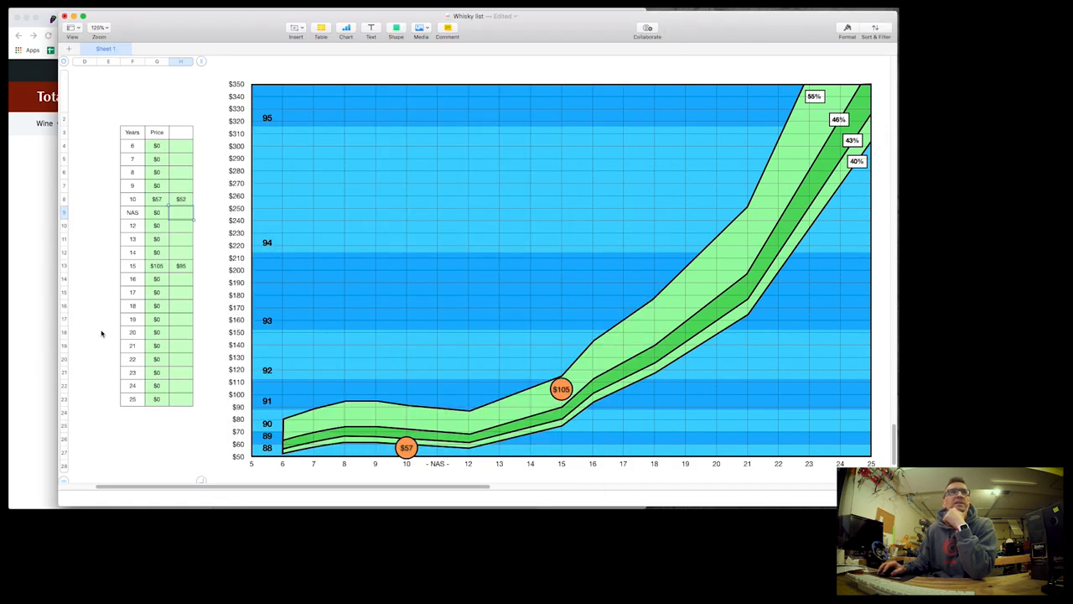
click(181, 305)
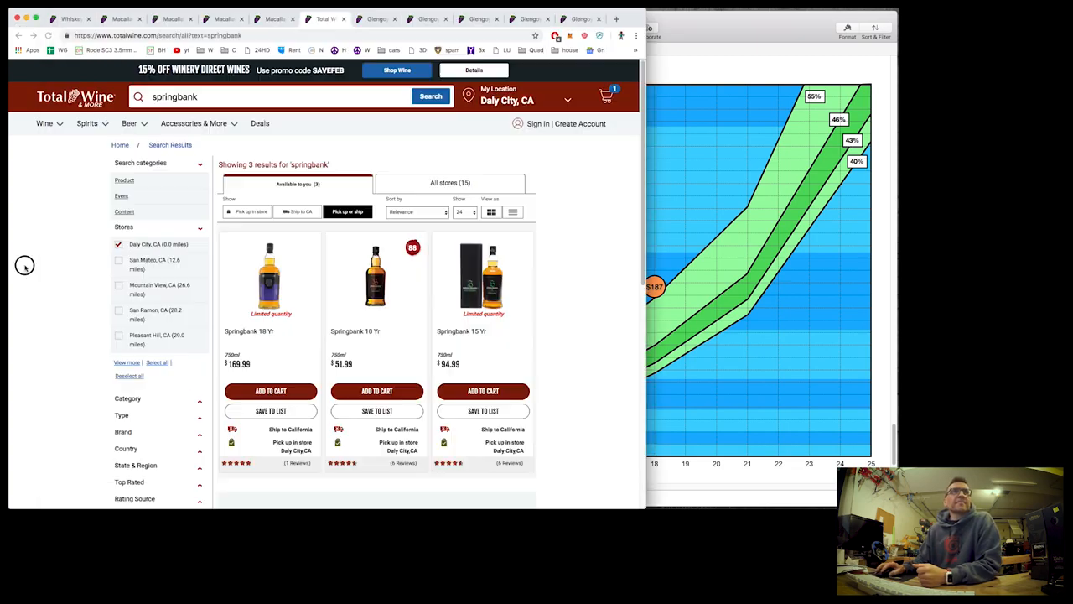
scroll(down, 3)
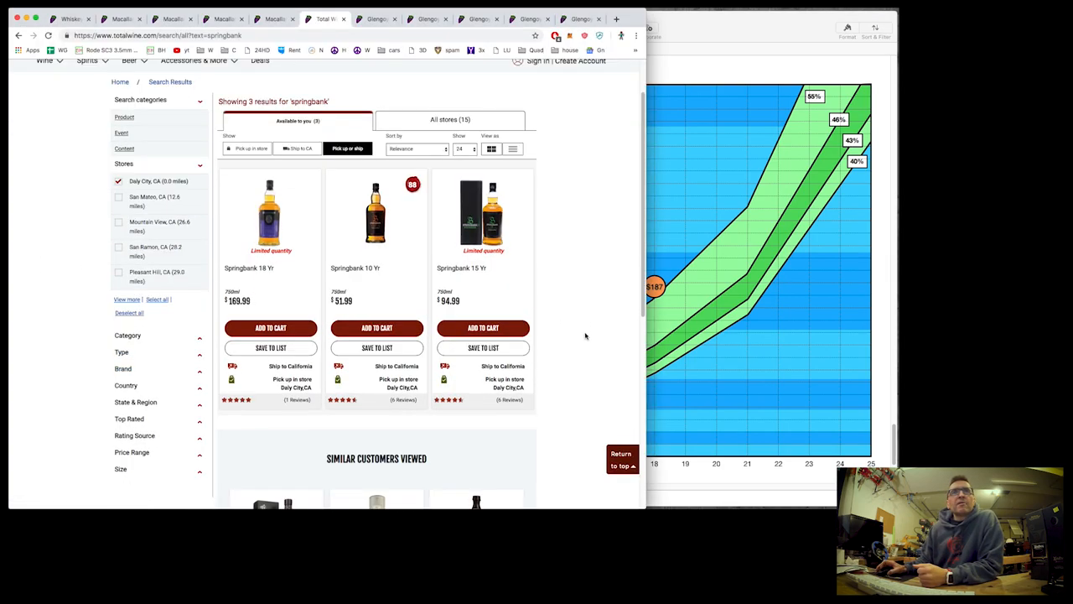
click(269, 327)
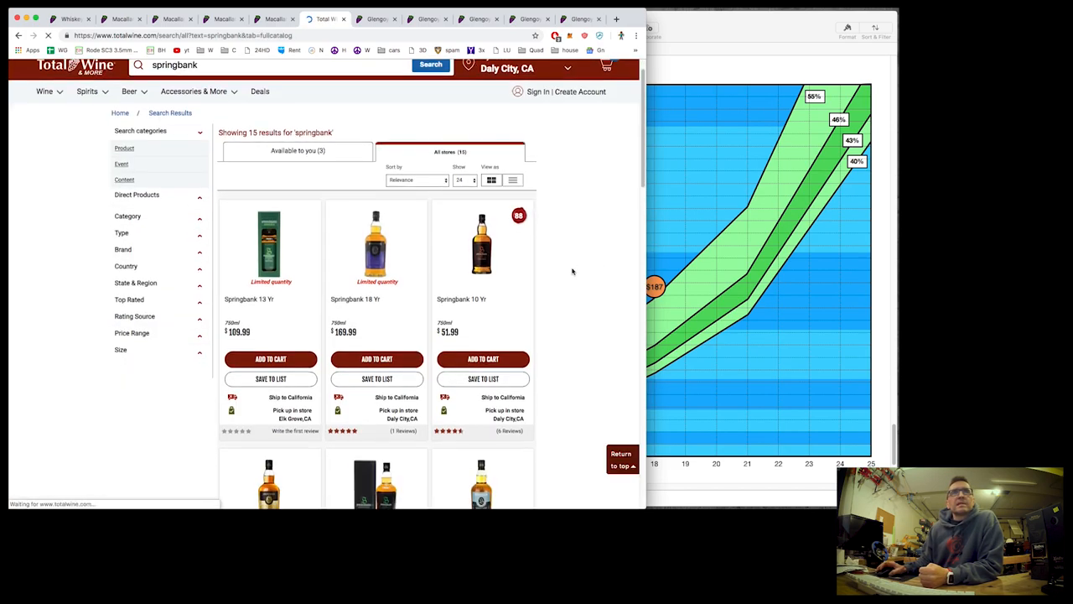
scroll(down, 3)
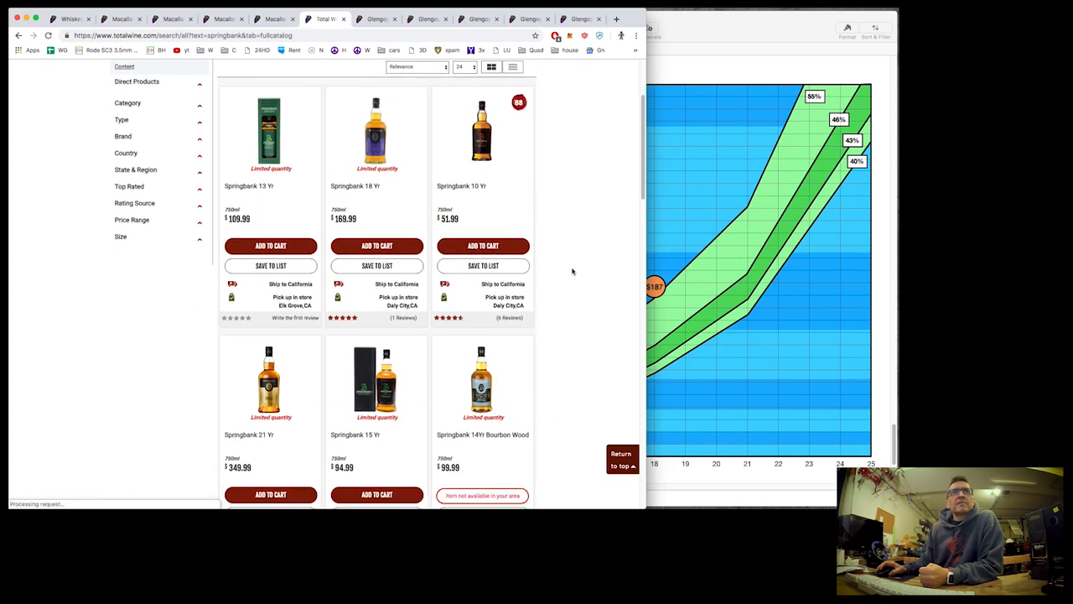
scroll(down, 3)
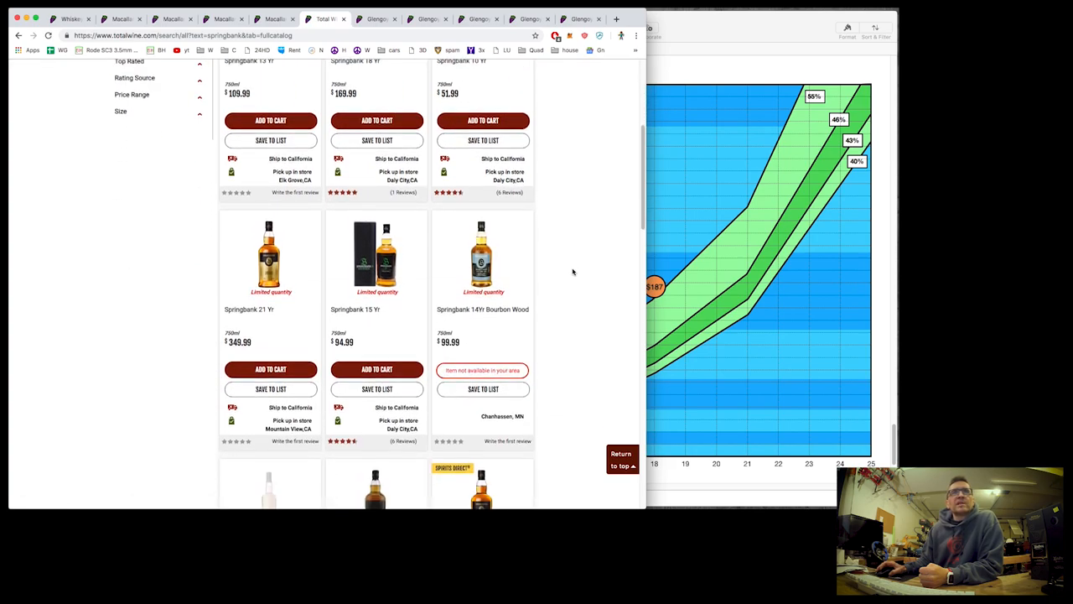
scroll(down, 3)
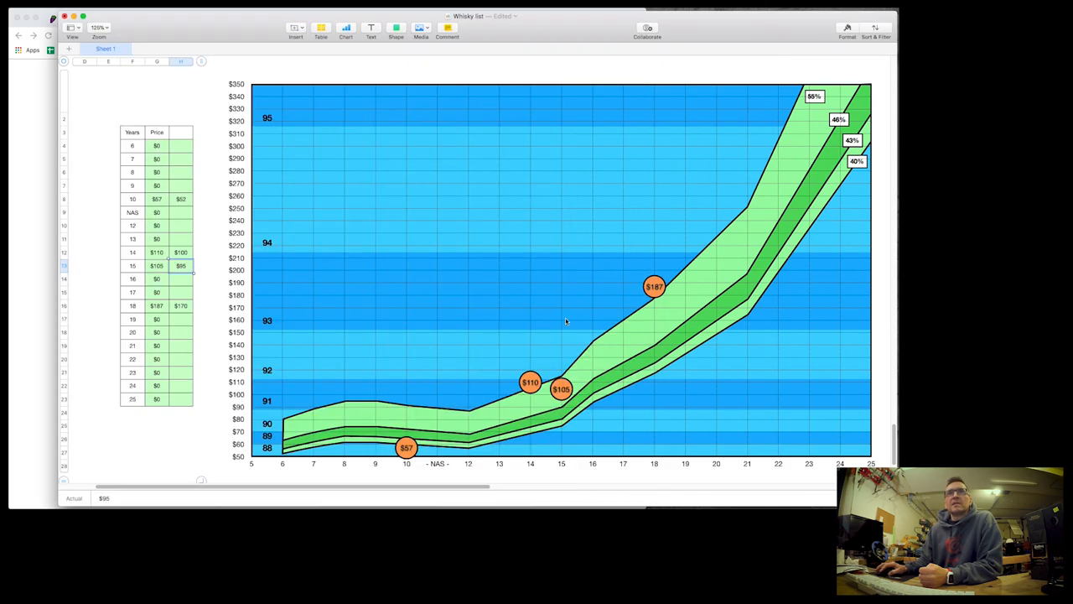
mouse_move(530, 389)
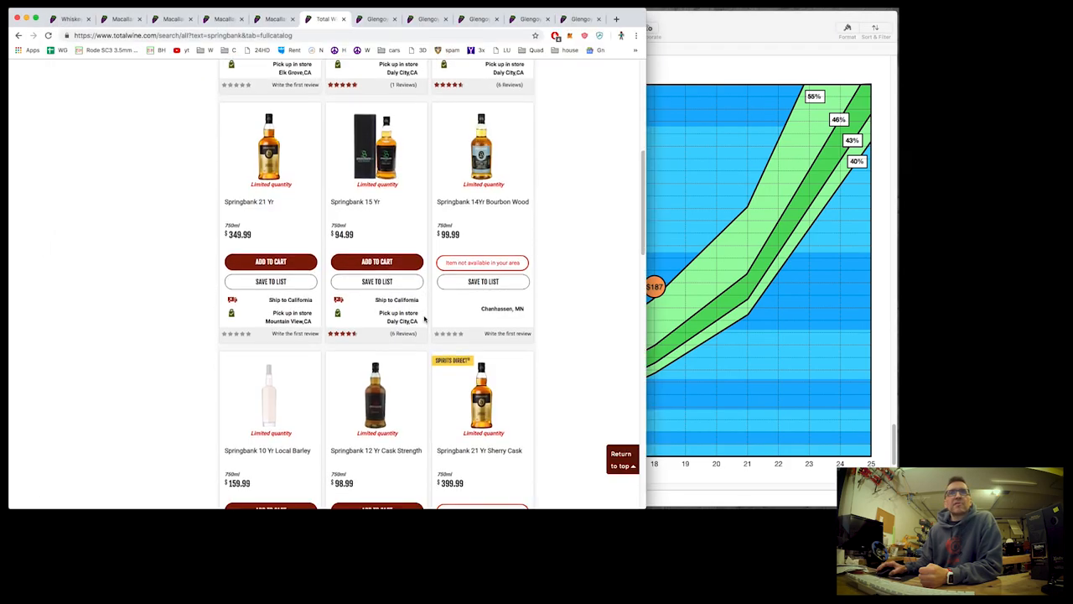
- Scroll through more Springbank bottlings, reaching the 10-year Local Barley at $159.99 and 25-year at $629.99
scroll(down, 3)
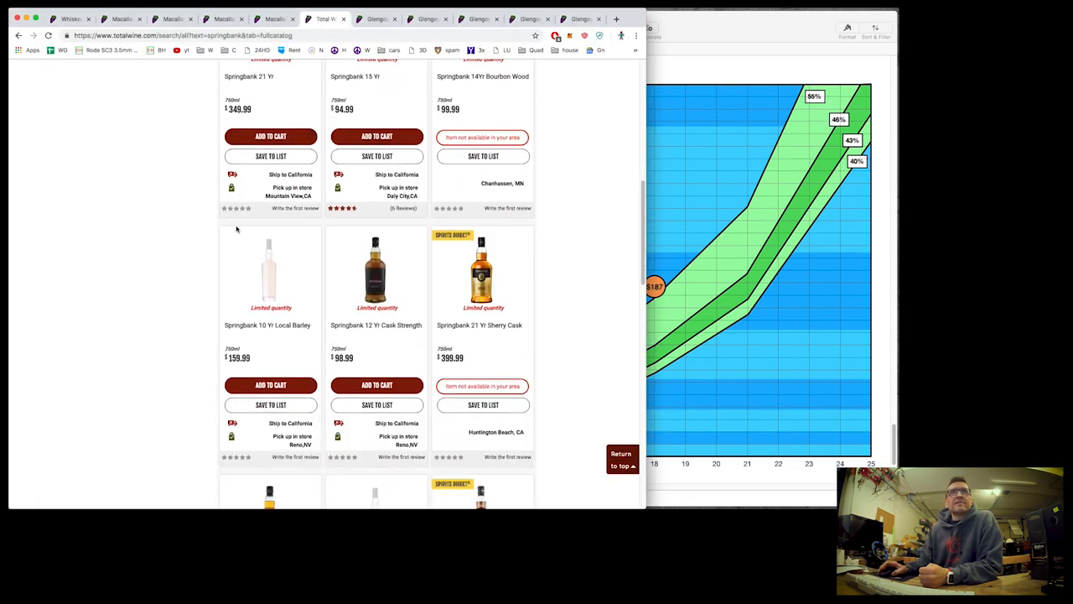
scroll(down, 3)
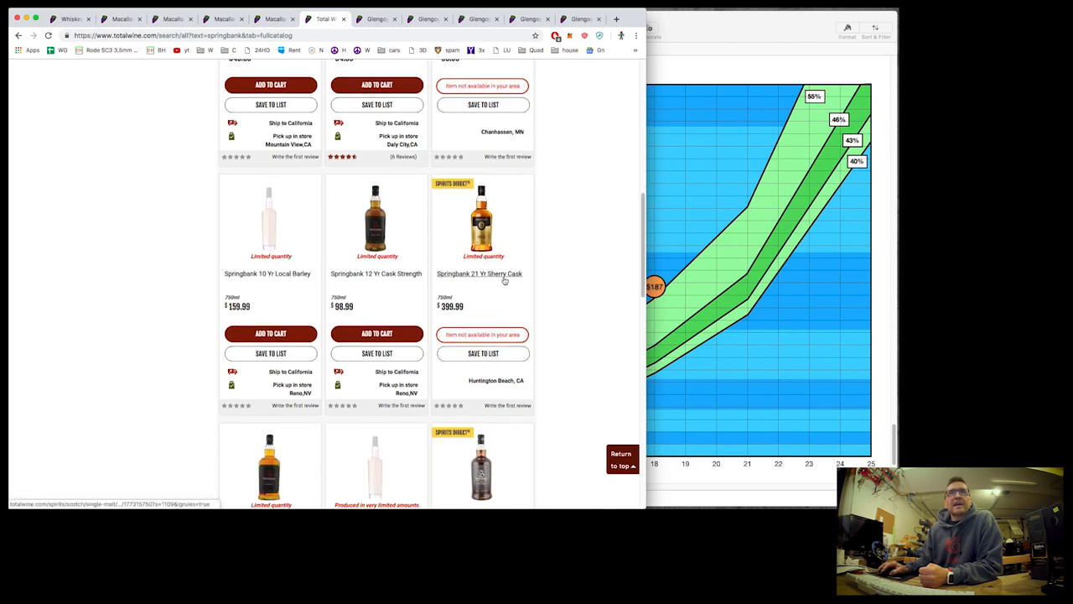
scroll(down, 3)
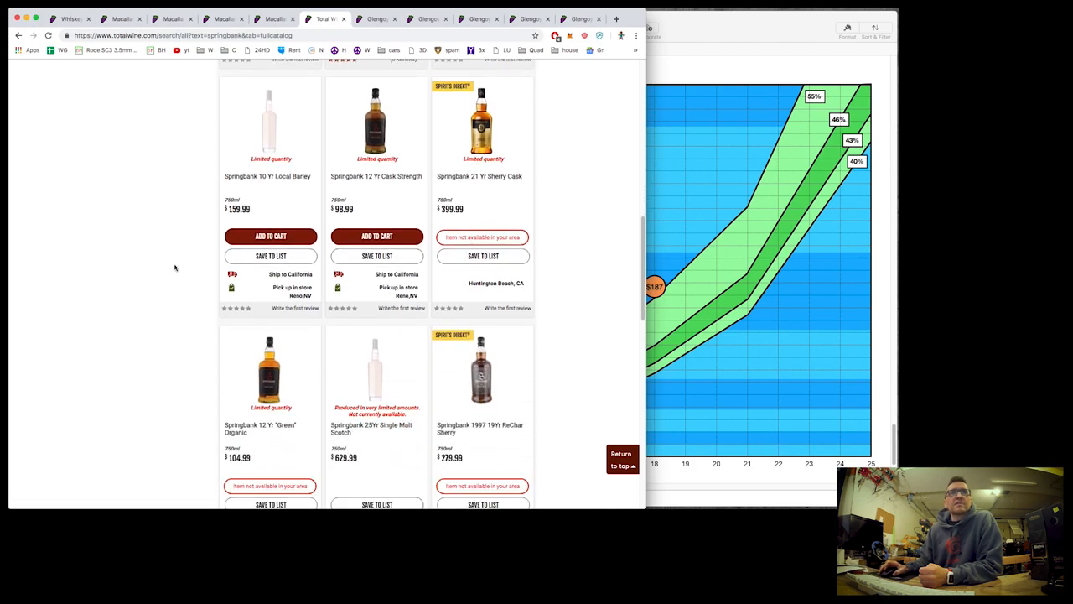
scroll(down, 3)
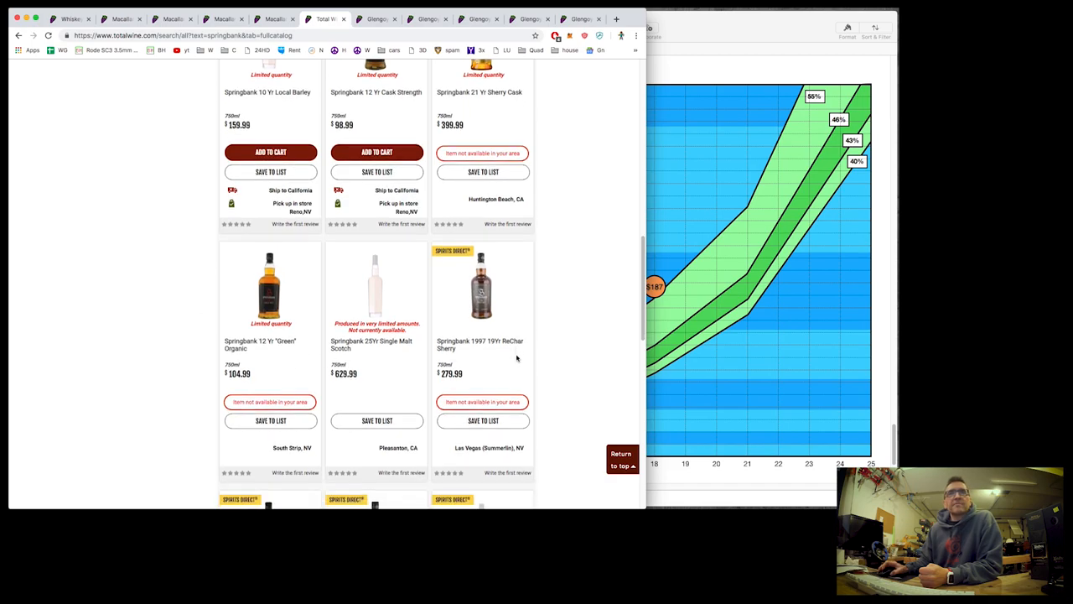
scroll(down, 3)
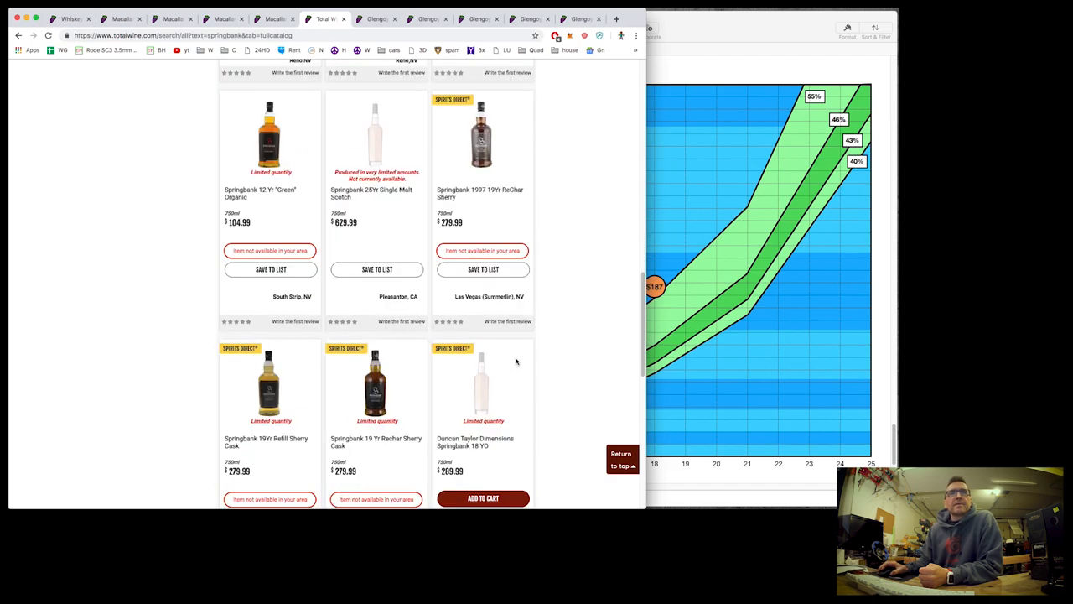
scroll(down, 3)
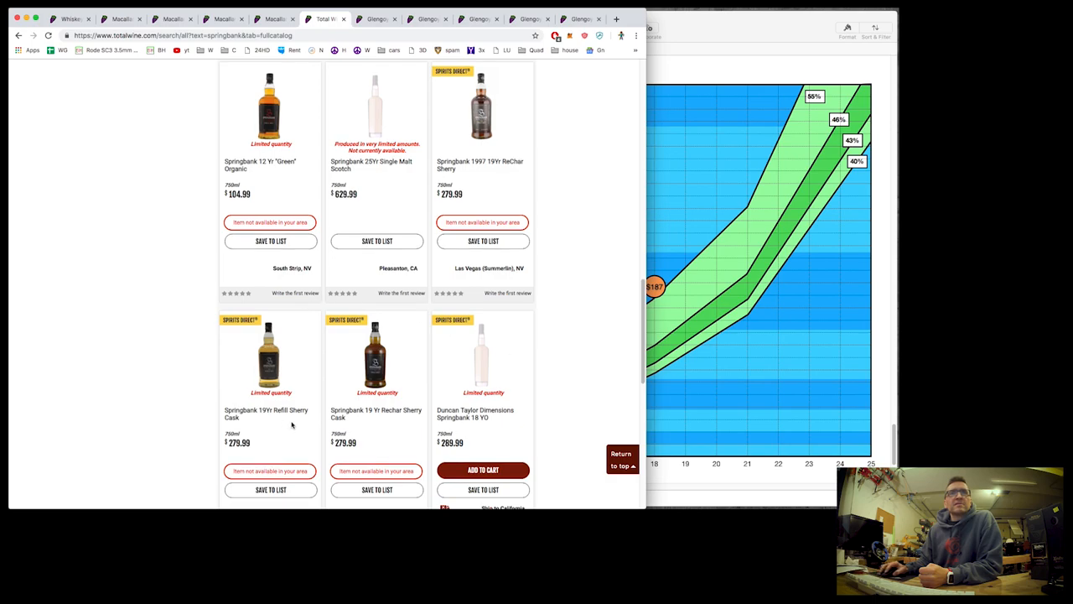
mouse_move(243, 446)
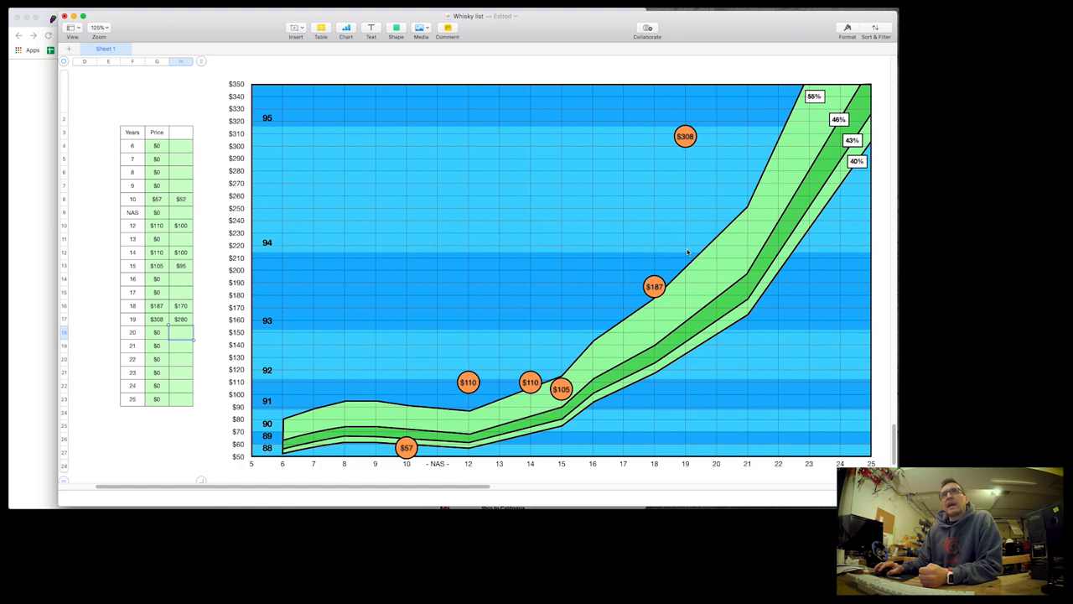
mouse_move(138, 128)
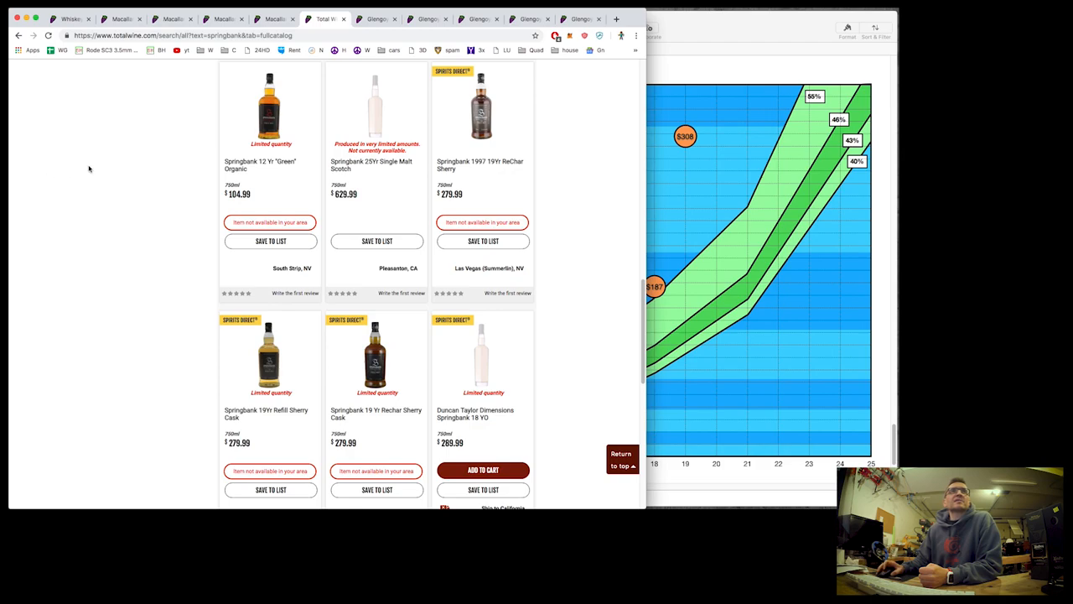
scroll(down, 3)
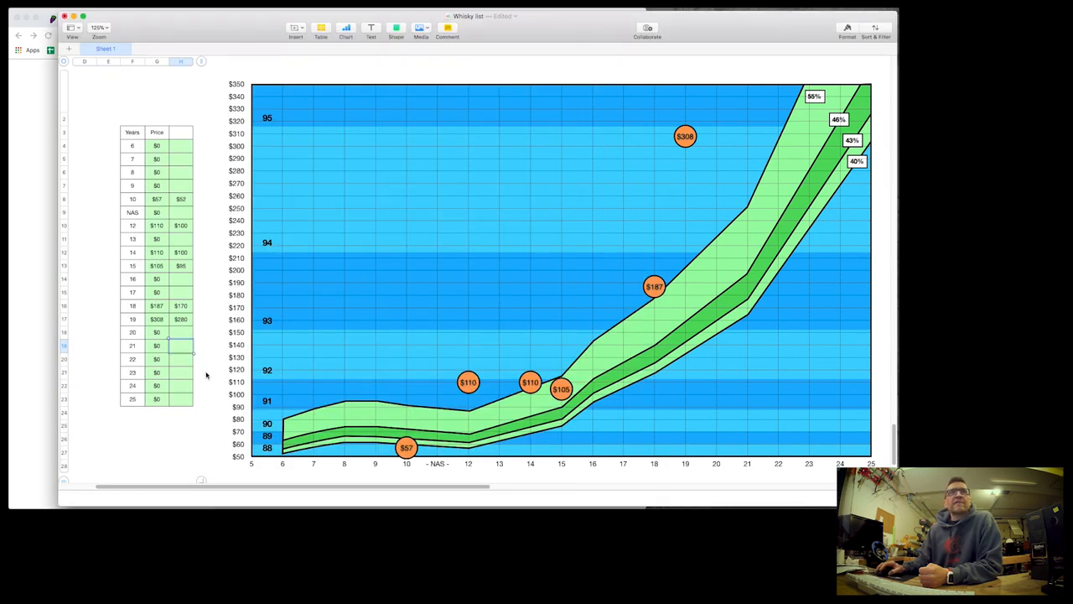
mouse_move(752, 444)
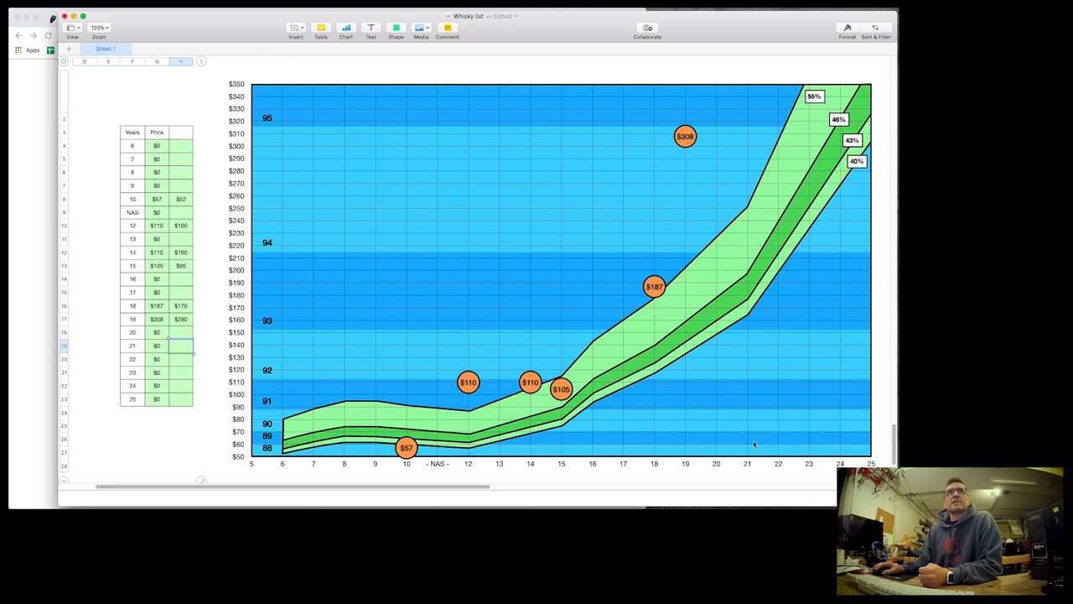
mouse_move(802, 81)
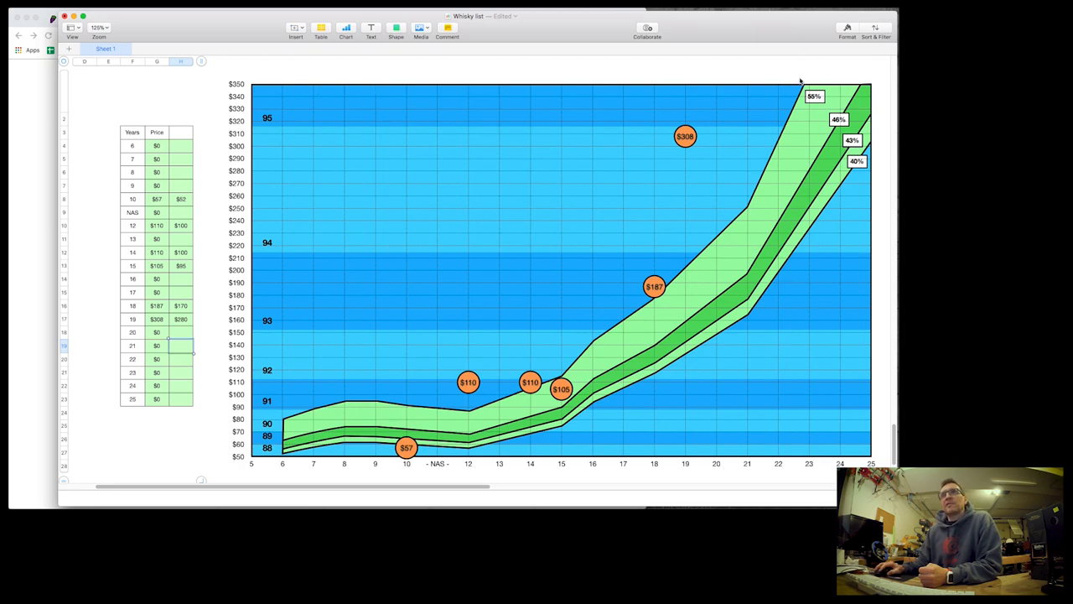
mouse_move(754, 325)
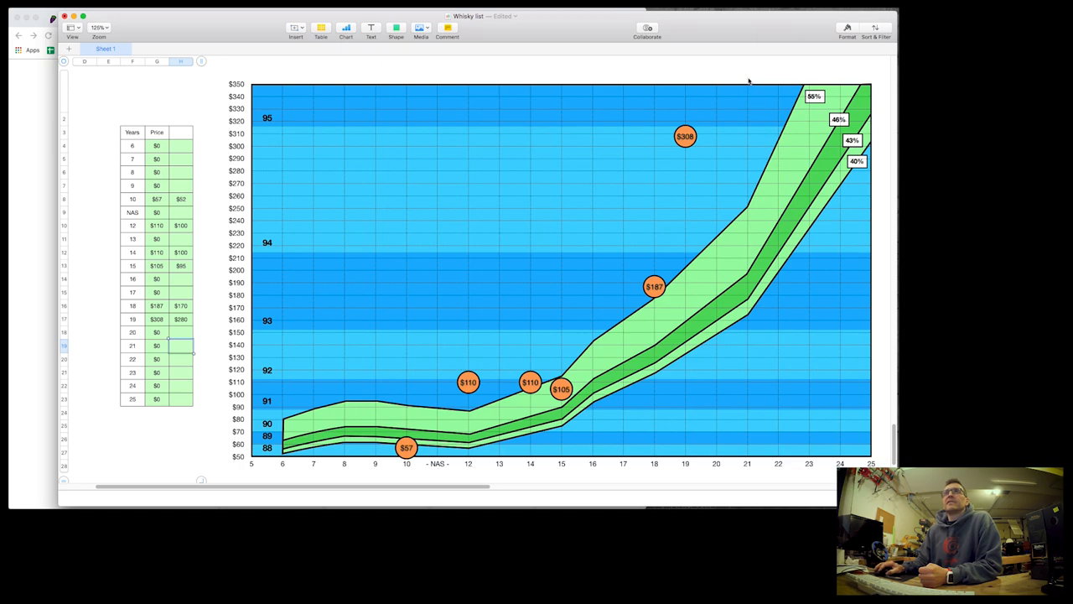
mouse_move(744, 73)
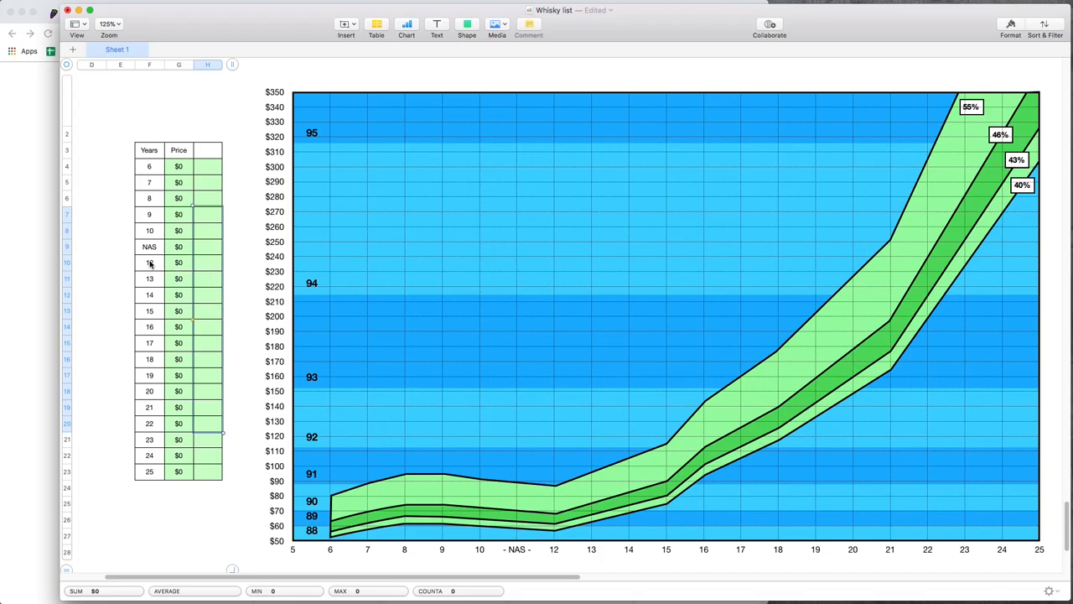
- Select the NAS age entry and its $0 price cell on the blank chart sheet
click(150, 246)
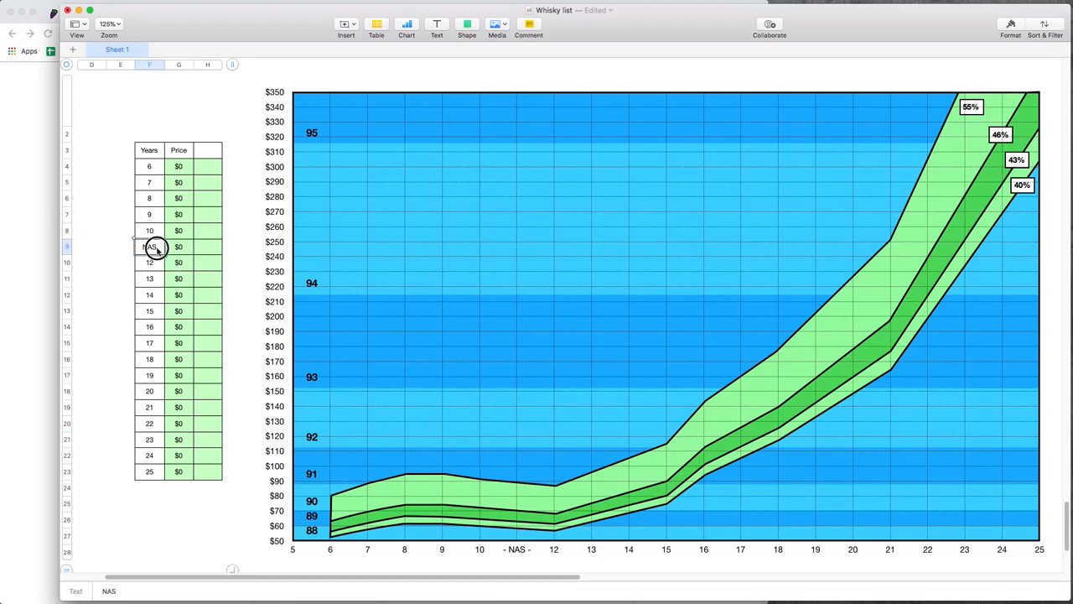
click(207, 246)
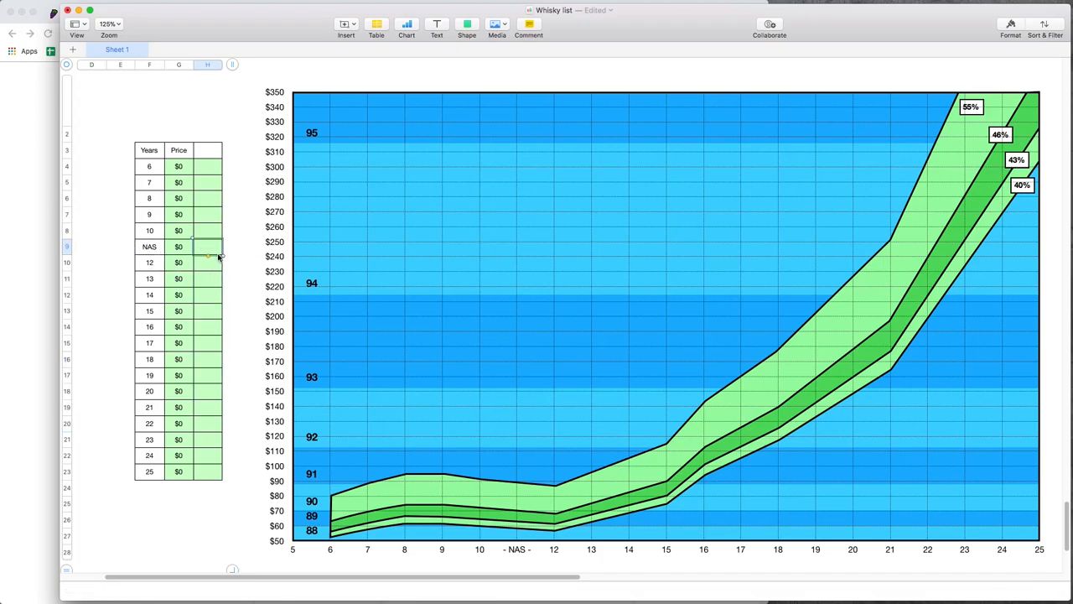